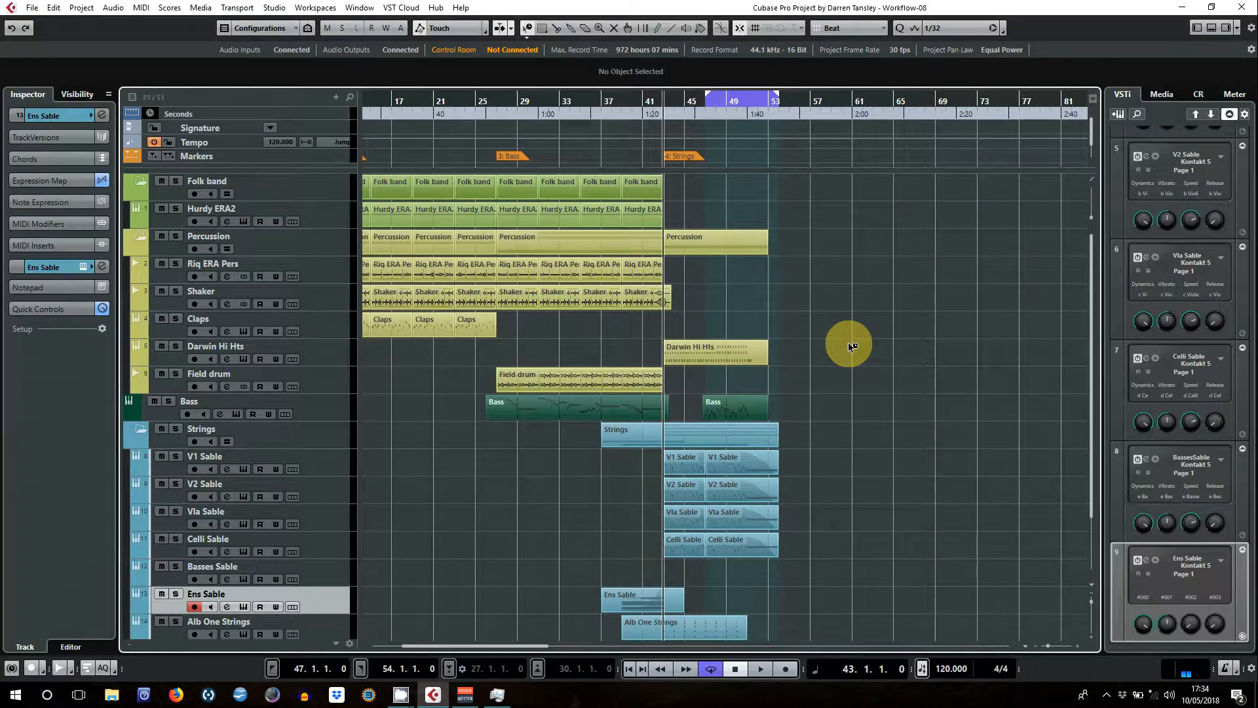
{"action": "mouse_move", "coordinate": [142, 365]}
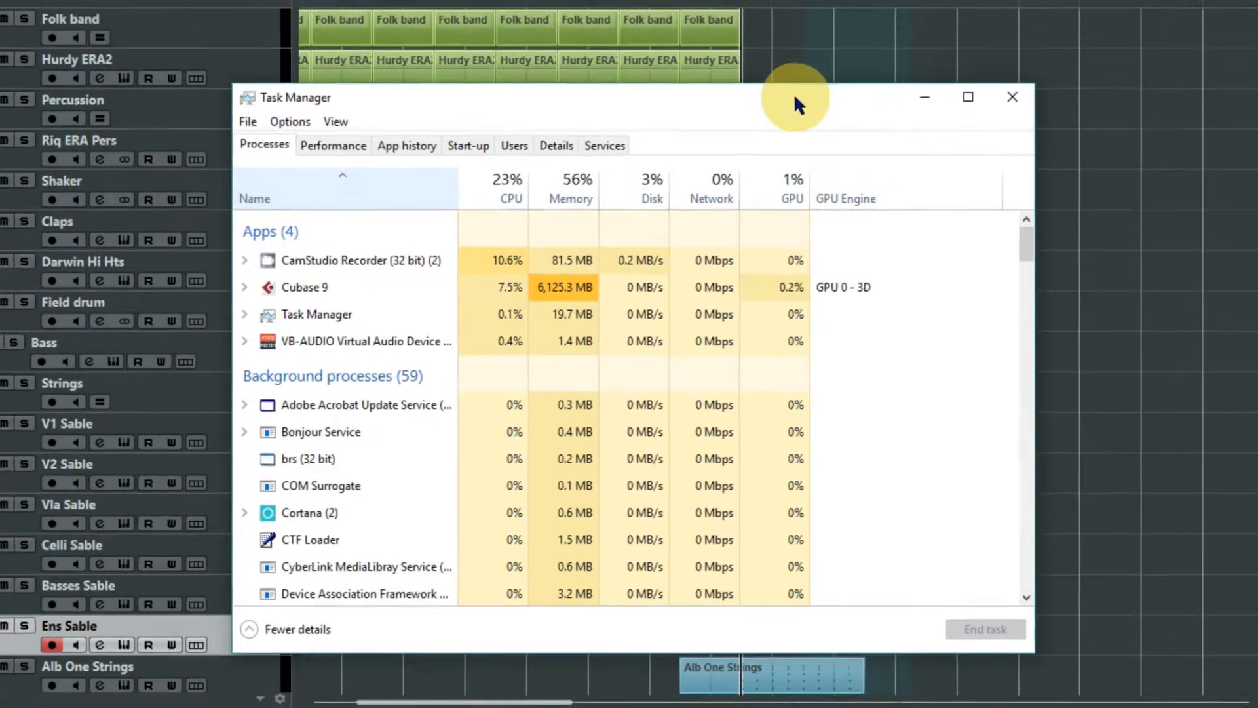
Close the memory overview and bring up the purge choices for the Violins 1 instrument.
{"action": "left_click", "coordinate": [1012, 97]}
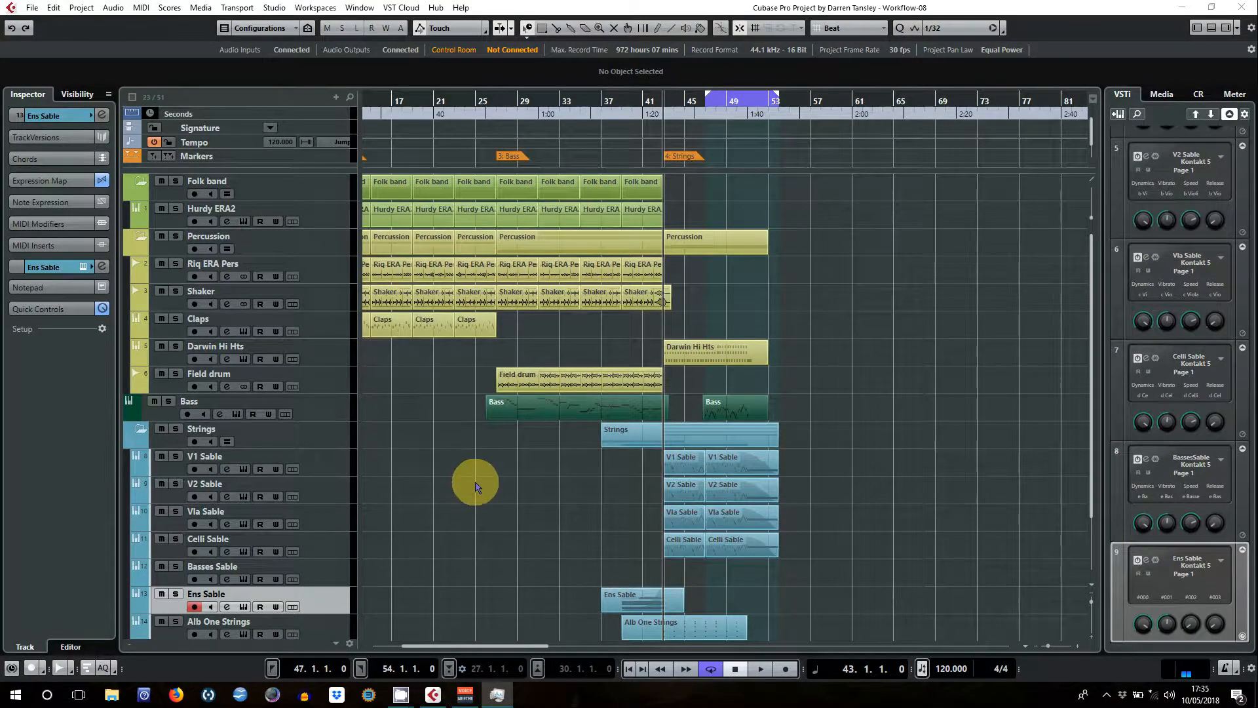
{"action": "mouse_move", "coordinate": [416, 469]}
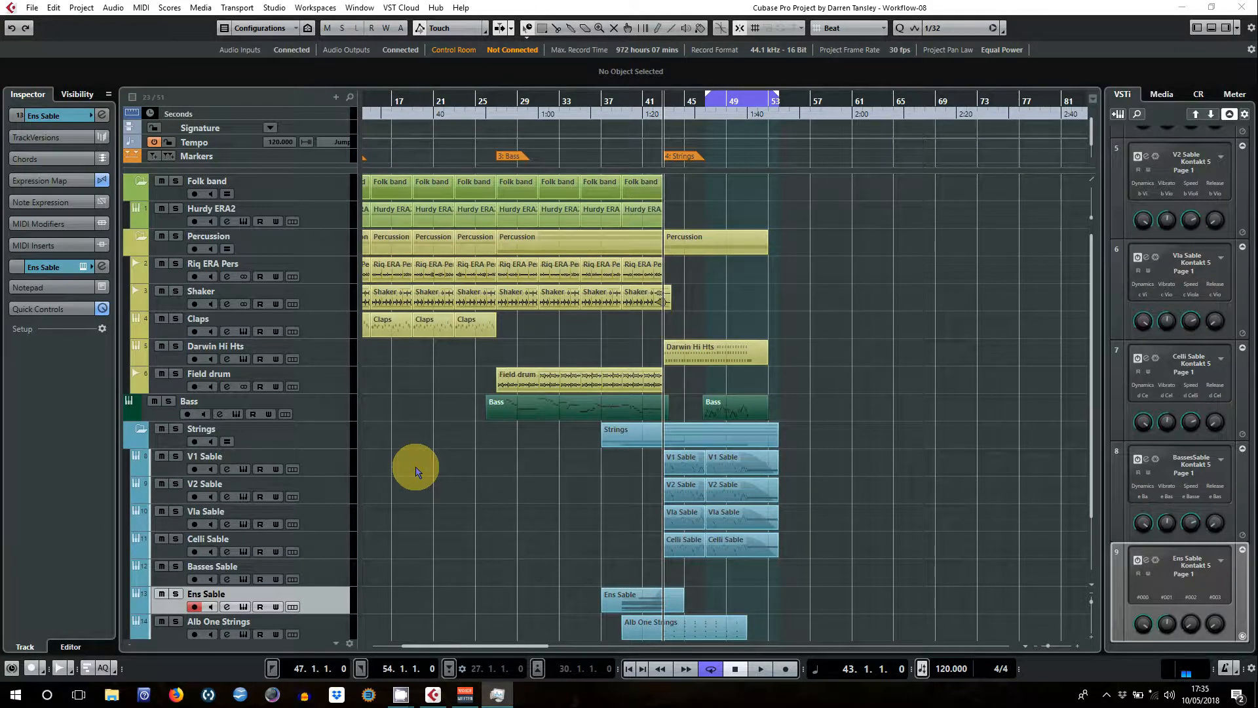
{"action": "left_click", "coordinate": [204, 457]}
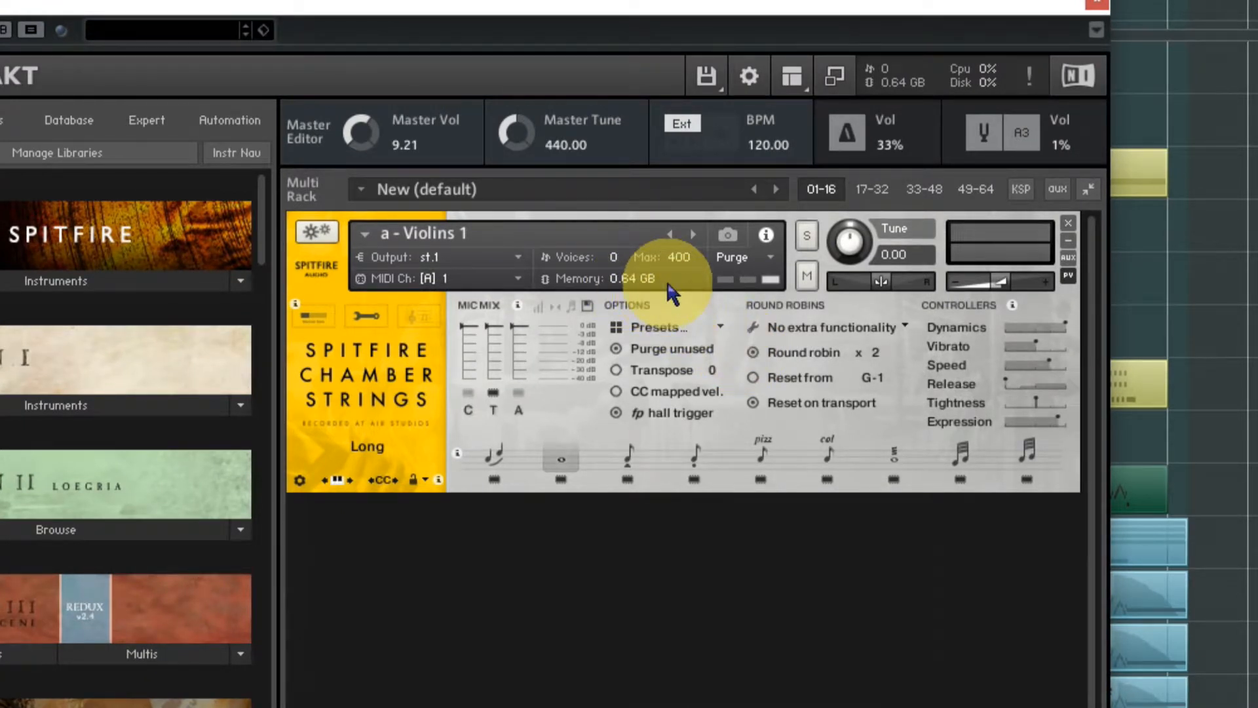
{"action": "mouse_move", "coordinate": [577, 482]}
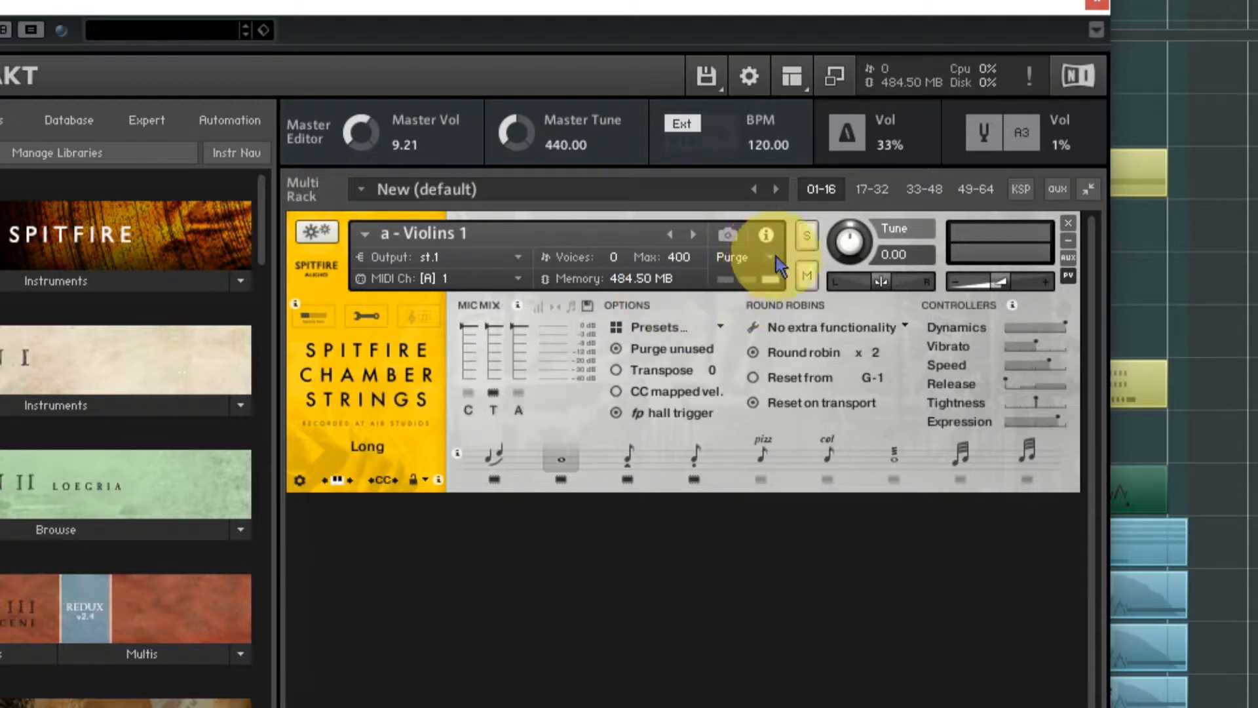
{"action": "left_click", "coordinate": [768, 258]}
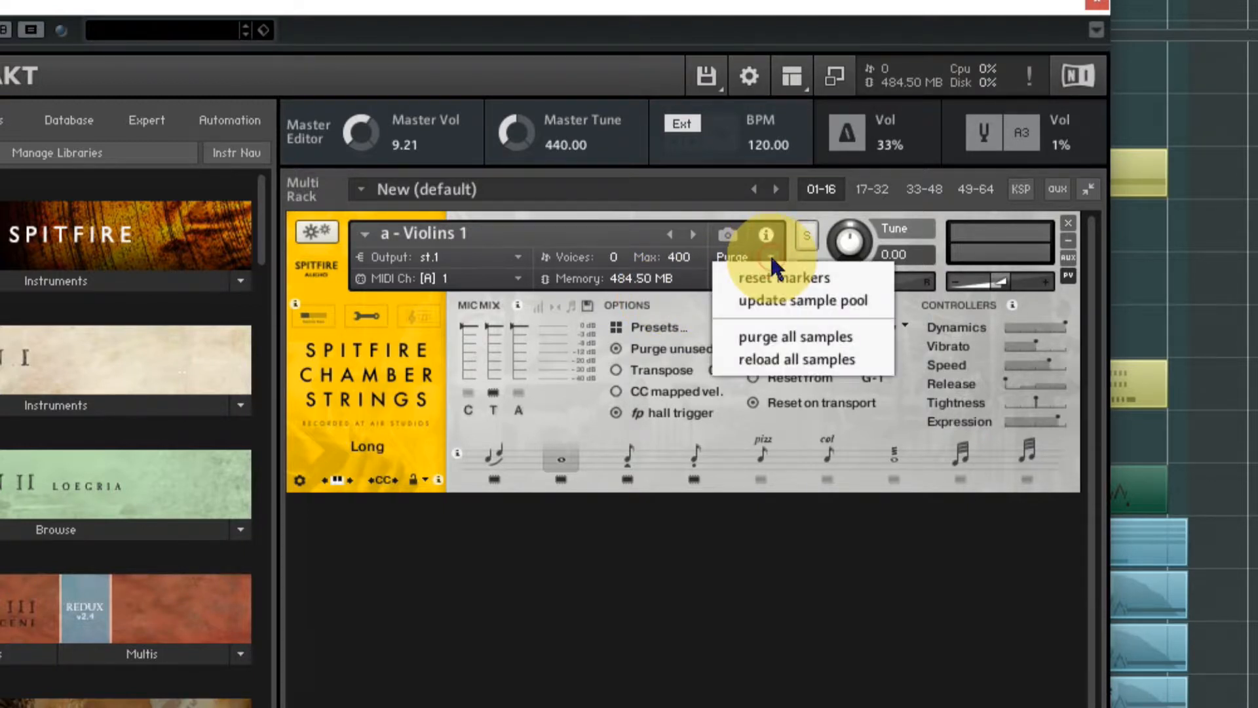
{"action": "mouse_move", "coordinate": [780, 309]}
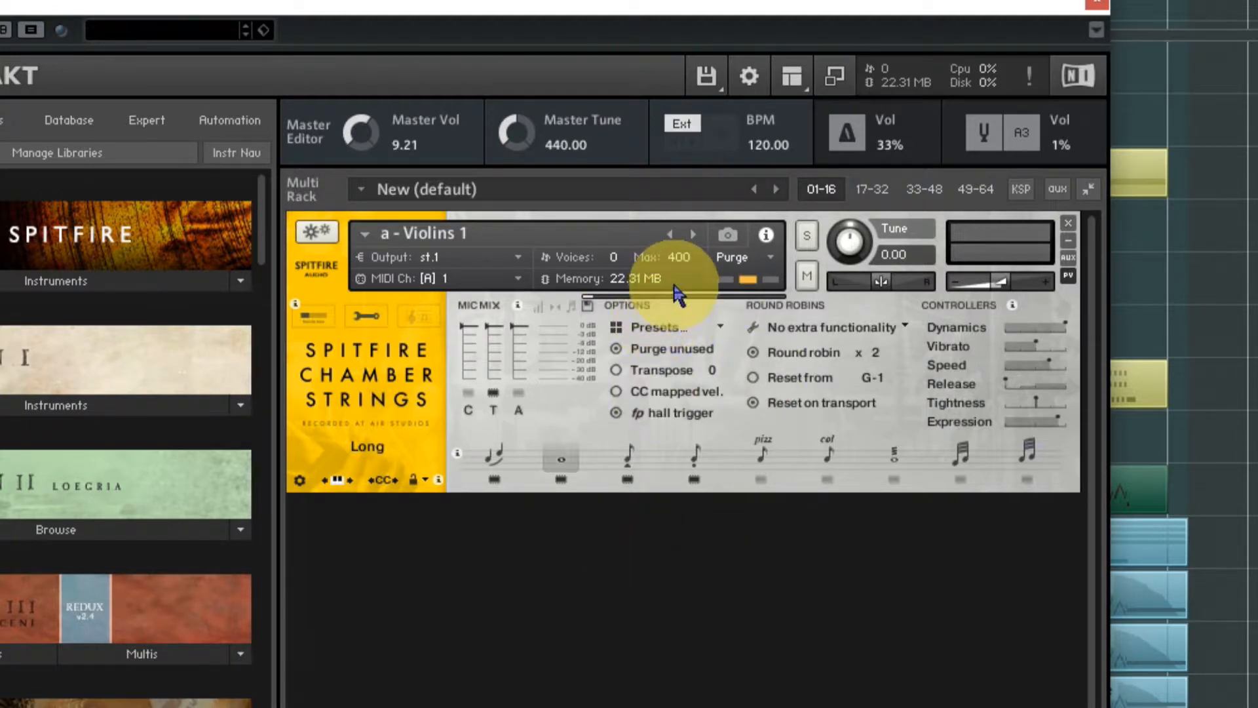
{"action": "mouse_move", "coordinate": [624, 283]}
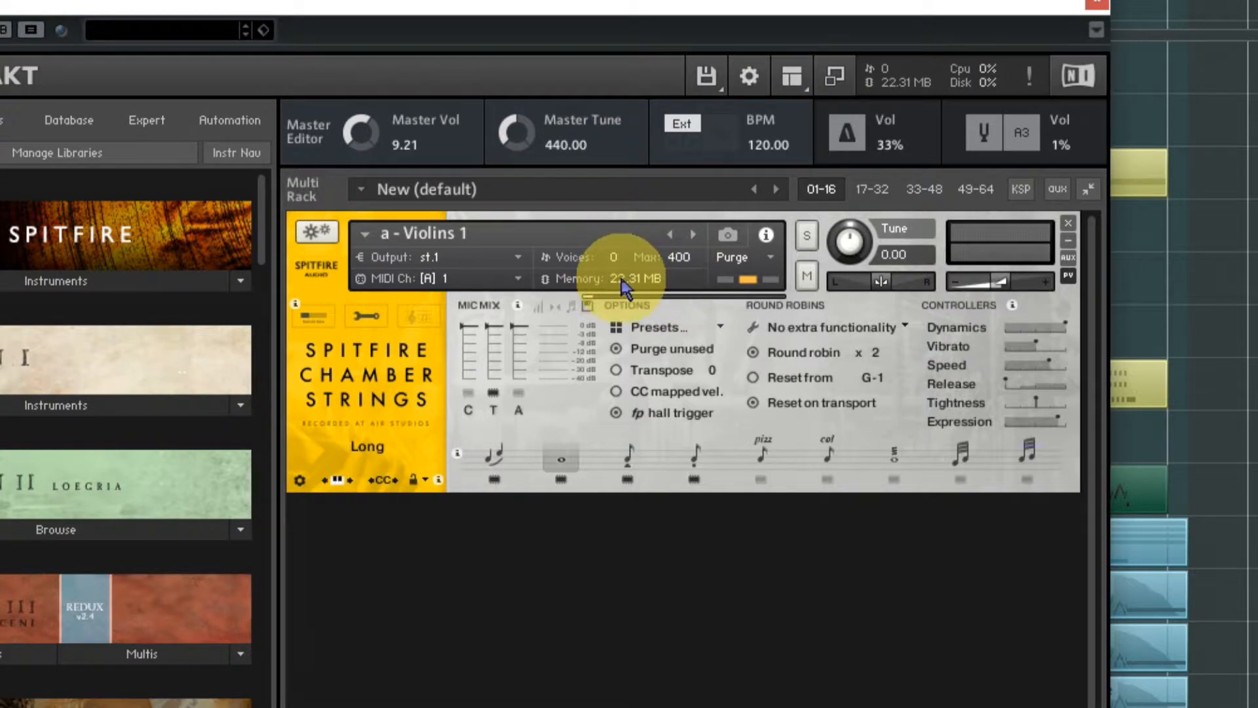
{"action": "mouse_move", "coordinate": [684, 550]}
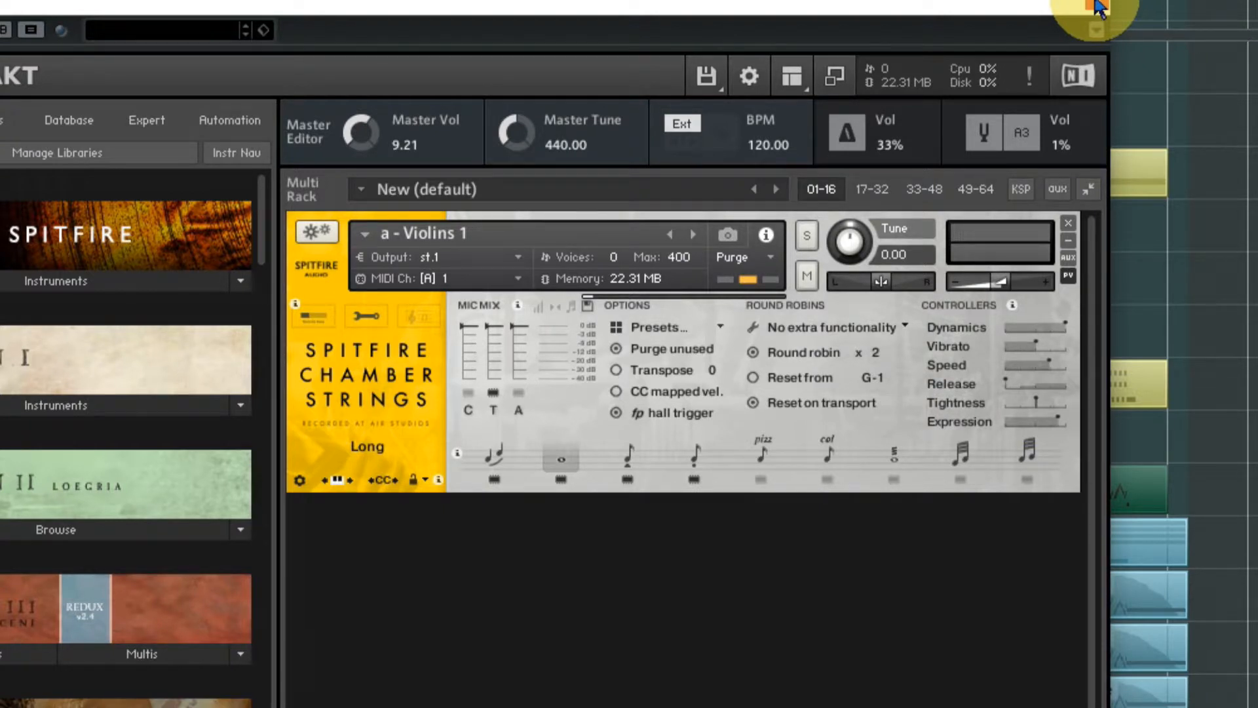
{"action": "mouse_move", "coordinate": [845, 260]}
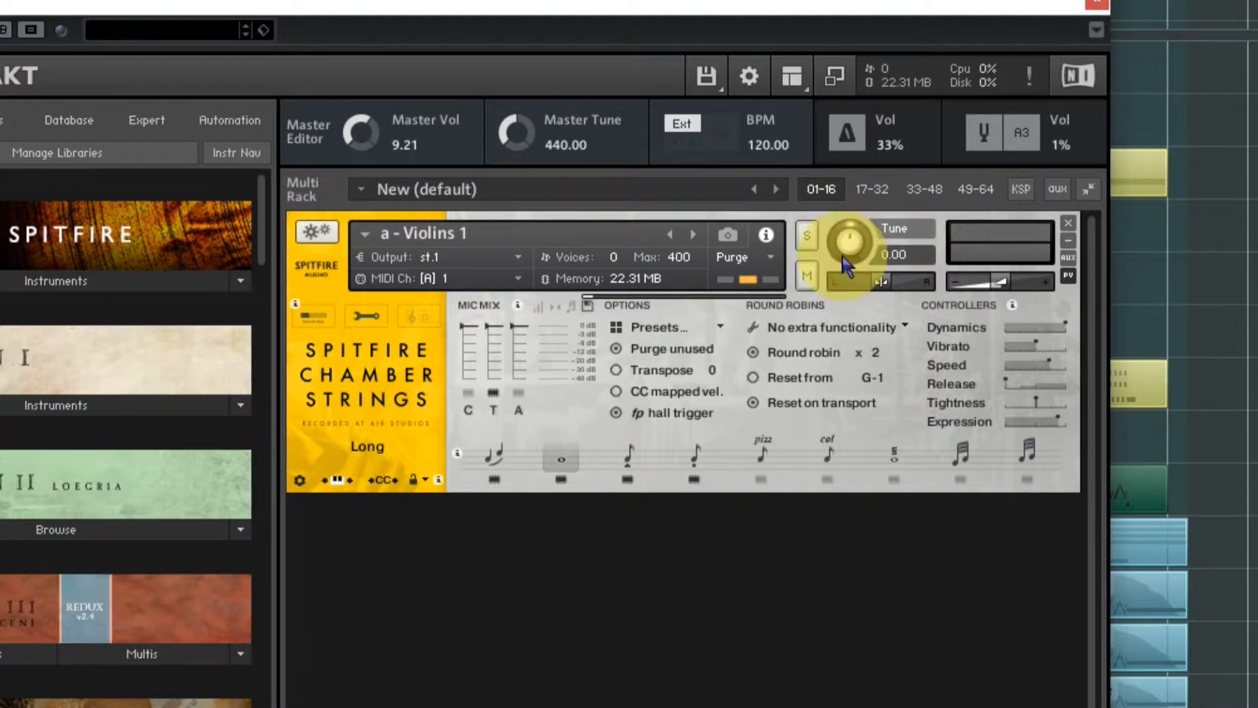
{"action": "mouse_move", "coordinate": [714, 330]}
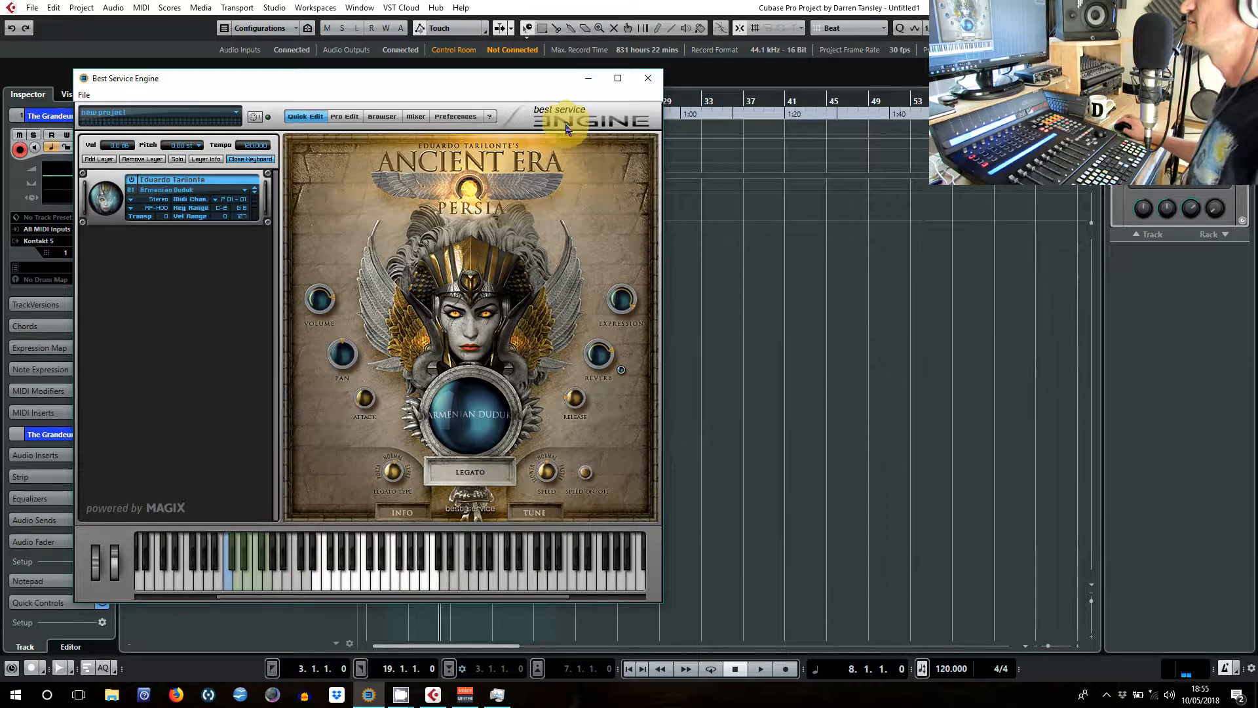
{"action": "mouse_move", "coordinate": [593, 188]}
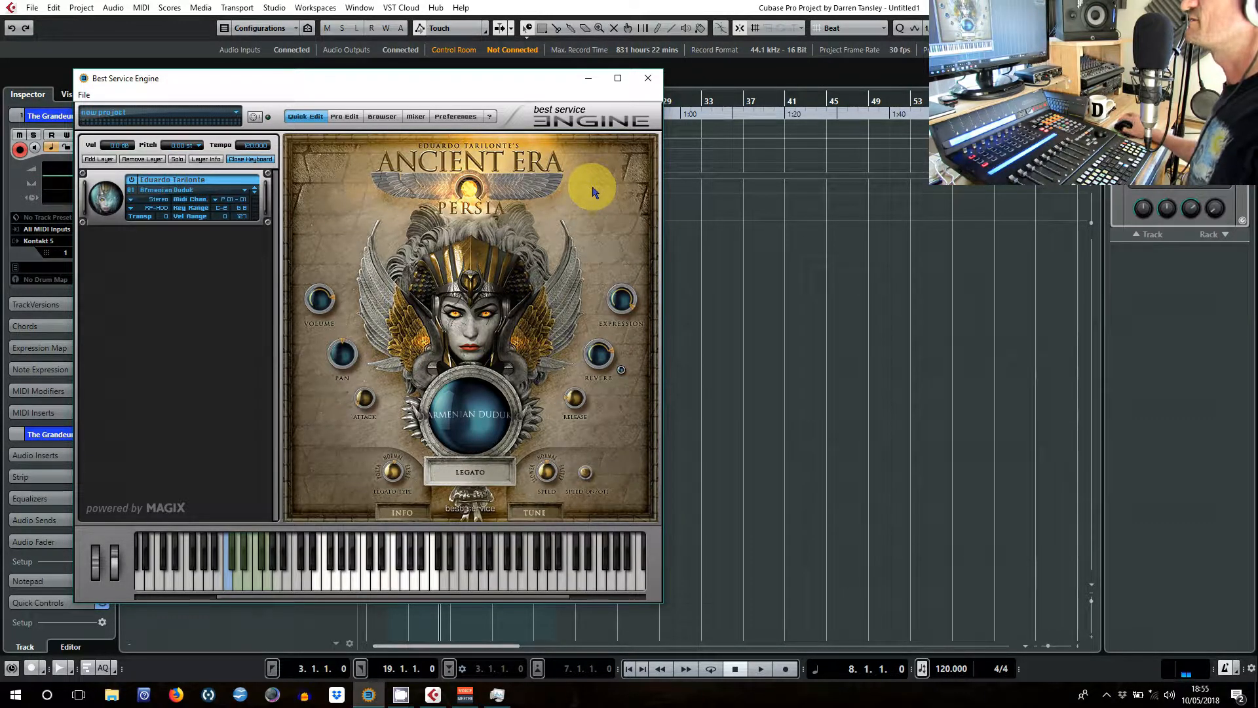
{"action": "mouse_move", "coordinate": [383, 216]}
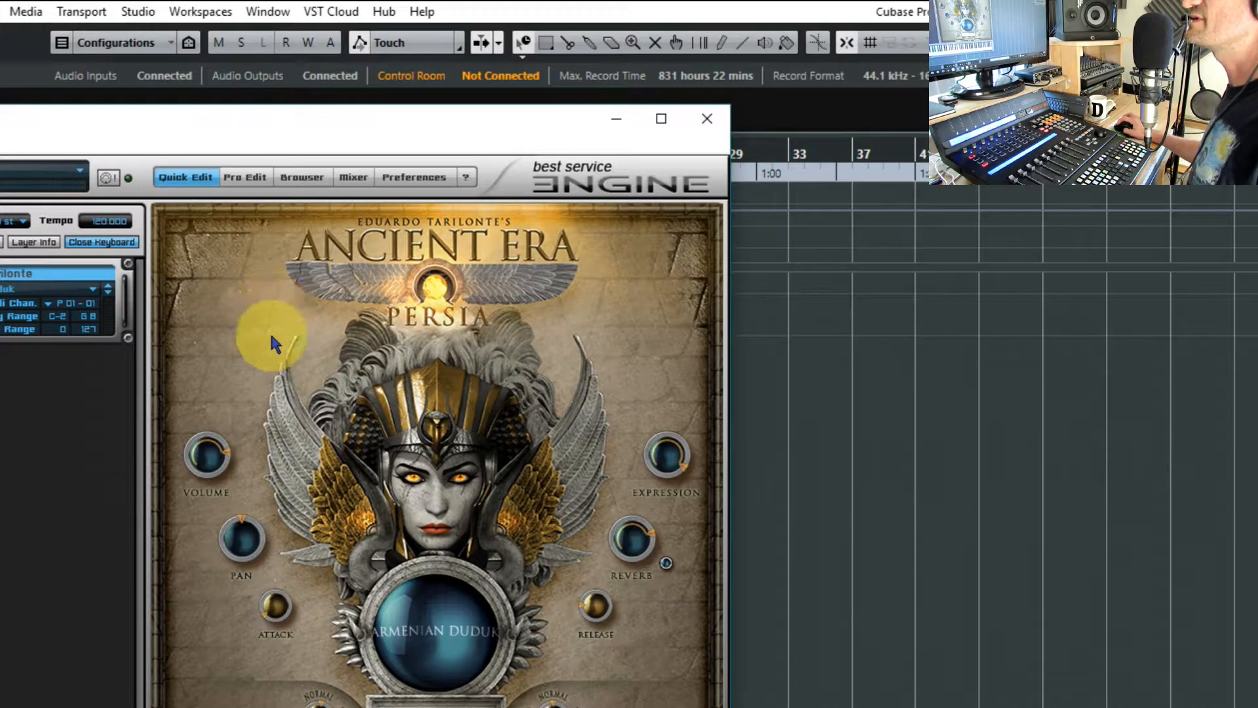
Show the engine preferences with the RAM overview in Best Service Engine.
{"action": "left_click", "coordinate": [414, 177]}
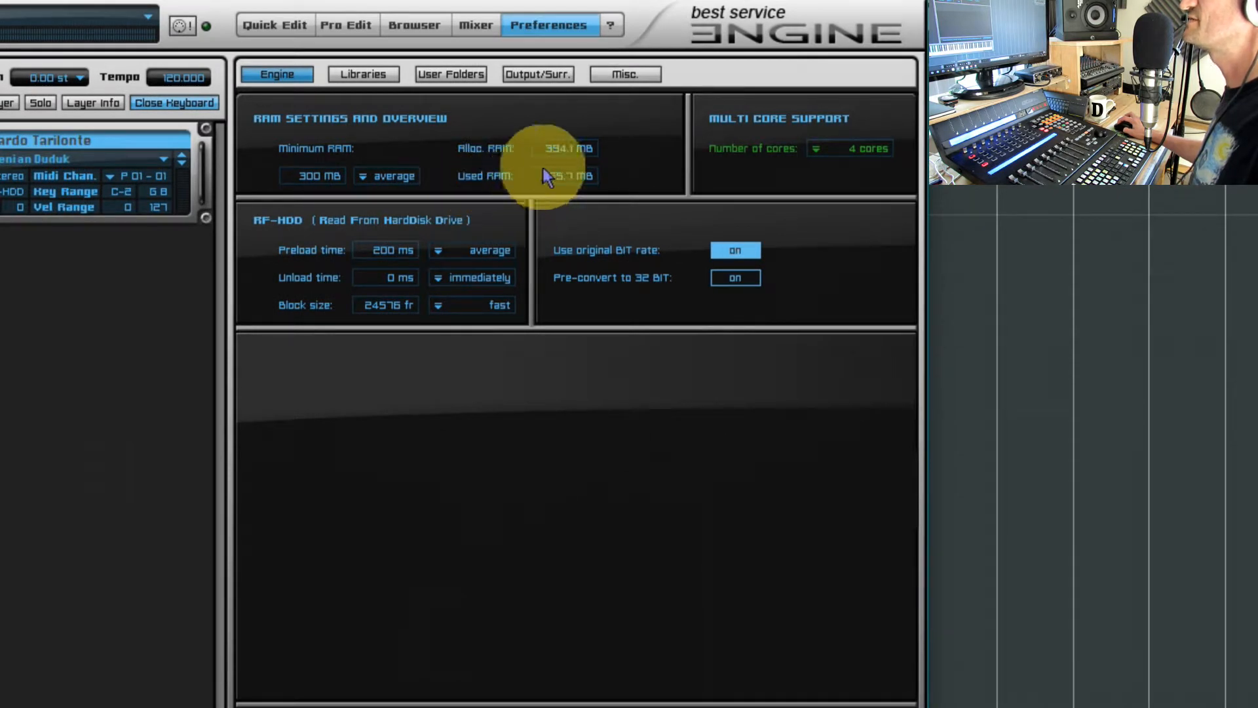
{"action": "mouse_move", "coordinate": [97, 197]}
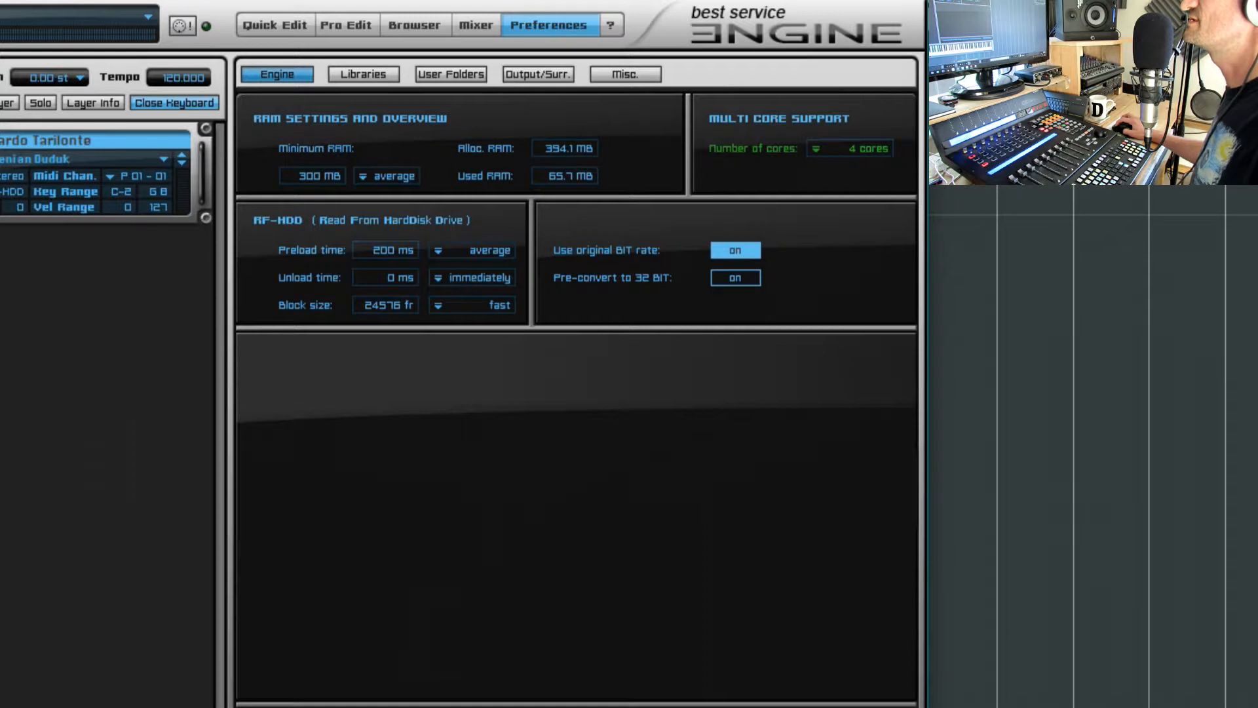
{"action": "left_click", "coordinate": [274, 25]}
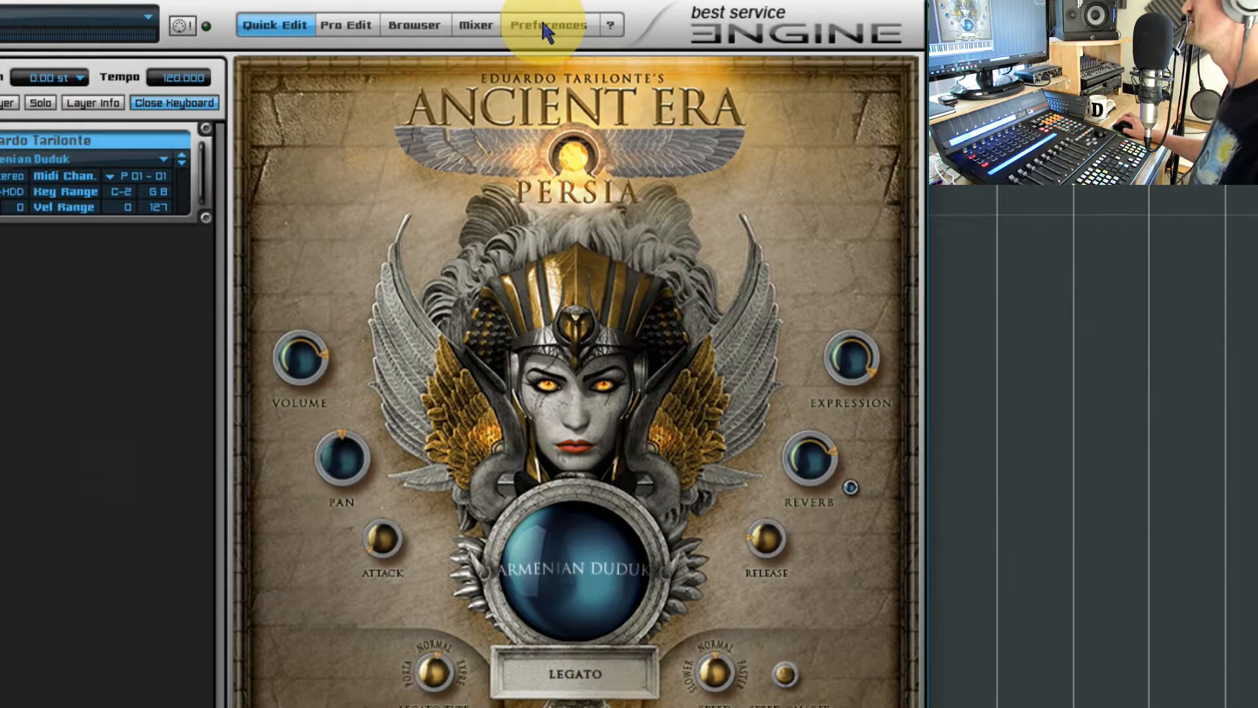
{"action": "left_click", "coordinate": [546, 25]}
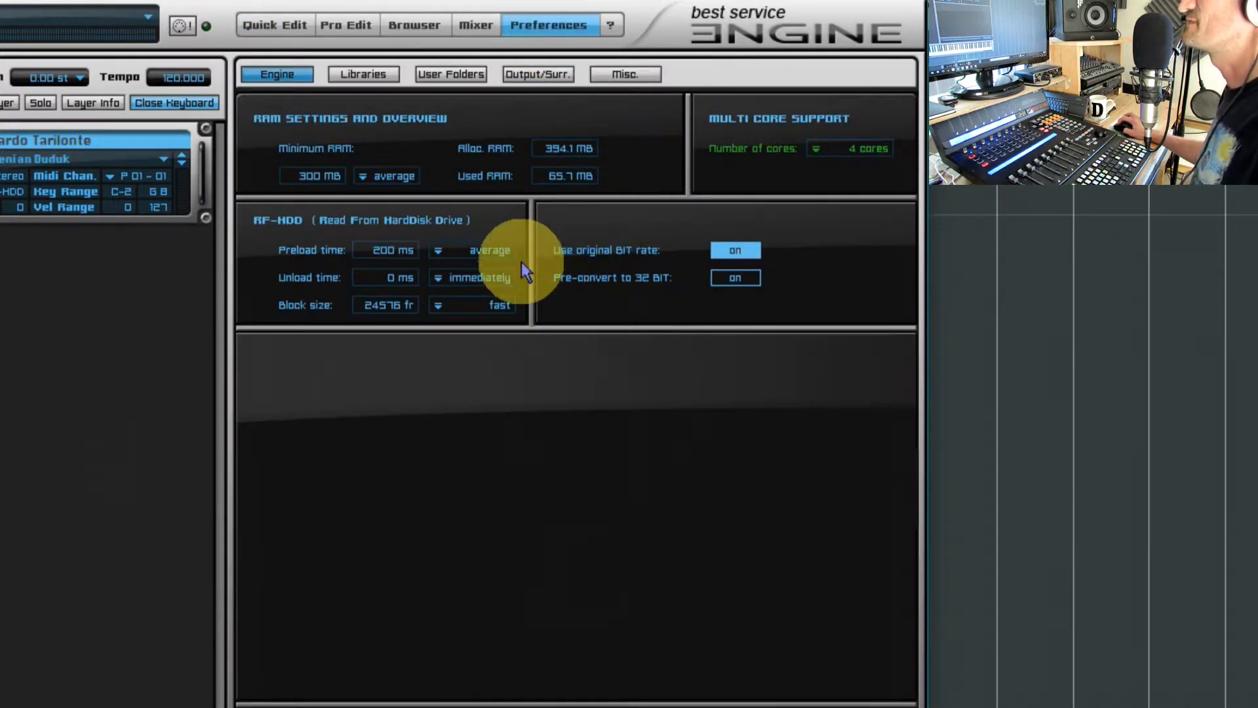
{"action": "mouse_move", "coordinate": [583, 204]}
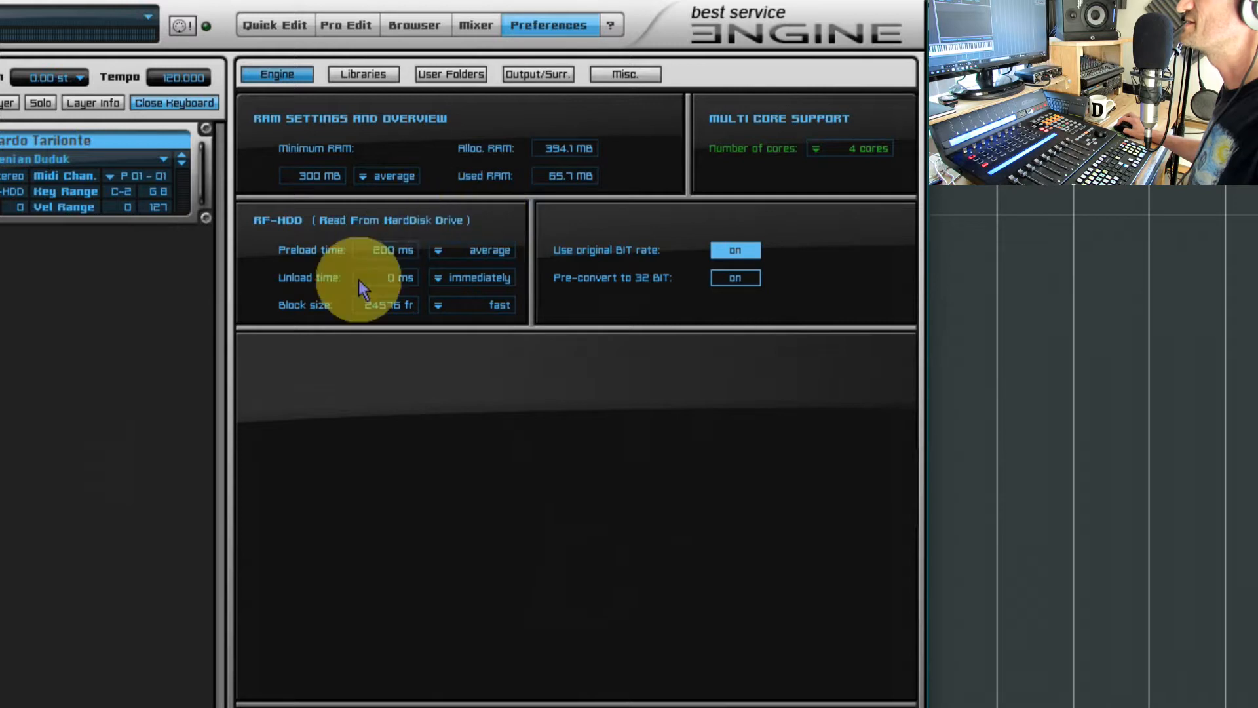
{"action": "mouse_move", "coordinate": [482, 252]}
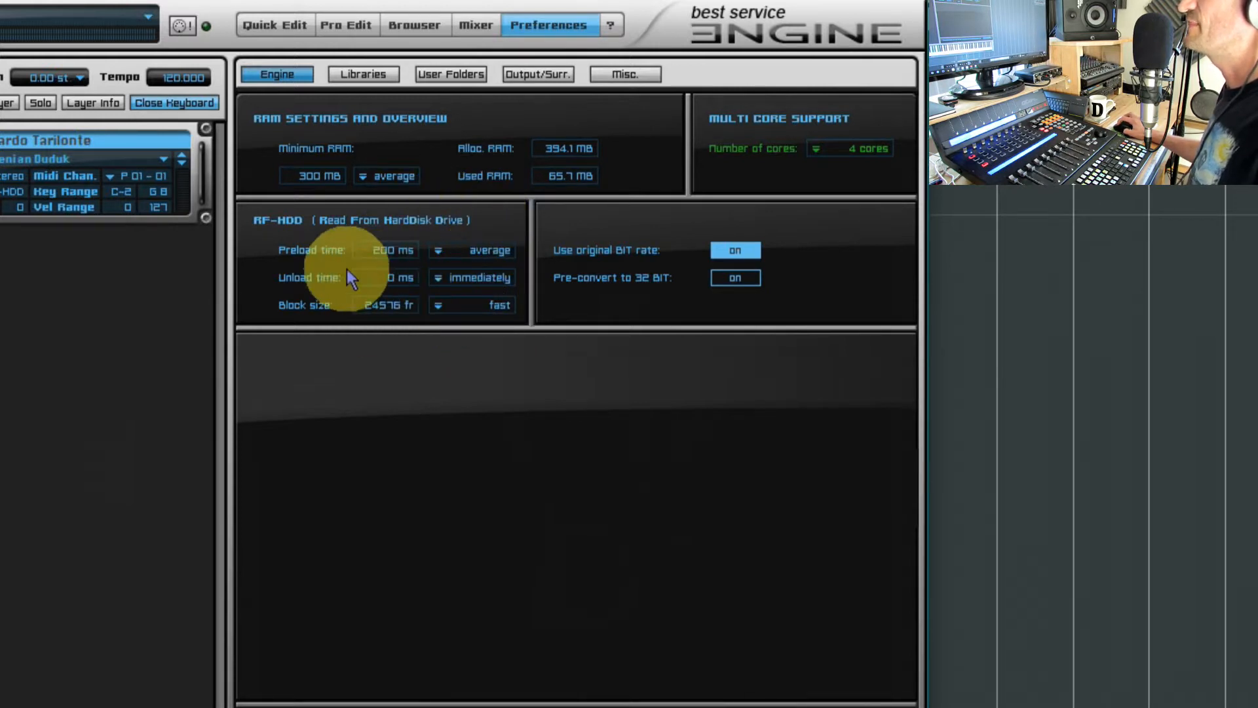
{"action": "mouse_move", "coordinate": [322, 256]}
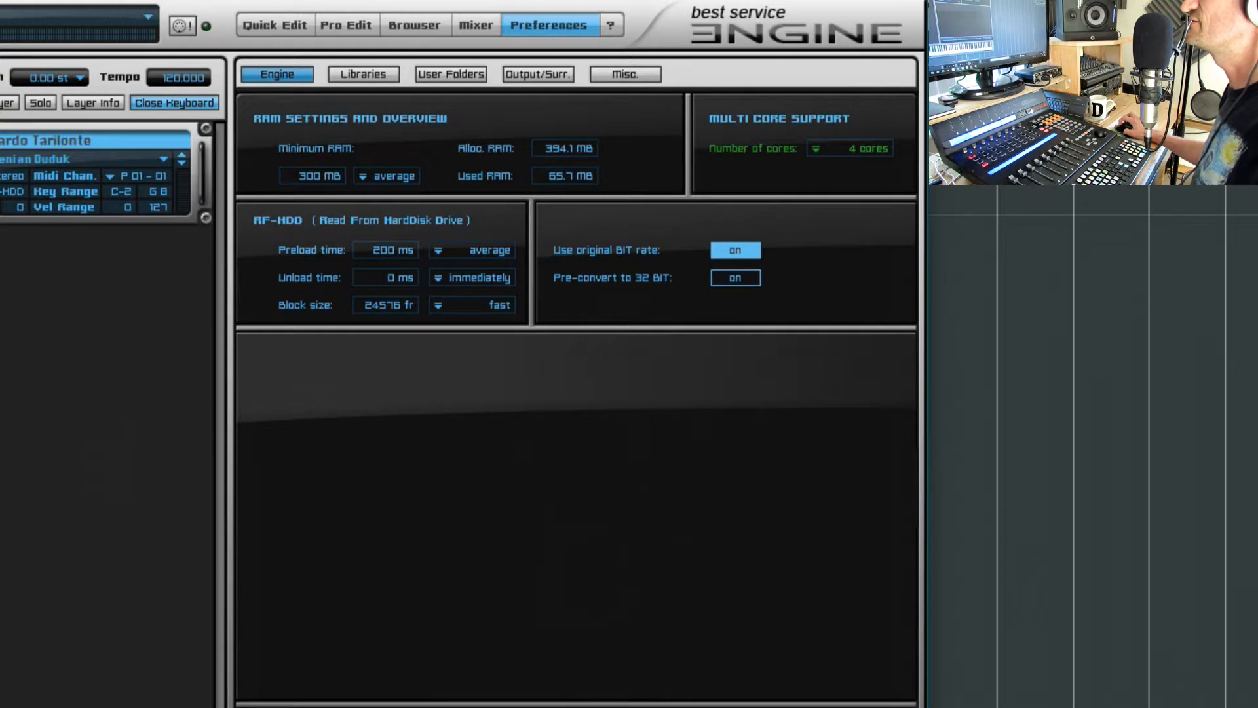
{"action": "left_click", "coordinate": [385, 251]}
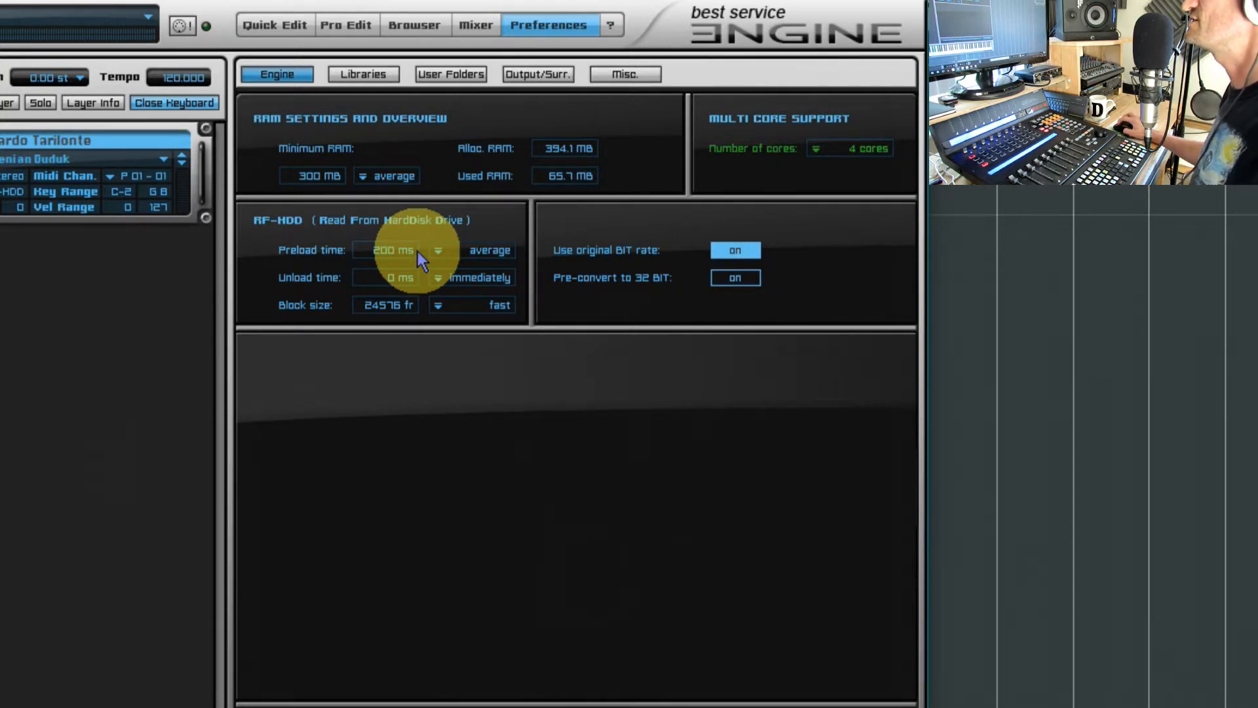
{"action": "mouse_move", "coordinate": [307, 293]}
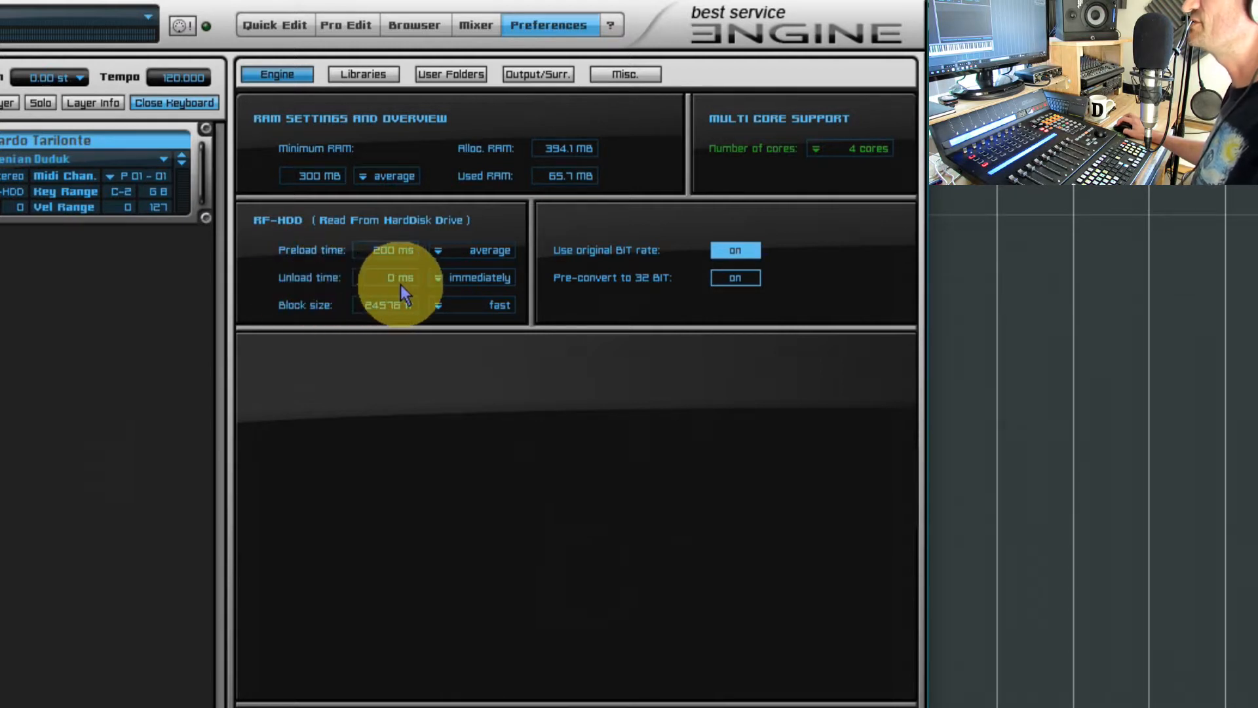
{"action": "mouse_move", "coordinate": [409, 288]}
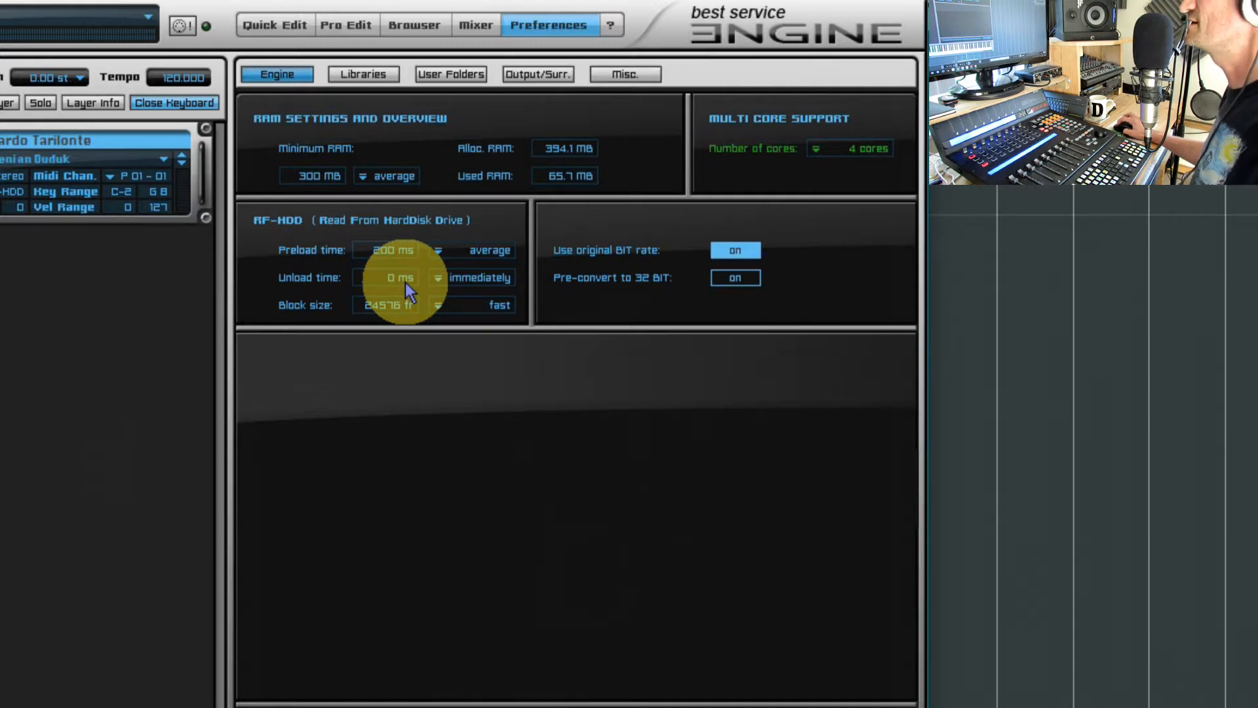
{"action": "mouse_move", "coordinate": [448, 498]}
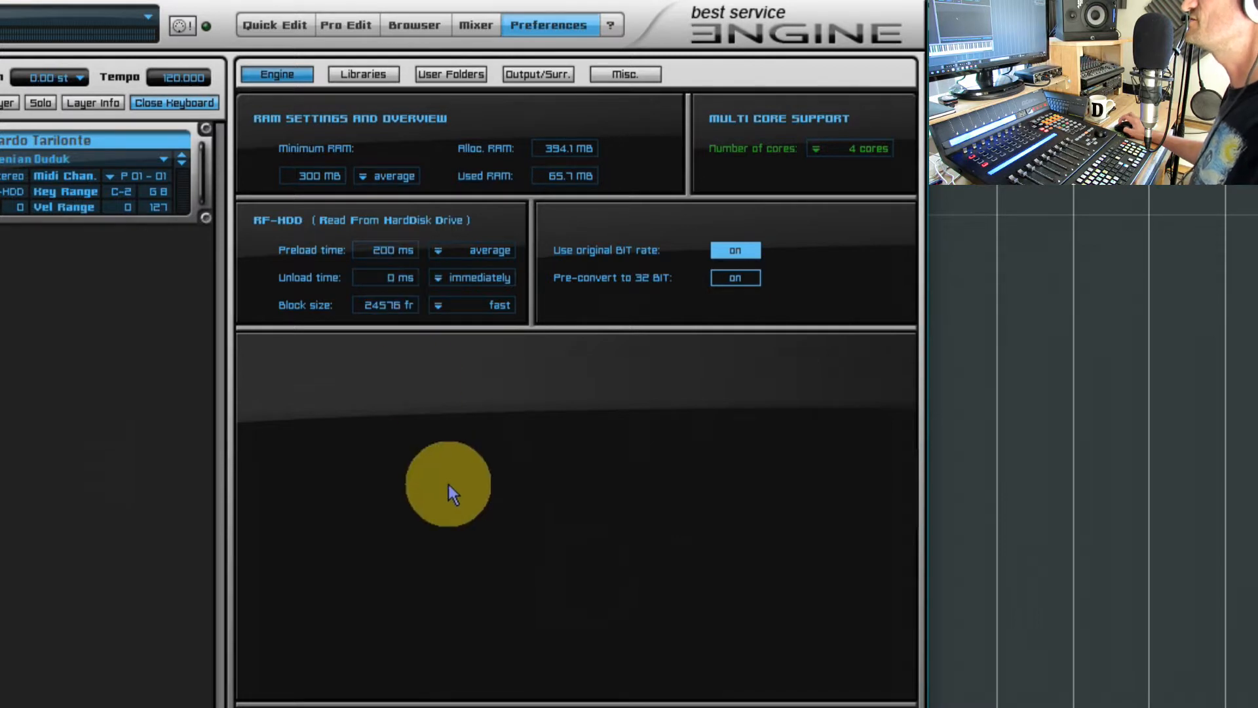
{"action": "mouse_move", "coordinate": [426, 490]}
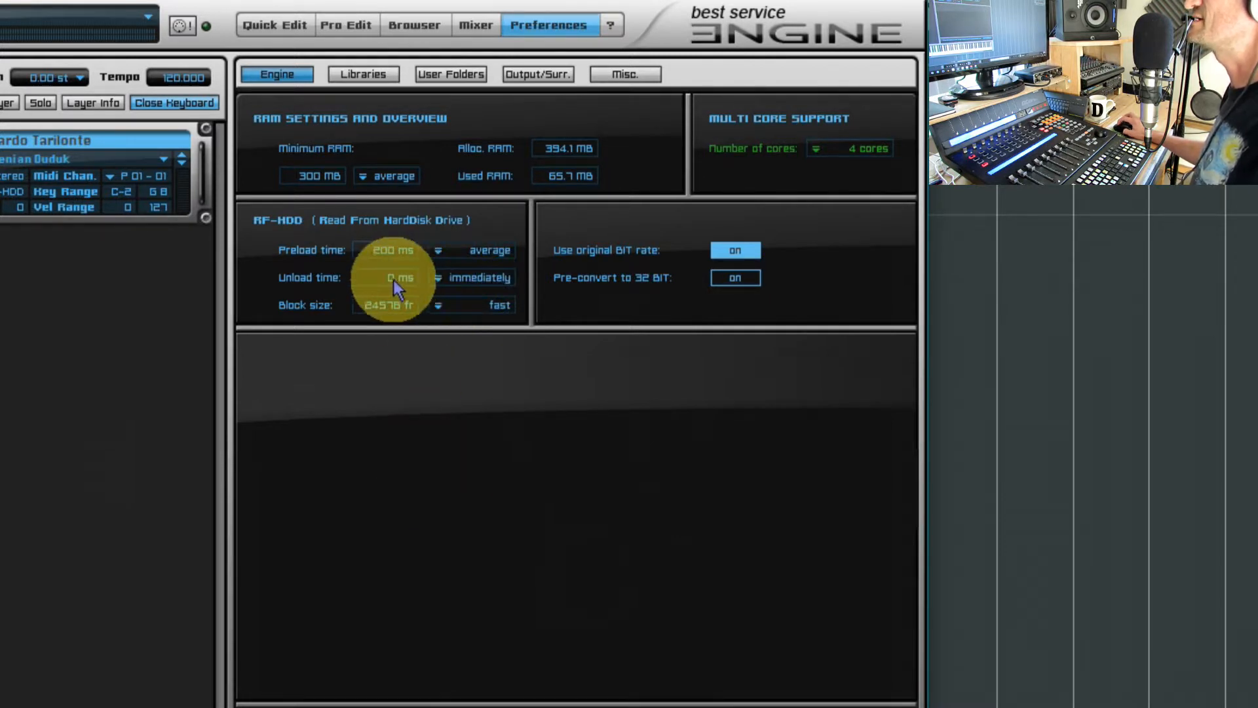
{"action": "mouse_move", "coordinate": [409, 262]}
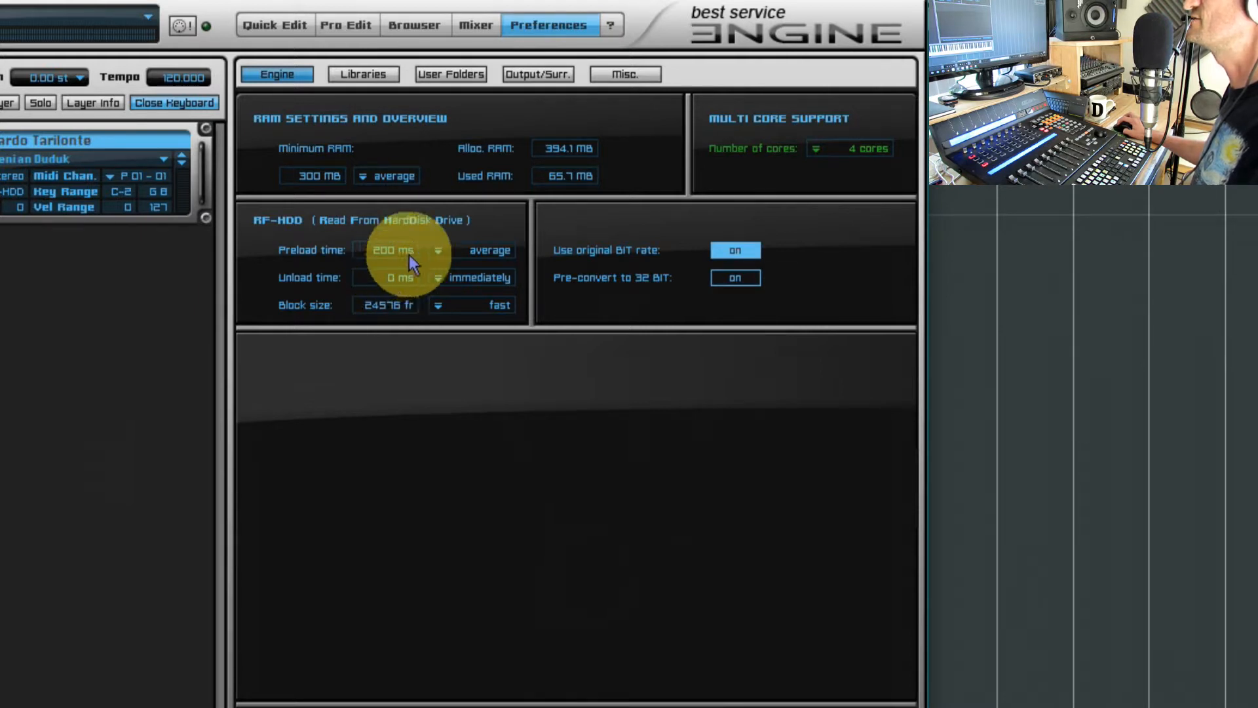
{"action": "mouse_move", "coordinate": [427, 330]}
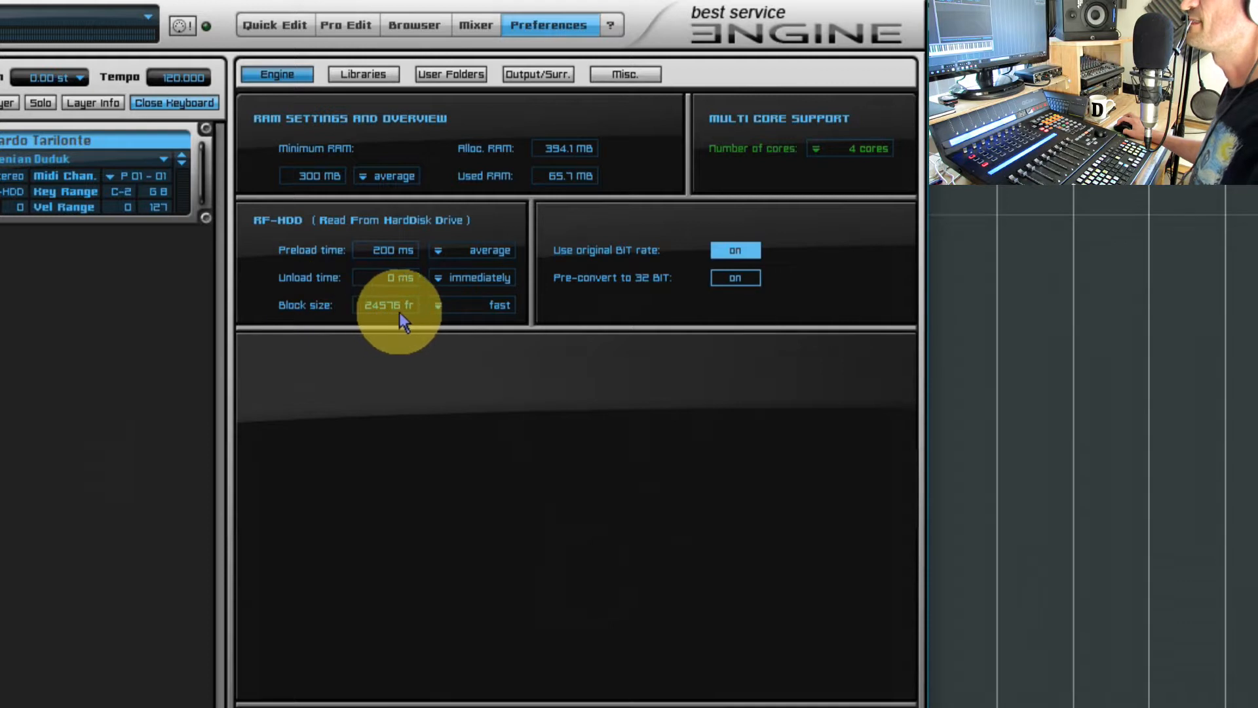
Set preload time to 100 ms and block size to ultra fast HDD (12288 fr).
{"action": "left_click", "coordinate": [438, 304]}
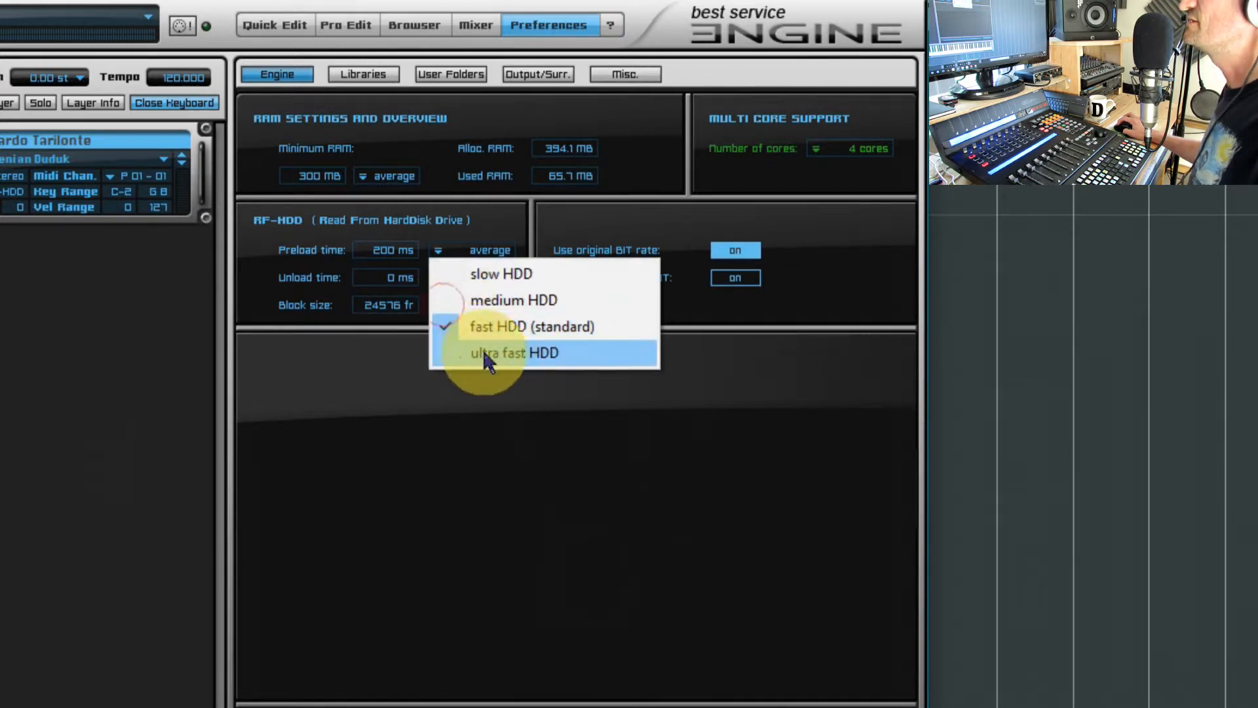
{"action": "left_click", "coordinate": [506, 352]}
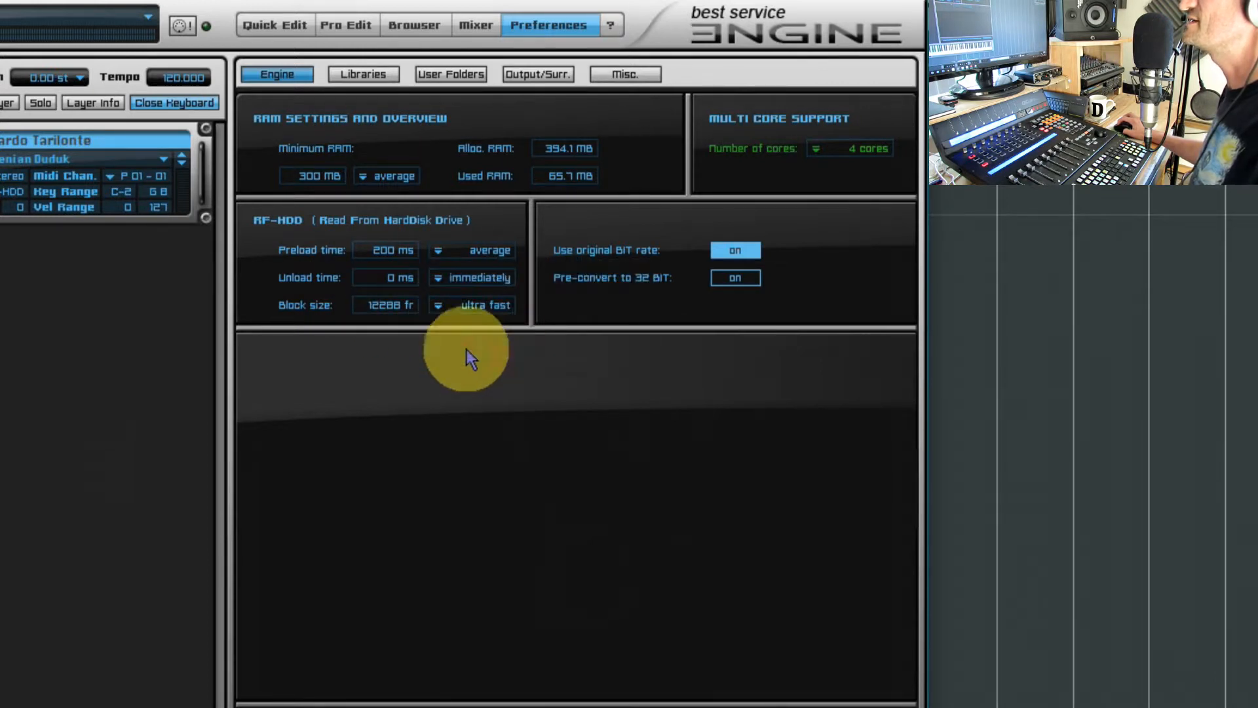
{"action": "mouse_move", "coordinate": [424, 330]}
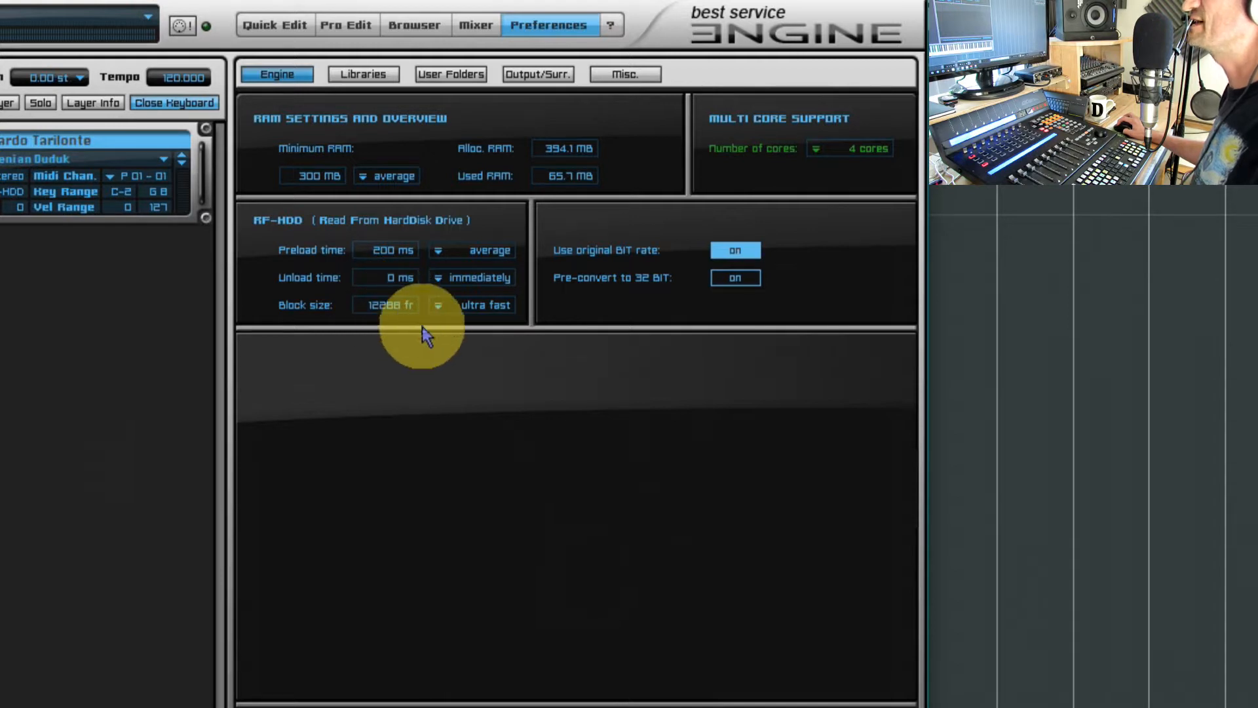
{"action": "left_click", "coordinate": [438, 304]}
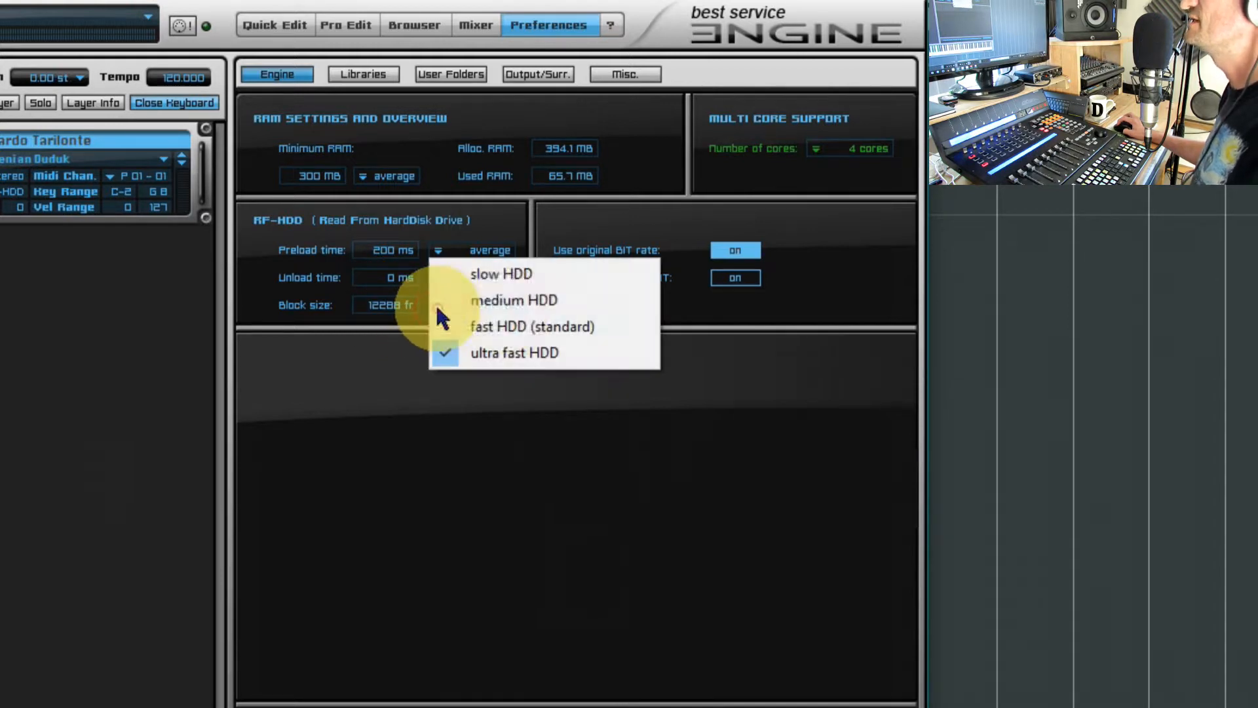
{"action": "left_click", "coordinate": [501, 273]}
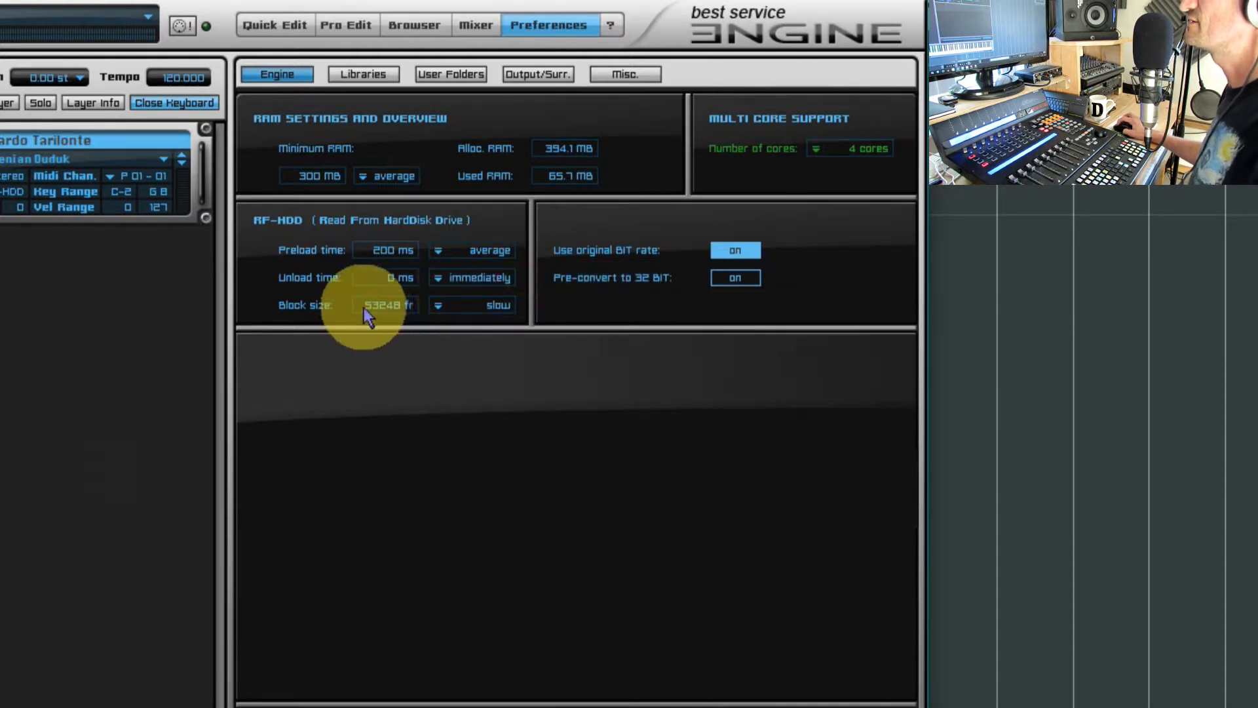
{"action": "mouse_move", "coordinate": [480, 377]}
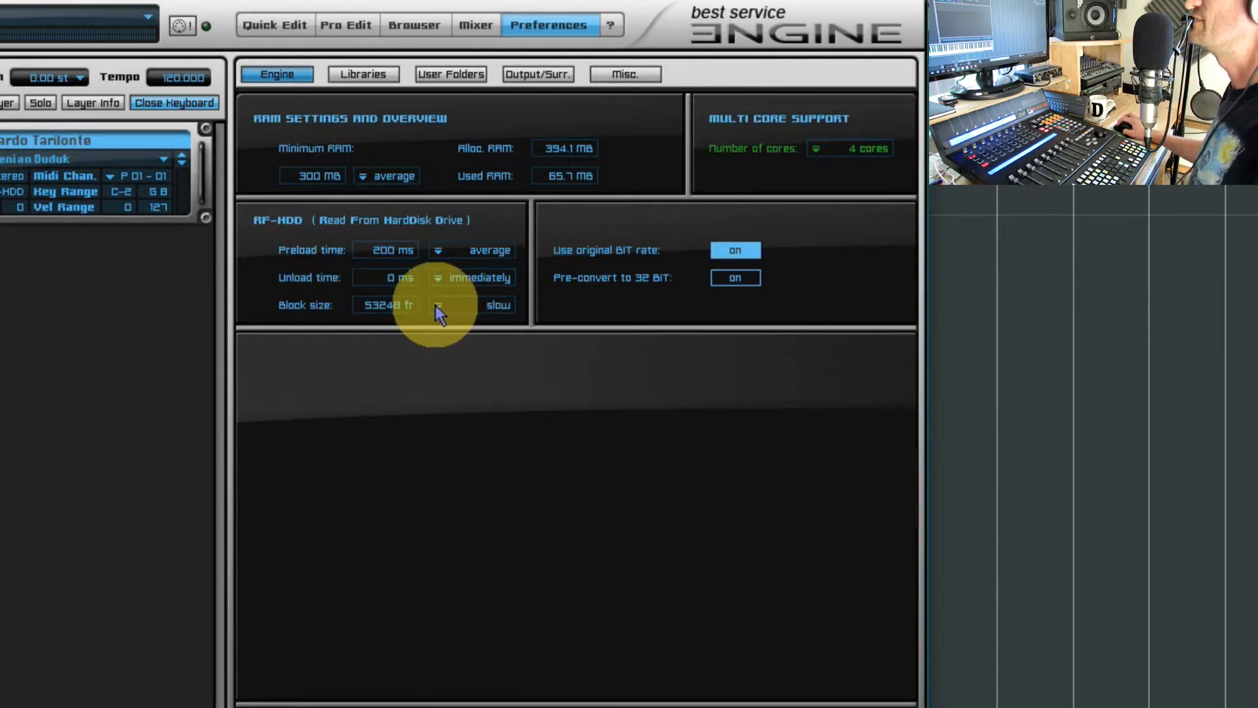
{"action": "mouse_move", "coordinate": [446, 316]}
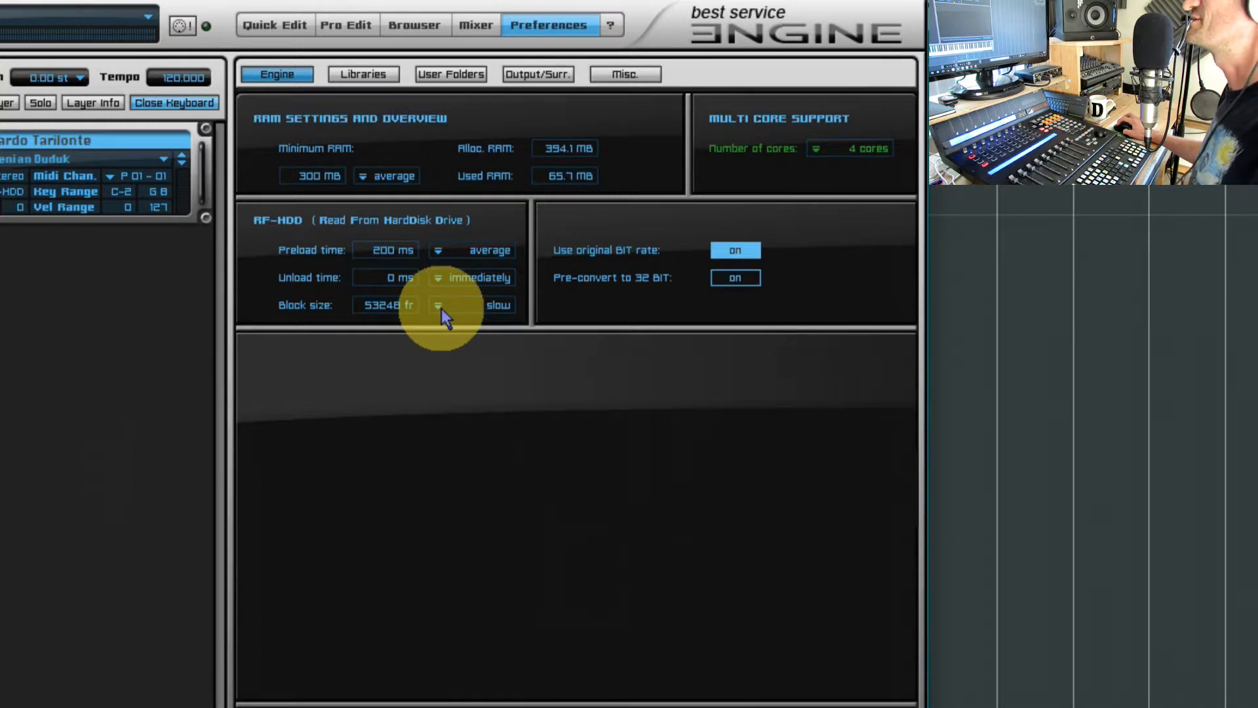
{"action": "left_click", "coordinate": [439, 304]}
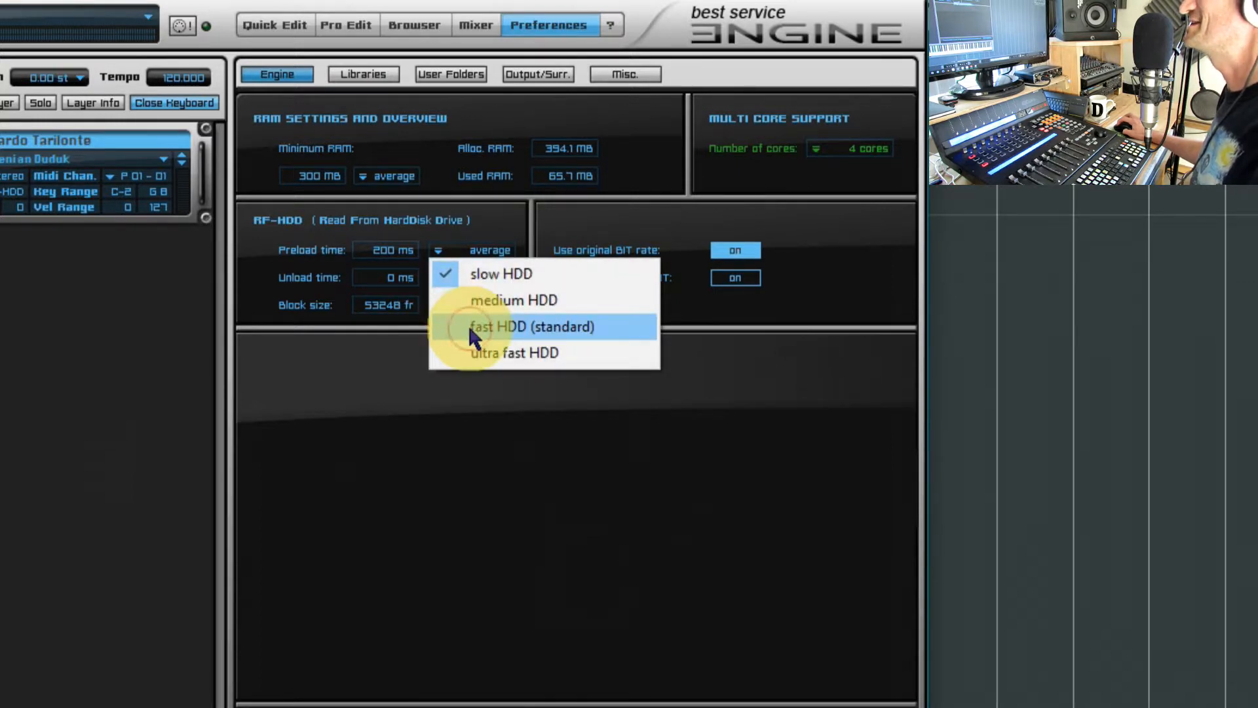
{"action": "left_click", "coordinate": [532, 326]}
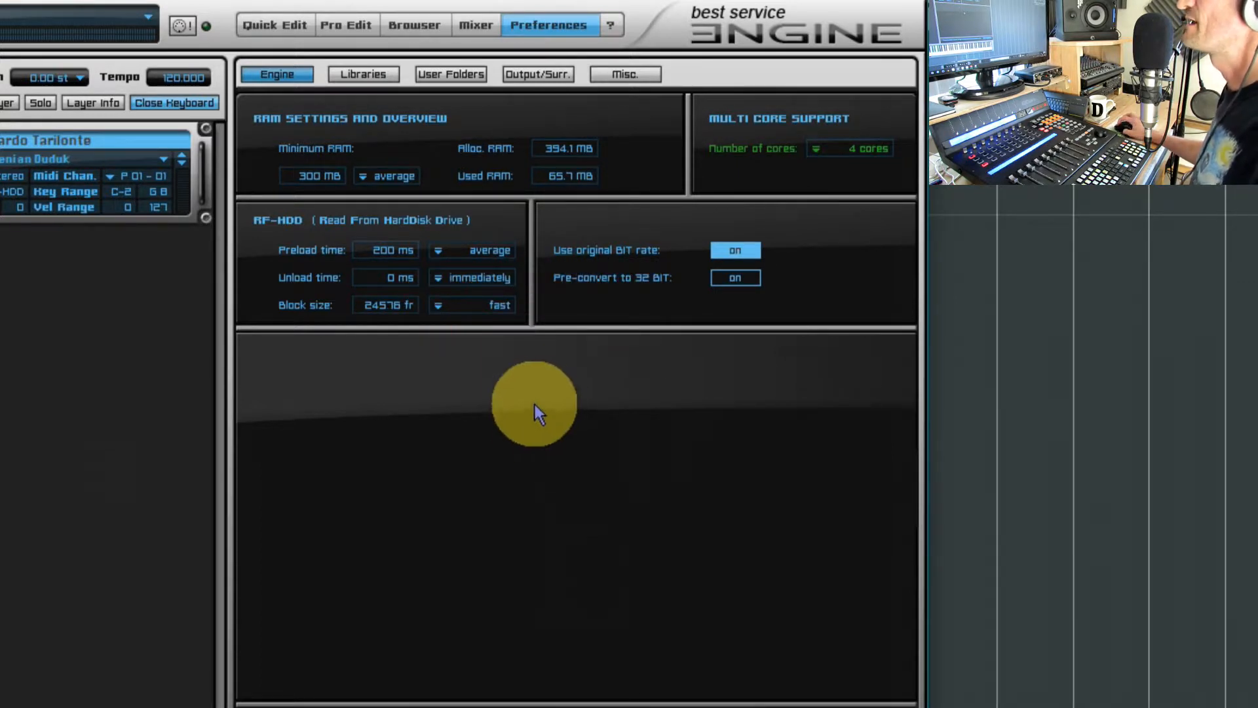
{"action": "mouse_move", "coordinate": [559, 189]}
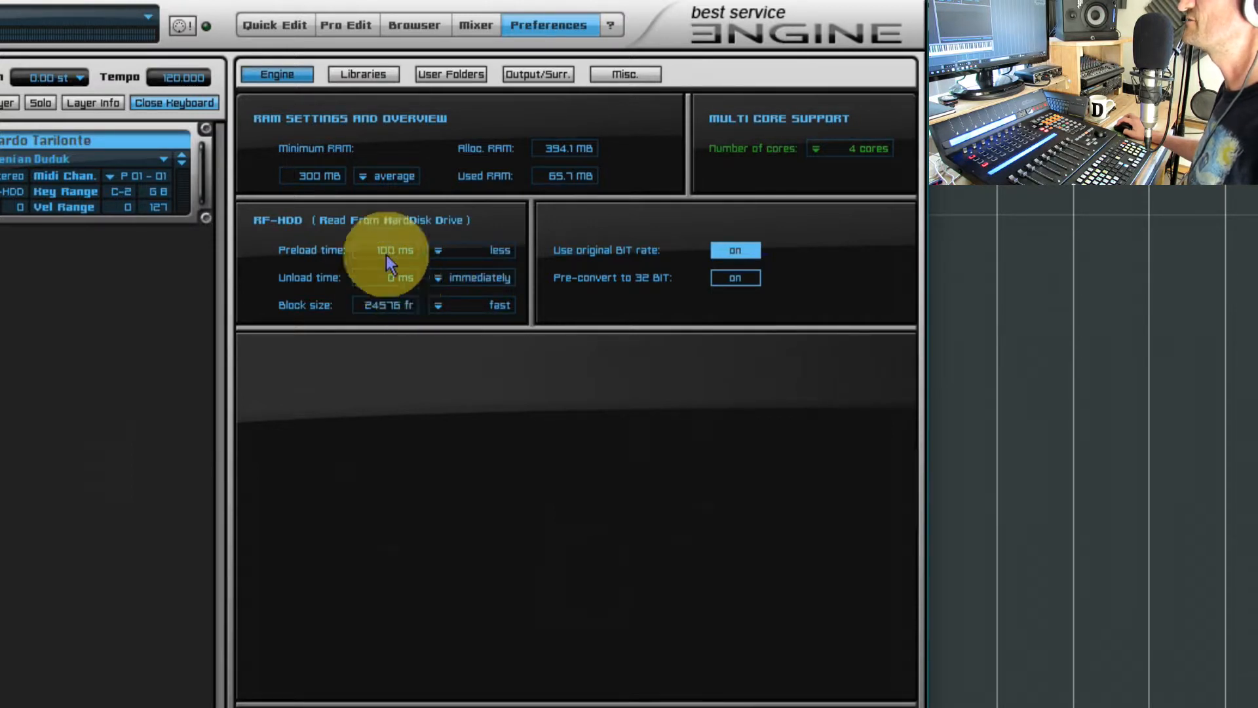
{"action": "left_click", "coordinate": [439, 249]}
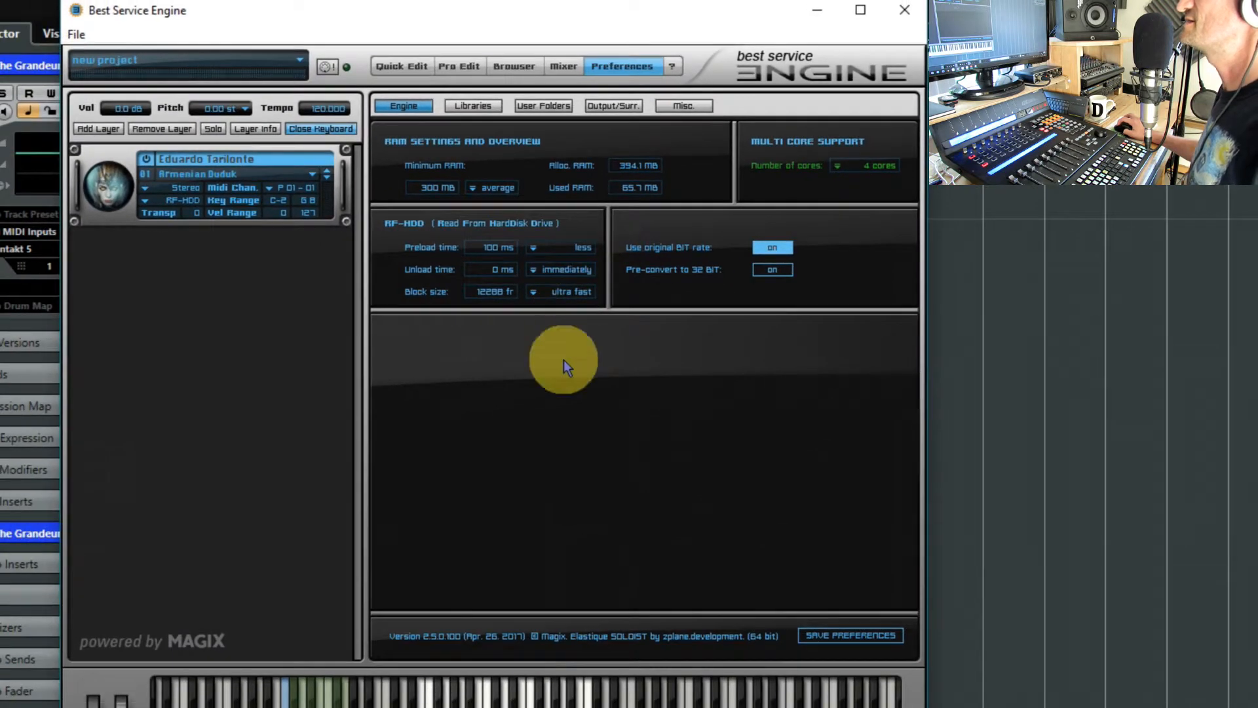
{"action": "mouse_move", "coordinate": [629, 351]}
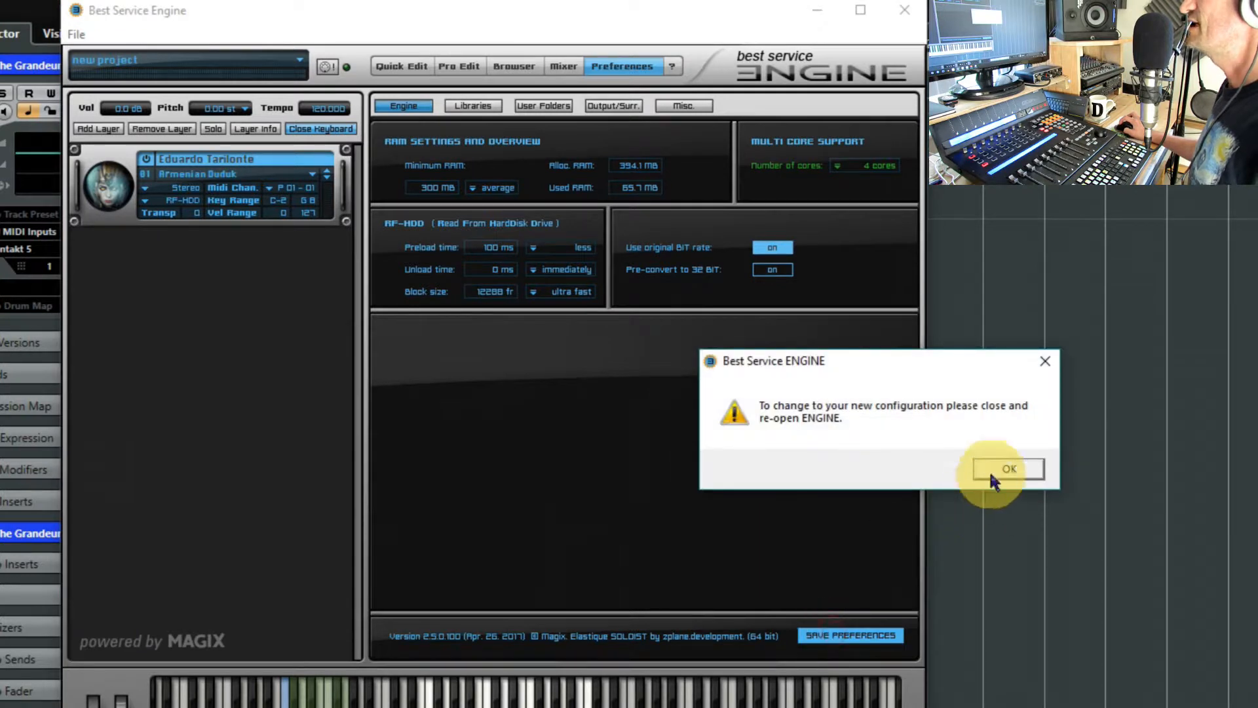
Restart ENGINE without saving, reload Armenian Duduk from Ancient Era Persia, and view its preferences.
{"action": "left_click", "coordinate": [1009, 468]}
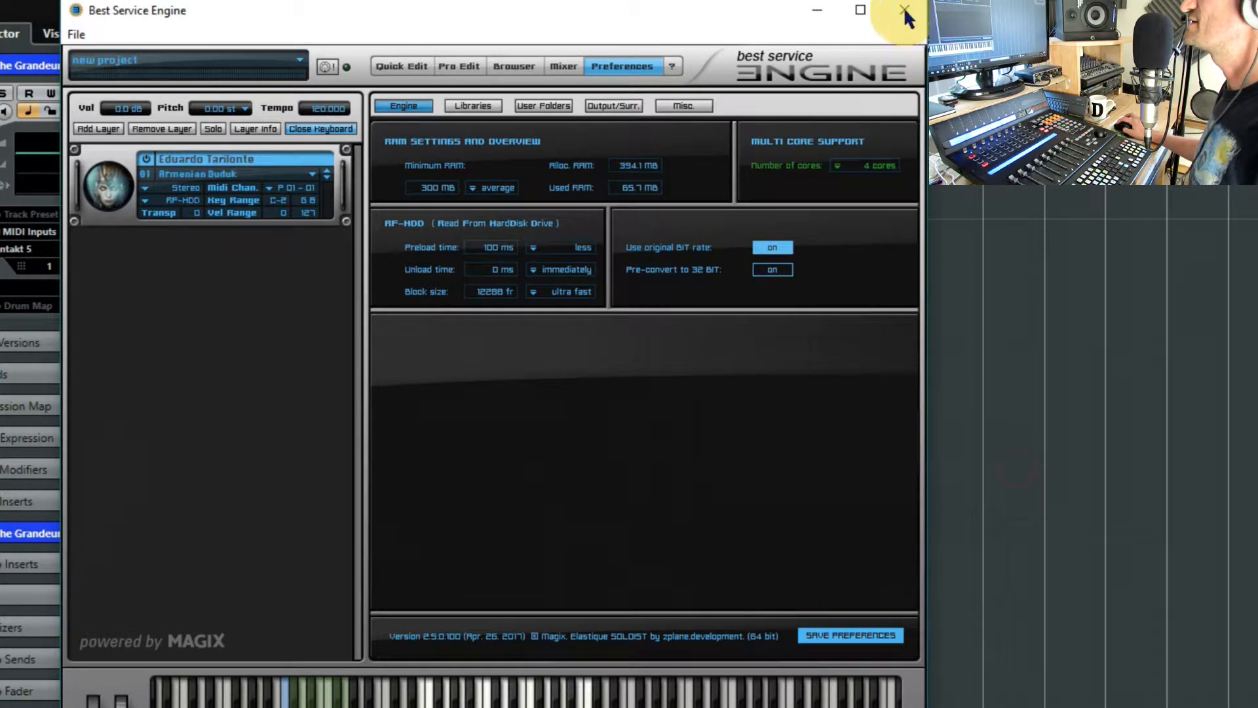
{"action": "left_click", "coordinate": [904, 11]}
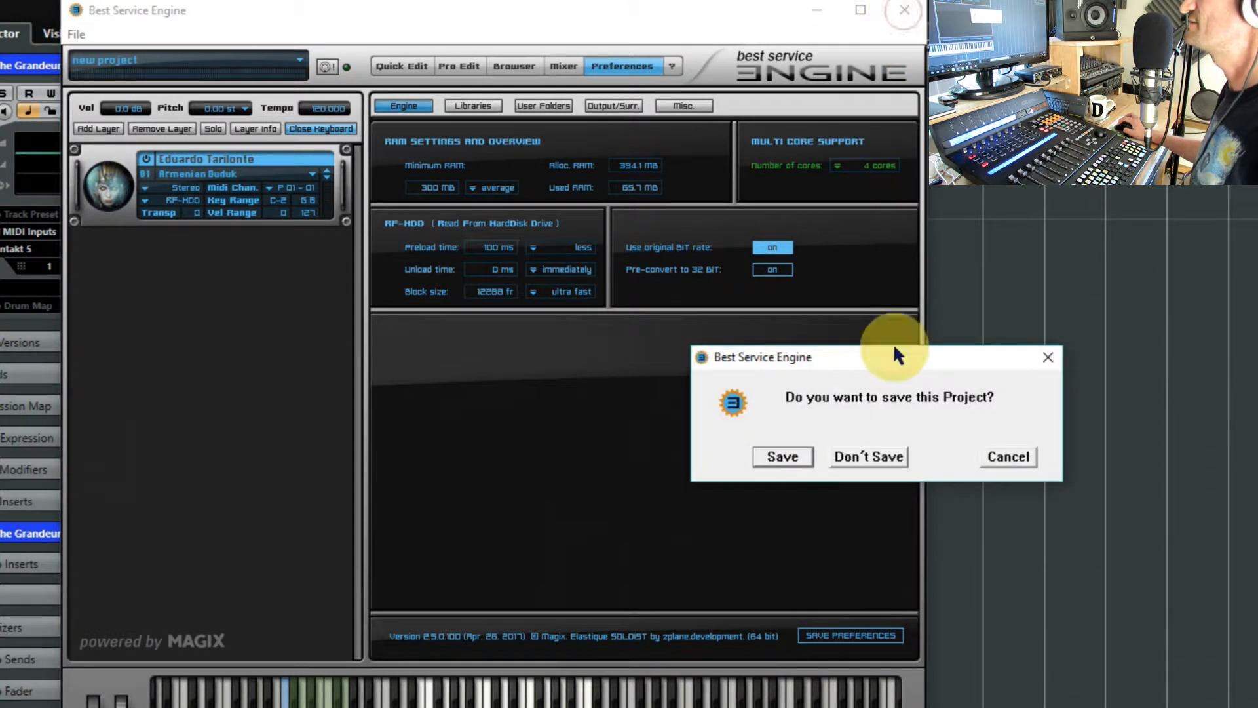
{"action": "left_click", "coordinate": [868, 456]}
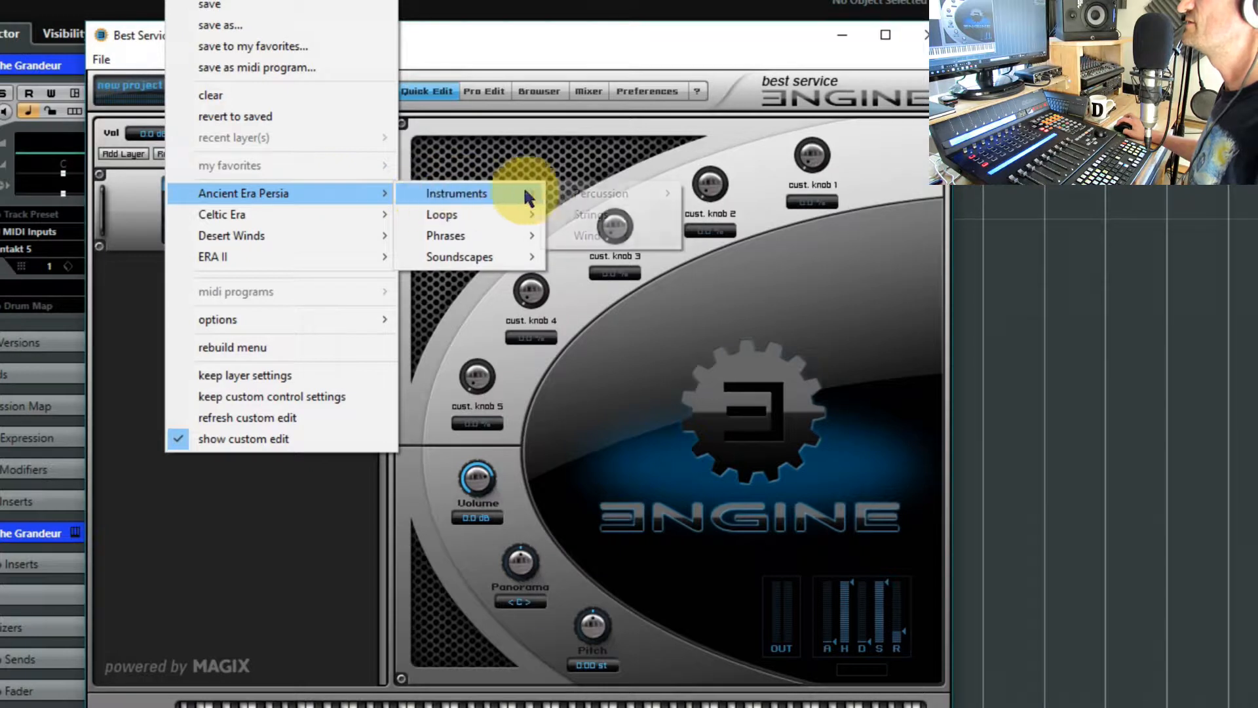
{"action": "left_click", "coordinate": [456, 193]}
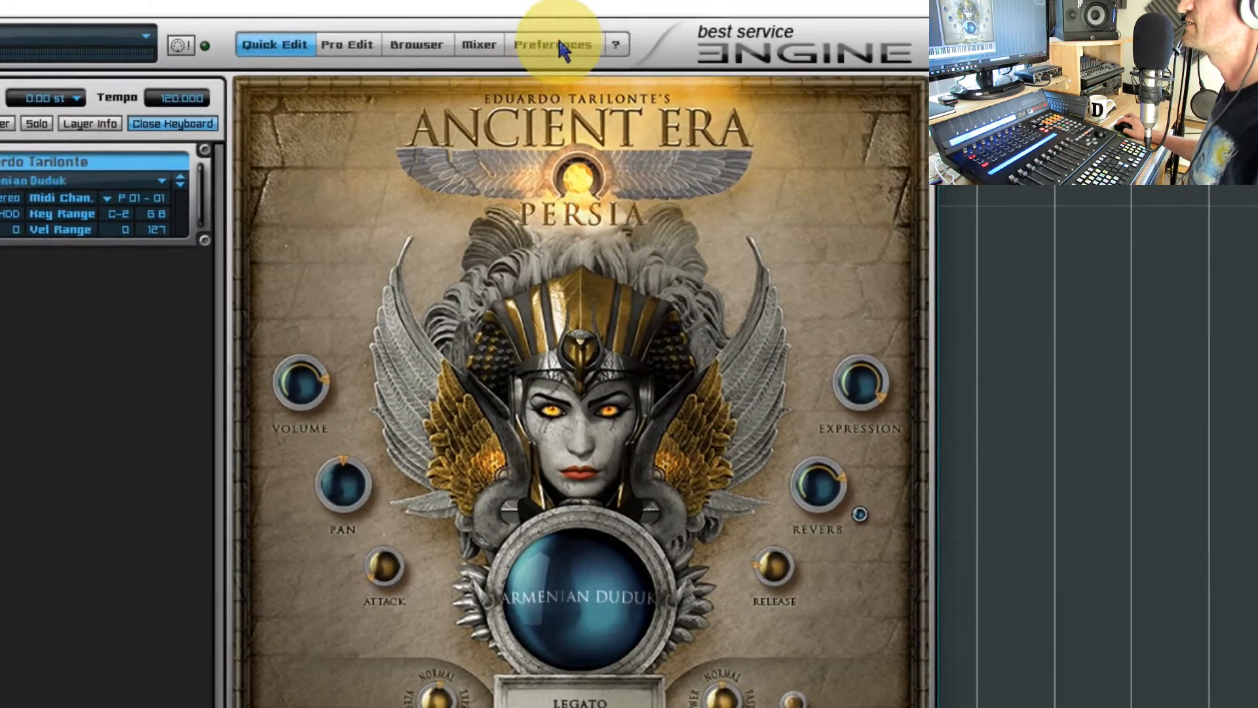
{"action": "left_click", "coordinate": [552, 42]}
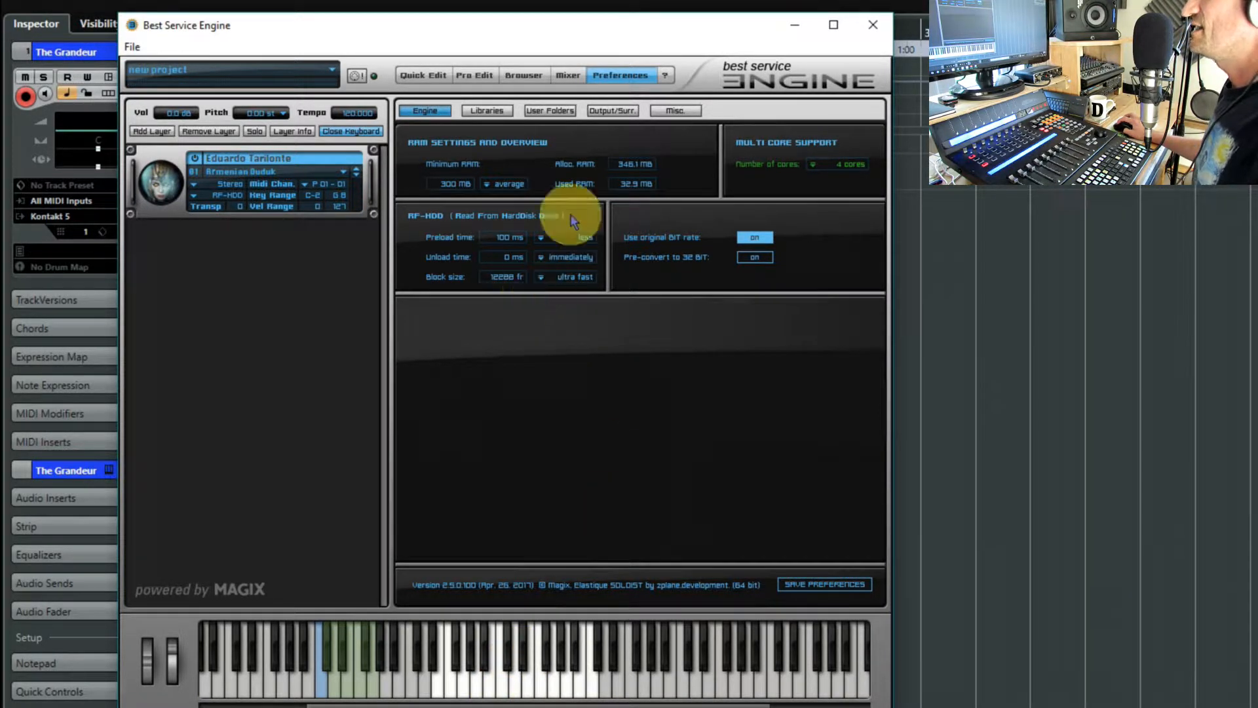
{"action": "mouse_move", "coordinate": [551, 567]}
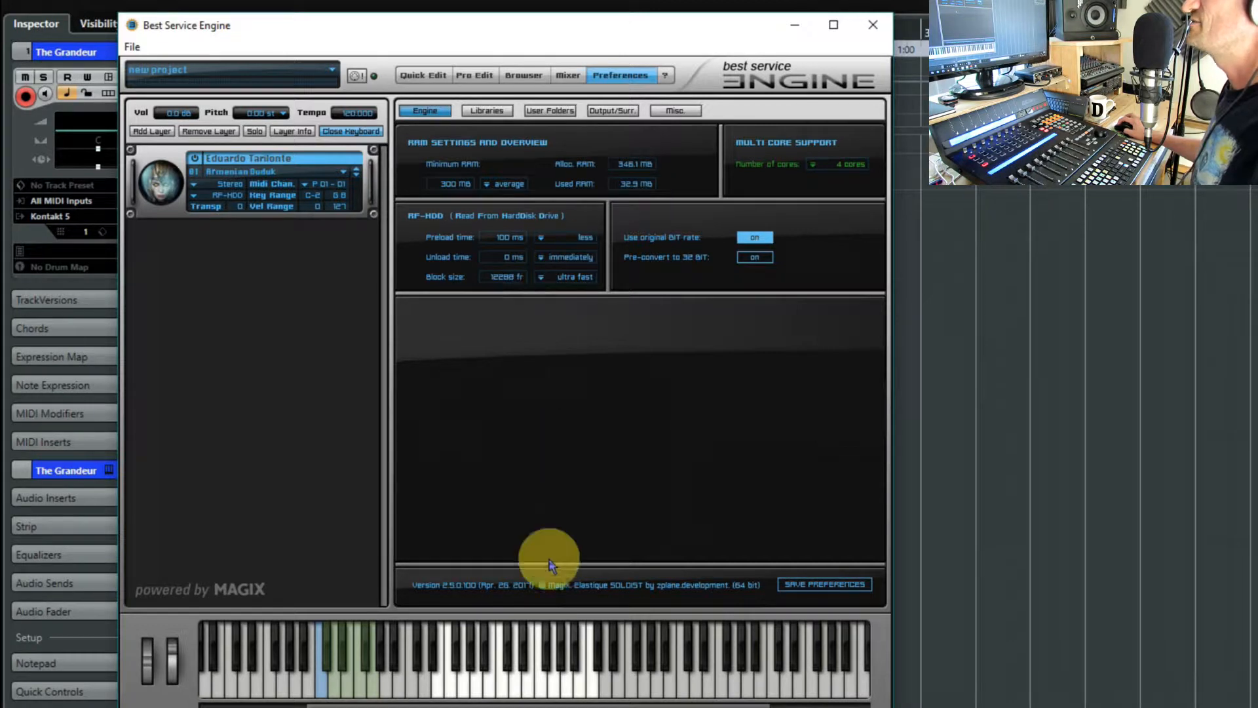
{"action": "mouse_move", "coordinate": [569, 265]}
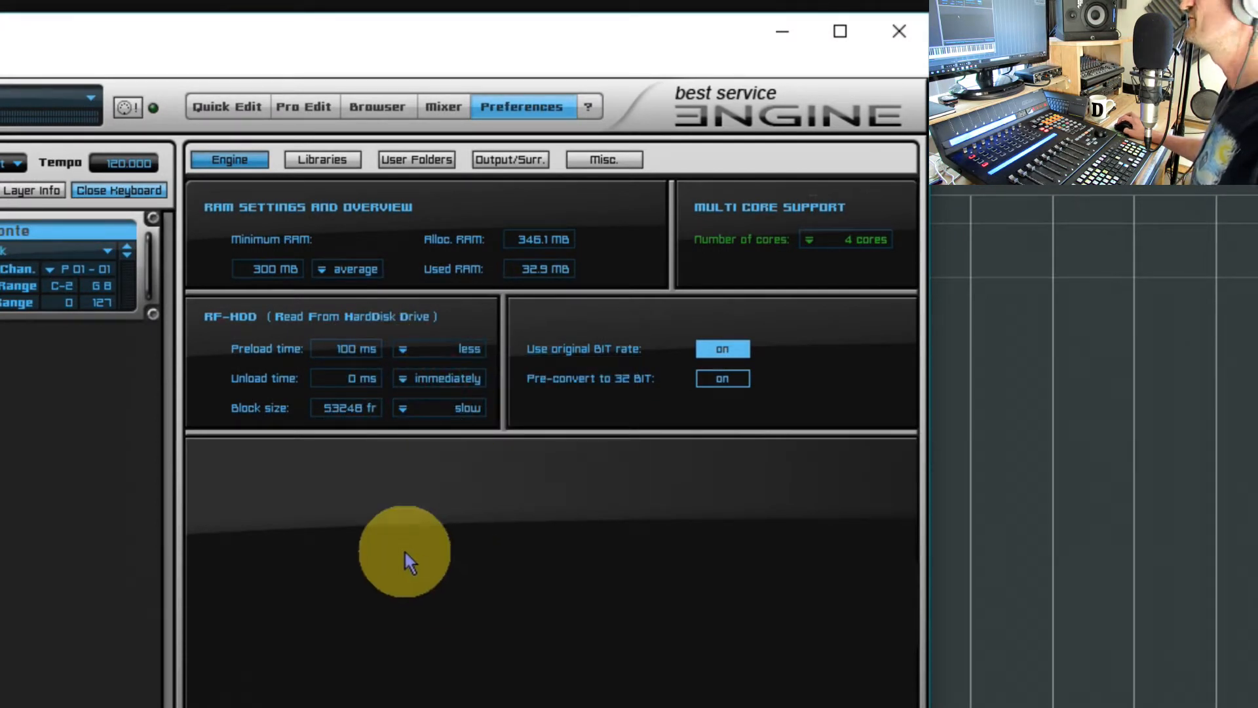
{"action": "mouse_move", "coordinate": [486, 486]}
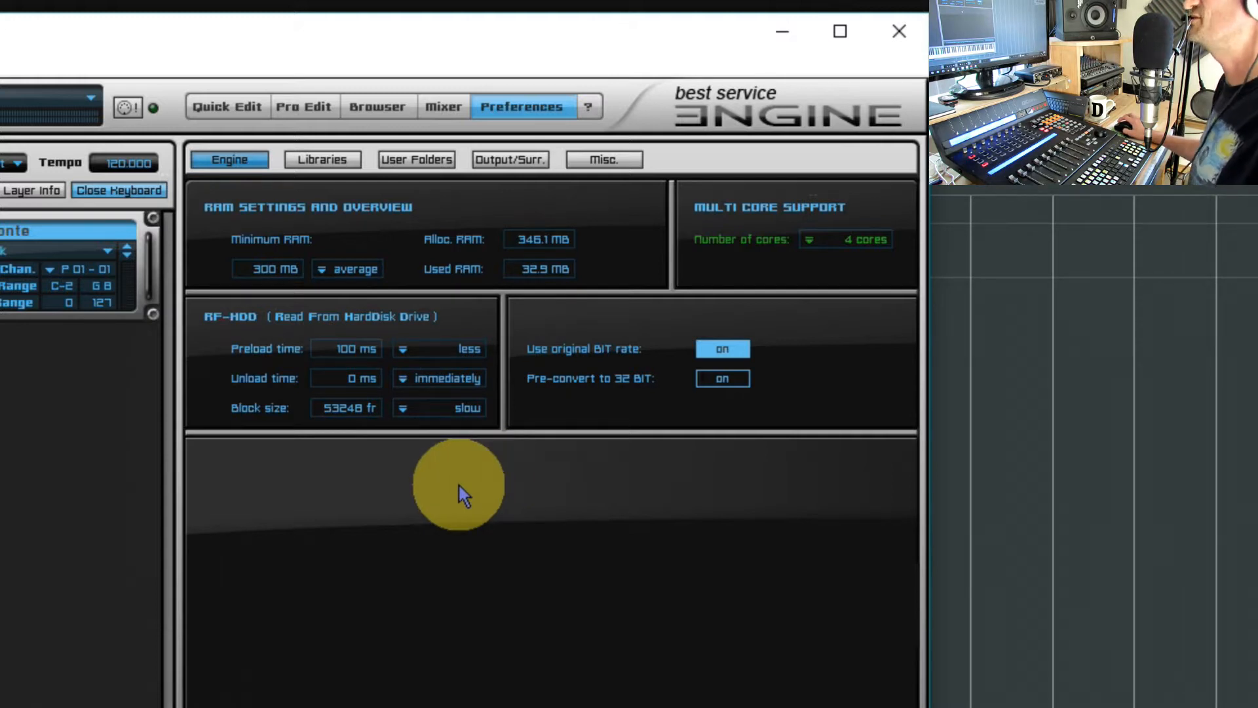
{"action": "mouse_move", "coordinate": [448, 496]}
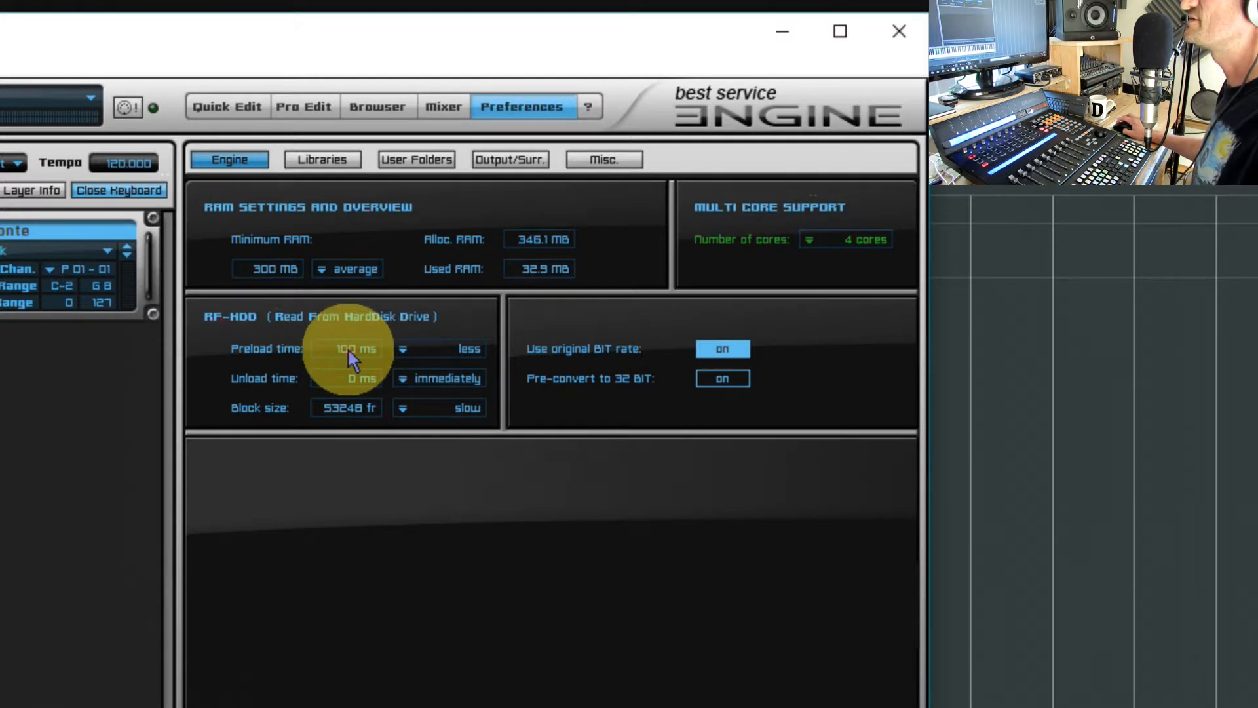
Enter a custom 3-second preload time for disk streaming.
{"action": "left_click", "coordinate": [351, 349]}
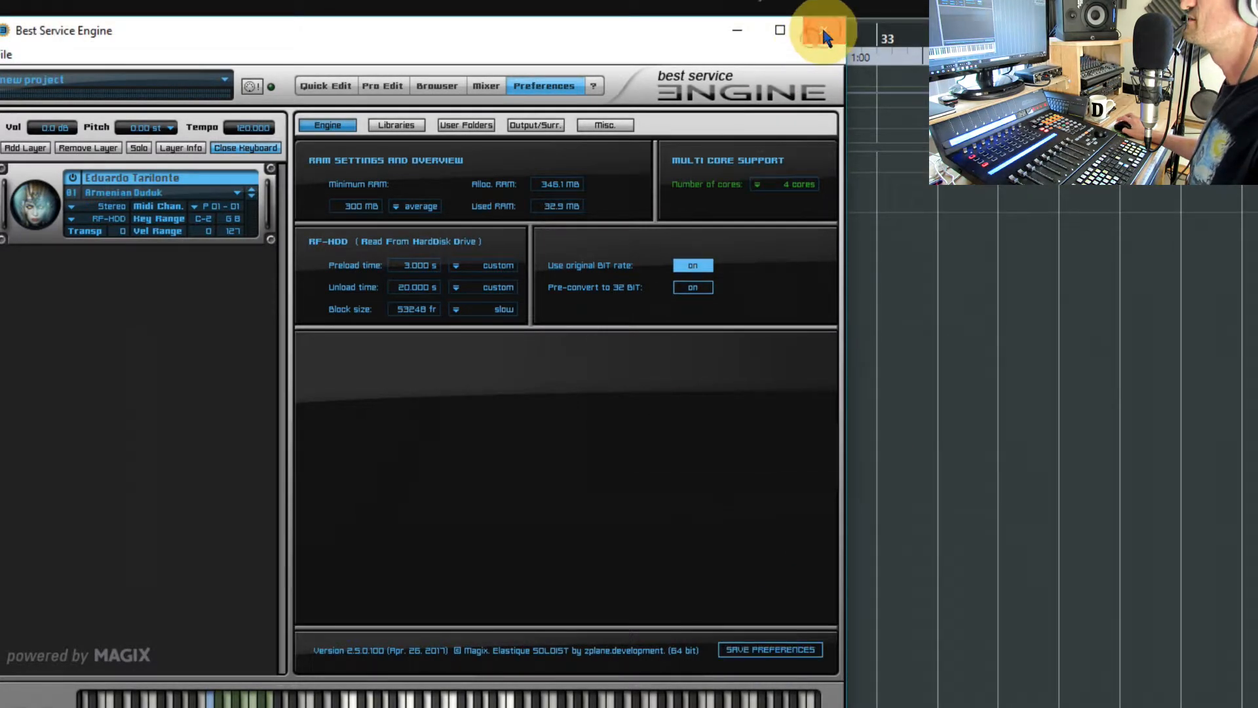
Restart ENGINE and return to its preferences to confirm the custom streaming times.
{"action": "left_click", "coordinate": [822, 29]}
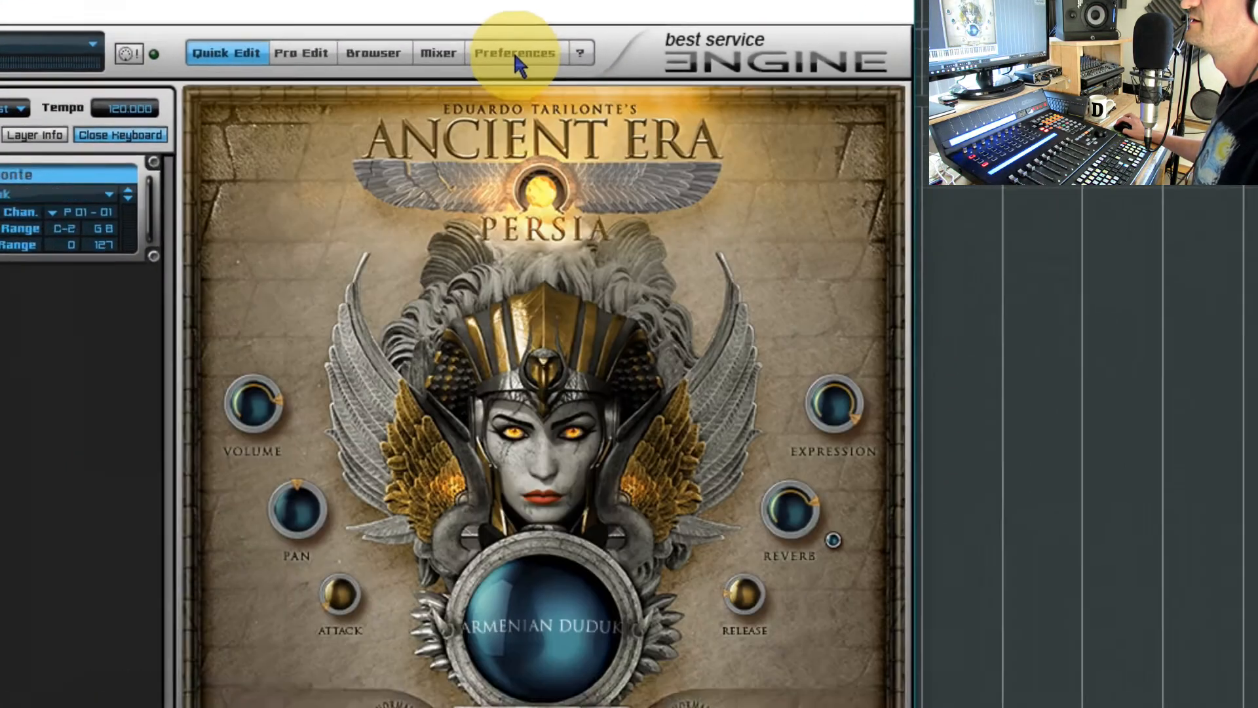
{"action": "left_click", "coordinate": [517, 53]}
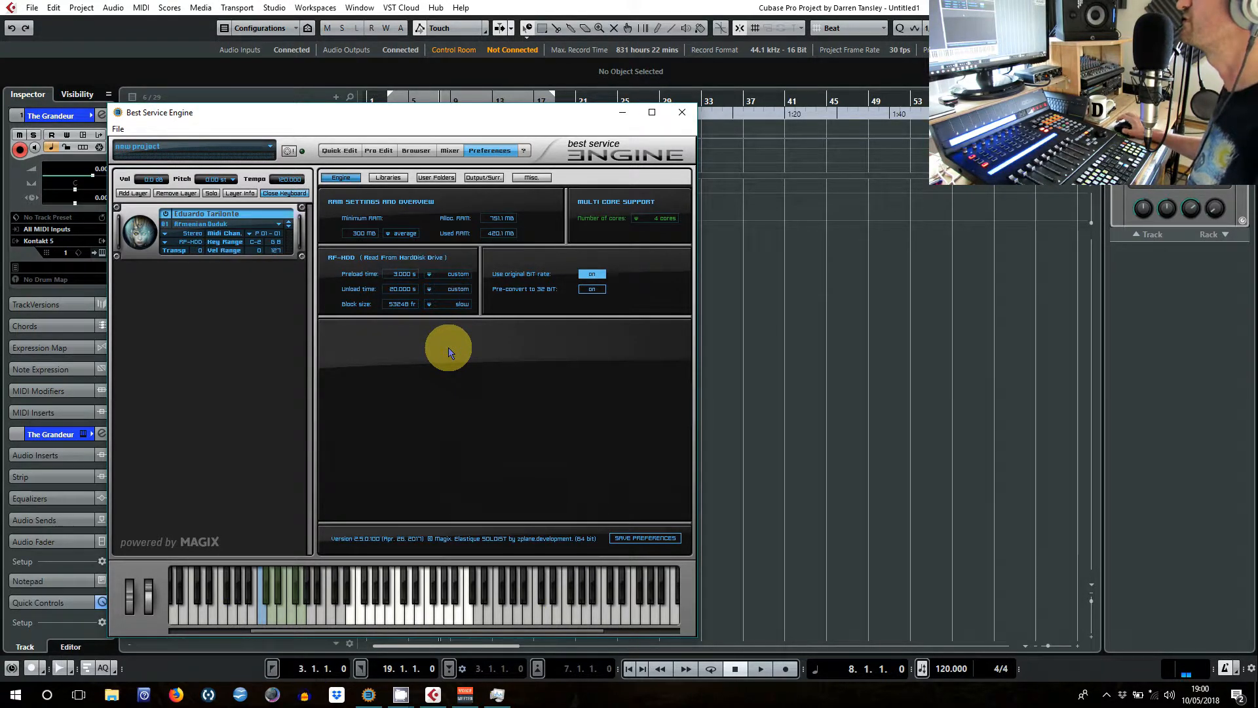
{"action": "mouse_move", "coordinate": [522, 305]}
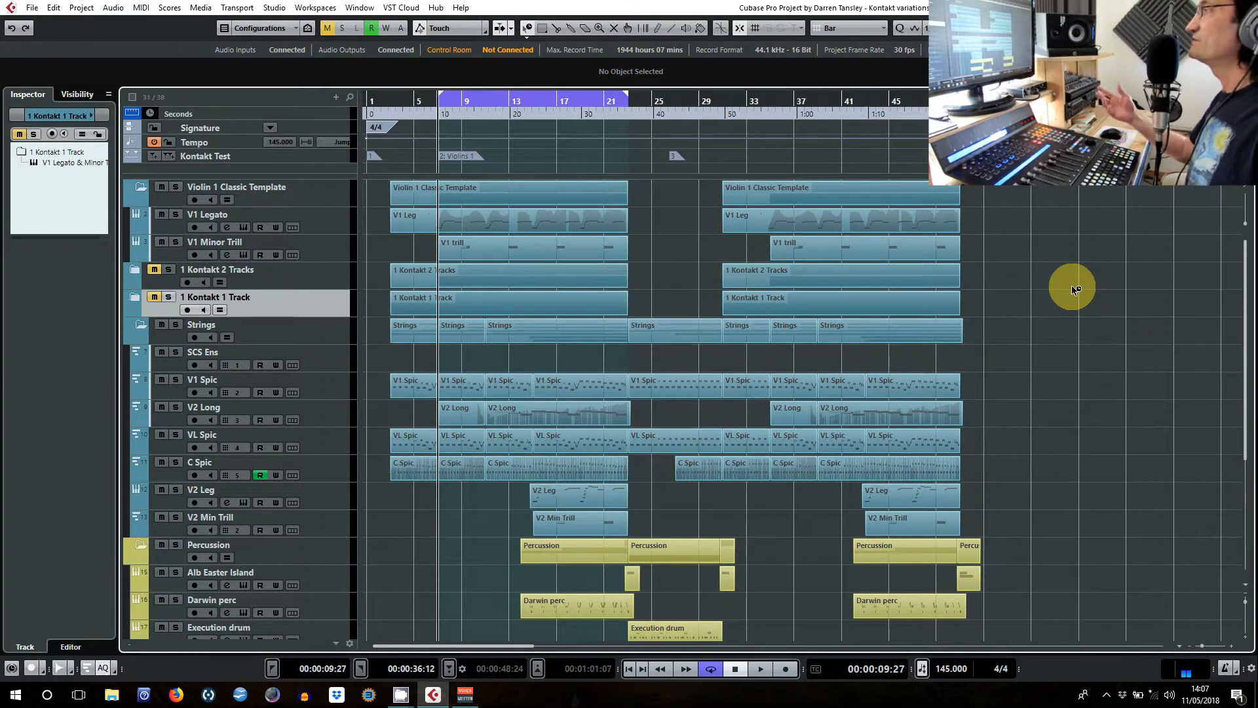
{"action": "mouse_move", "coordinate": [1006, 200]}
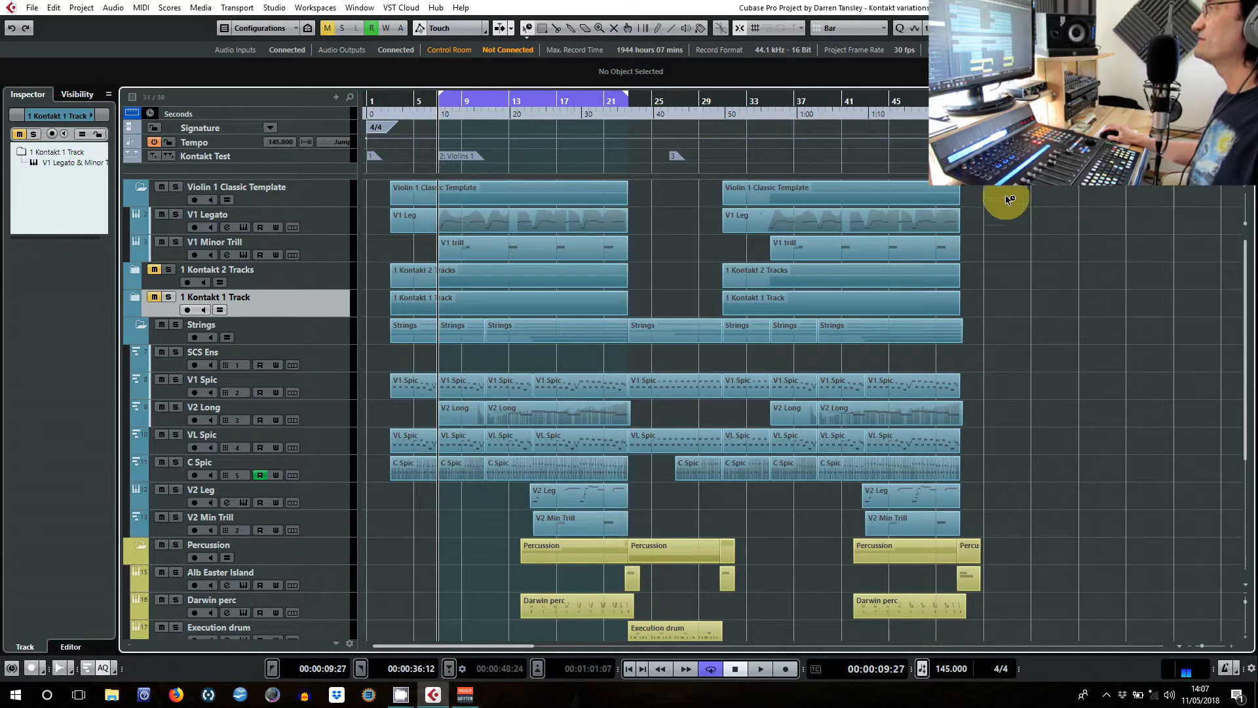
{"action": "mouse_move", "coordinate": [293, 296]}
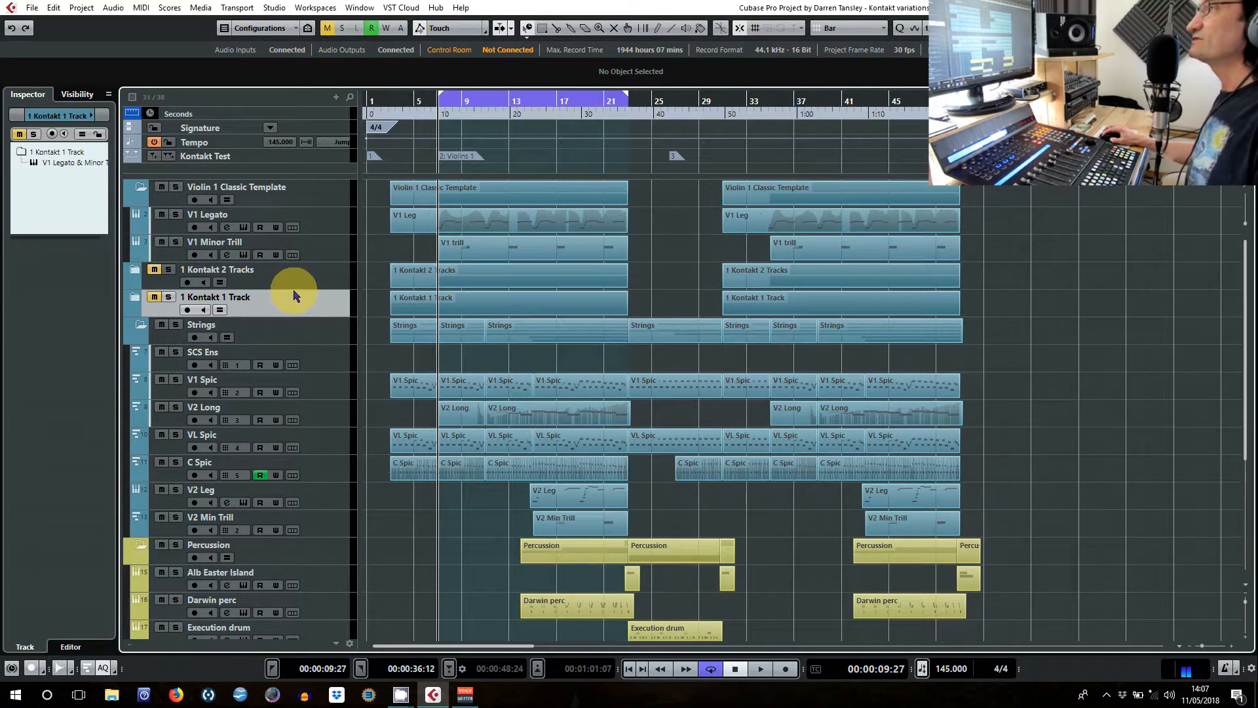
{"action": "mouse_move", "coordinate": [320, 242]}
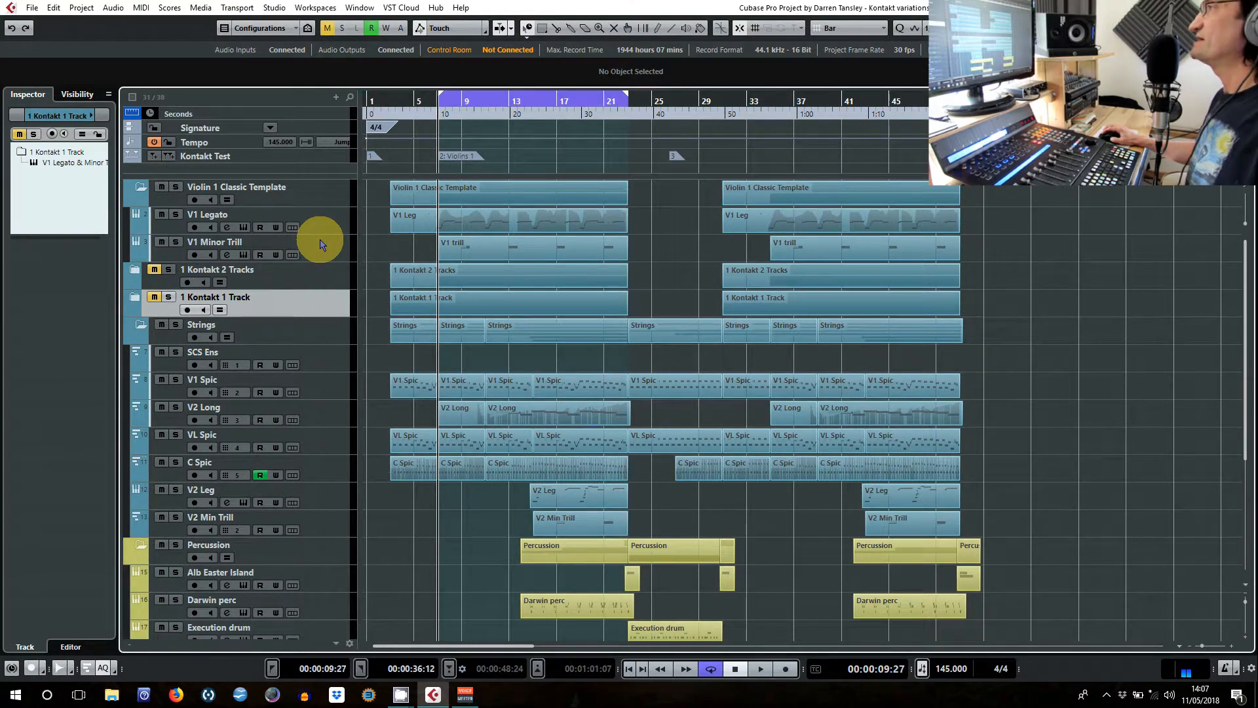
{"action": "mouse_move", "coordinate": [321, 218]}
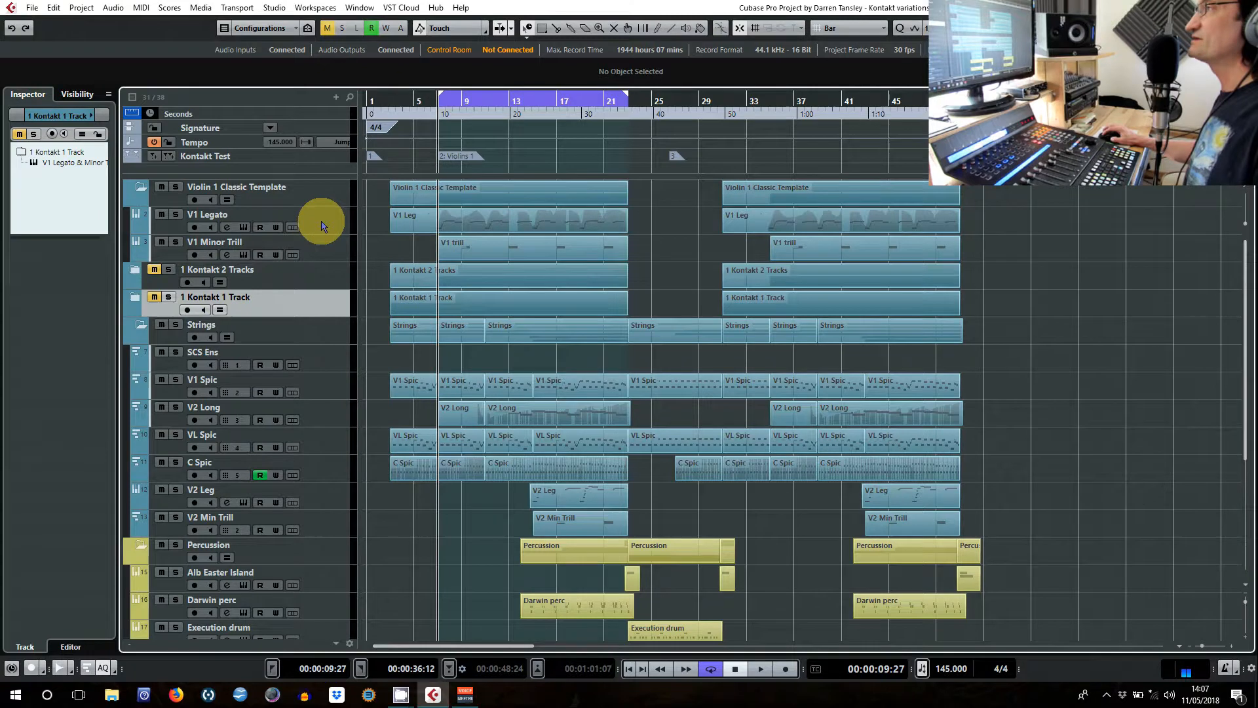
{"action": "mouse_move", "coordinate": [328, 253]}
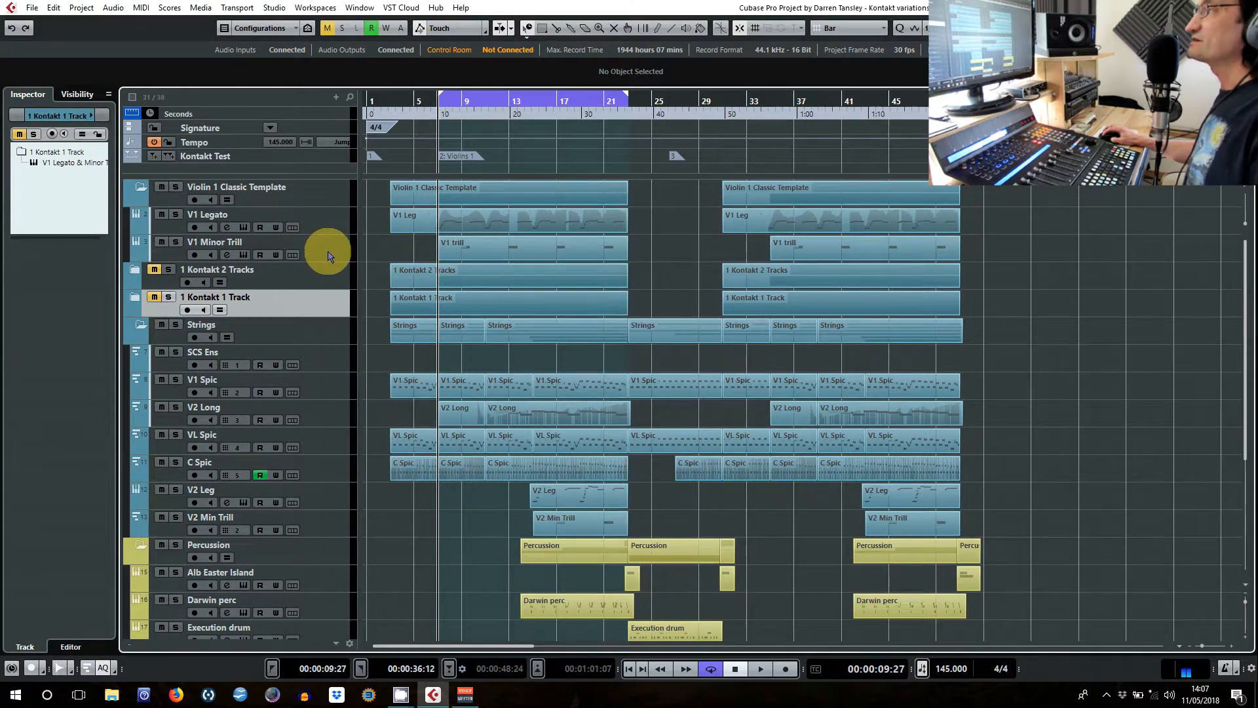
Check the V1 Legato track's Kontakt holds the Violins 1 Legato performance patch, then close it.
{"action": "left_click", "coordinate": [229, 215]}
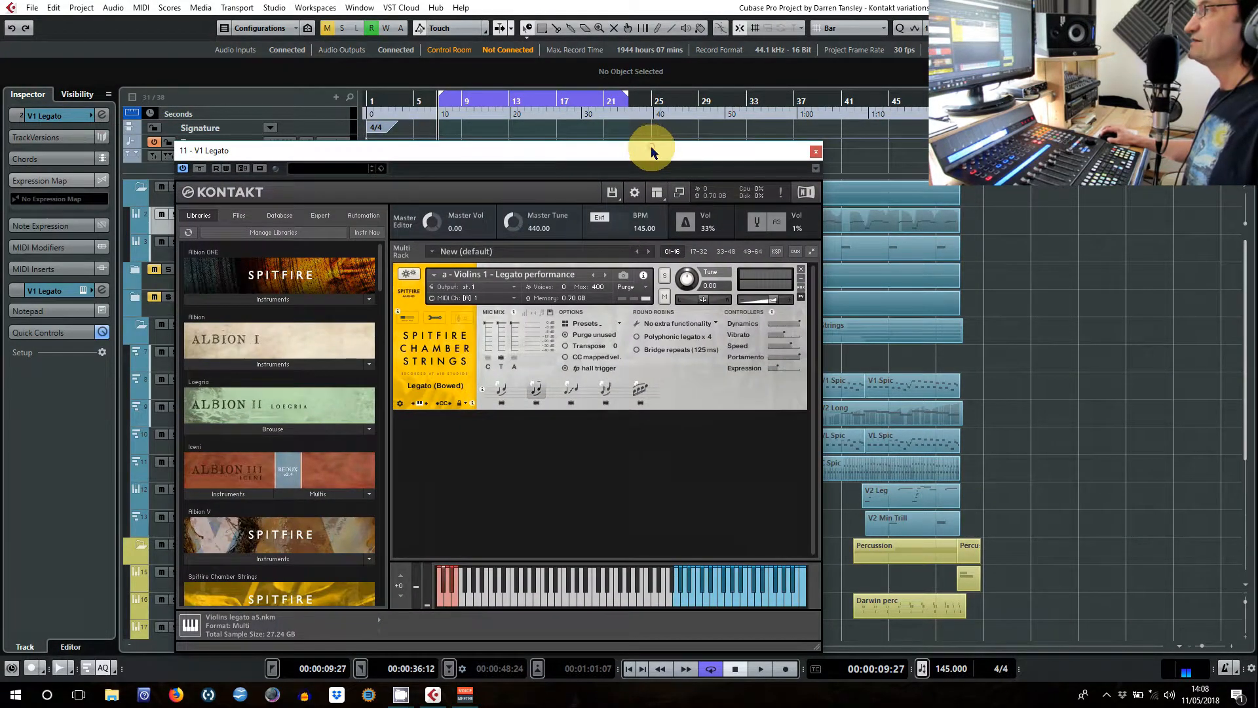
{"action": "mouse_move", "coordinate": [503, 394]}
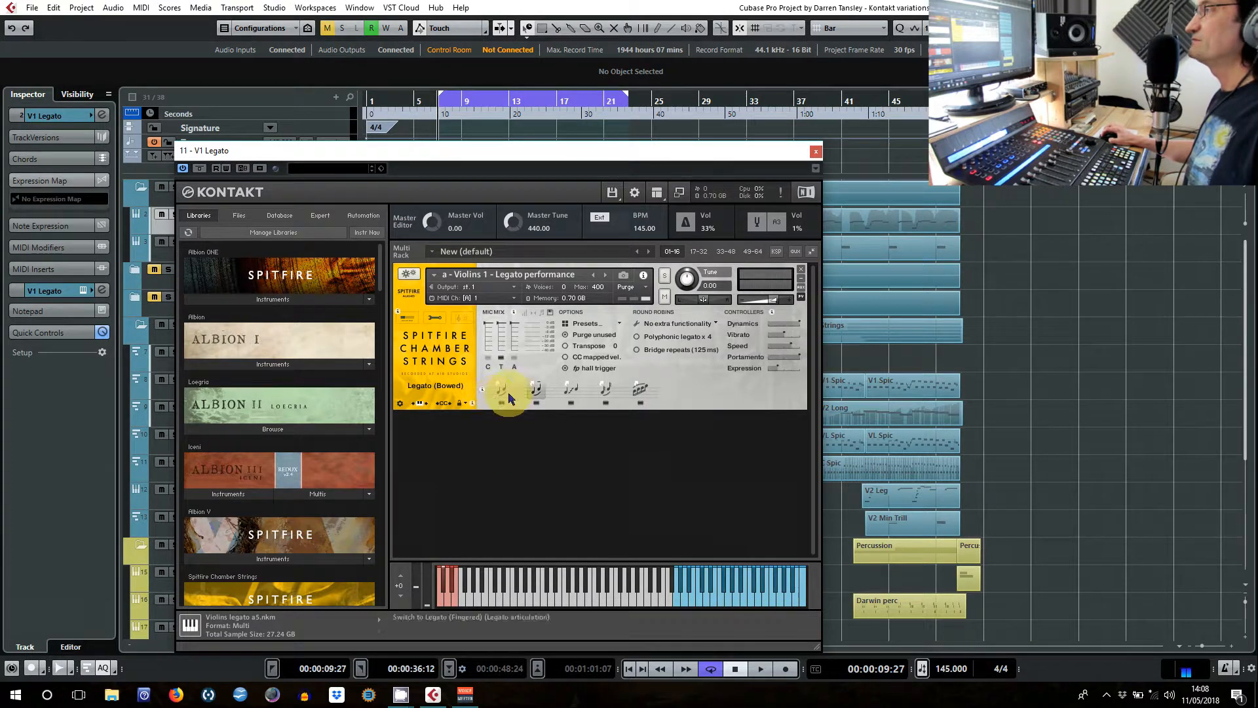
{"action": "mouse_move", "coordinate": [658, 385]}
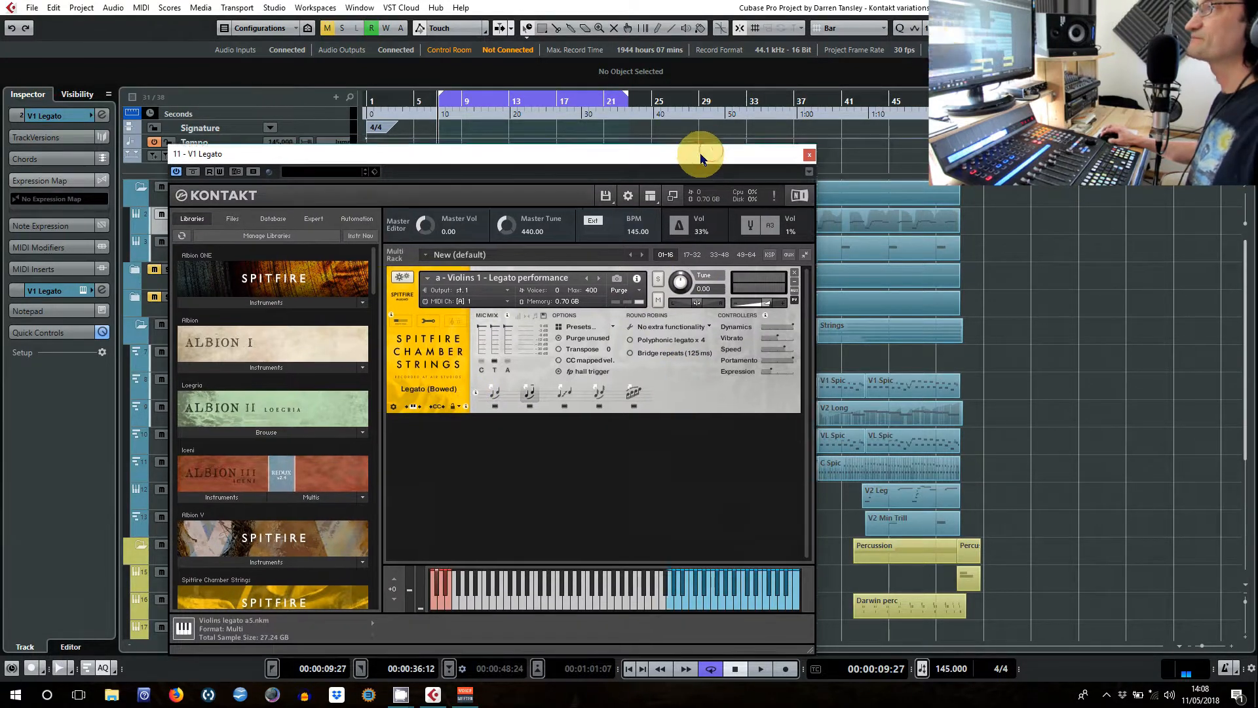
{"action": "left_click", "coordinate": [809, 155]}
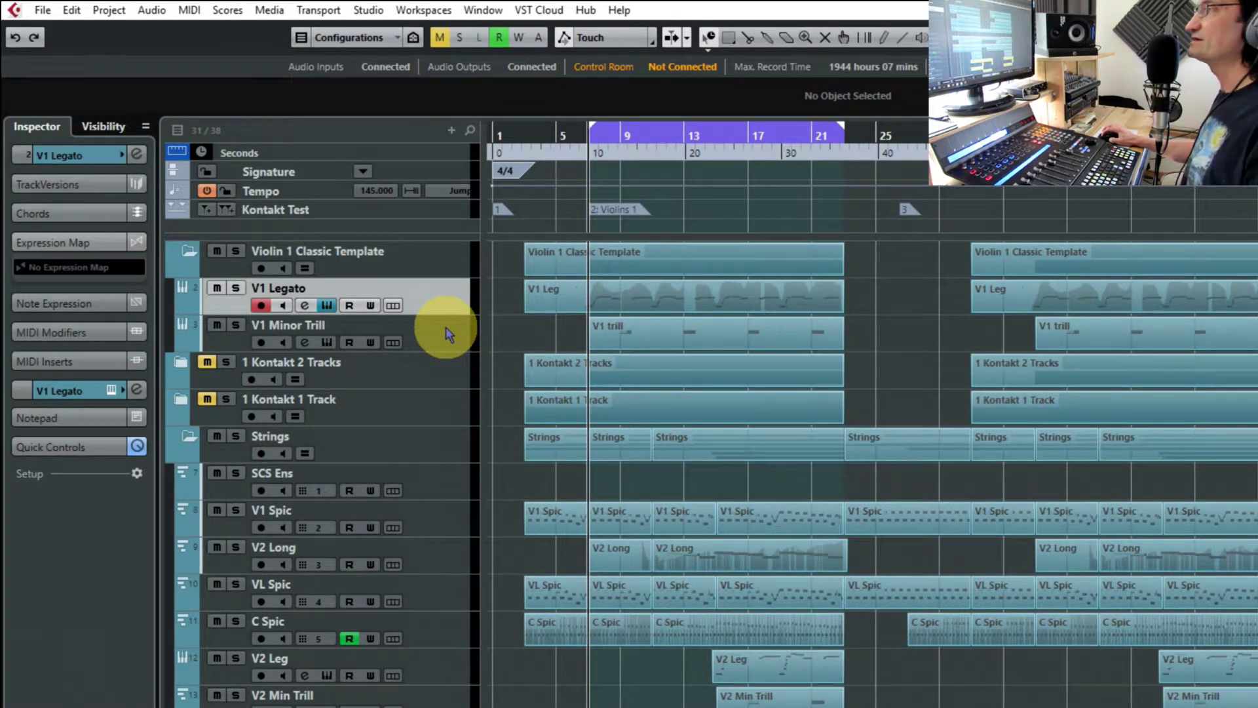
{"action": "mouse_move", "coordinate": [430, 497]}
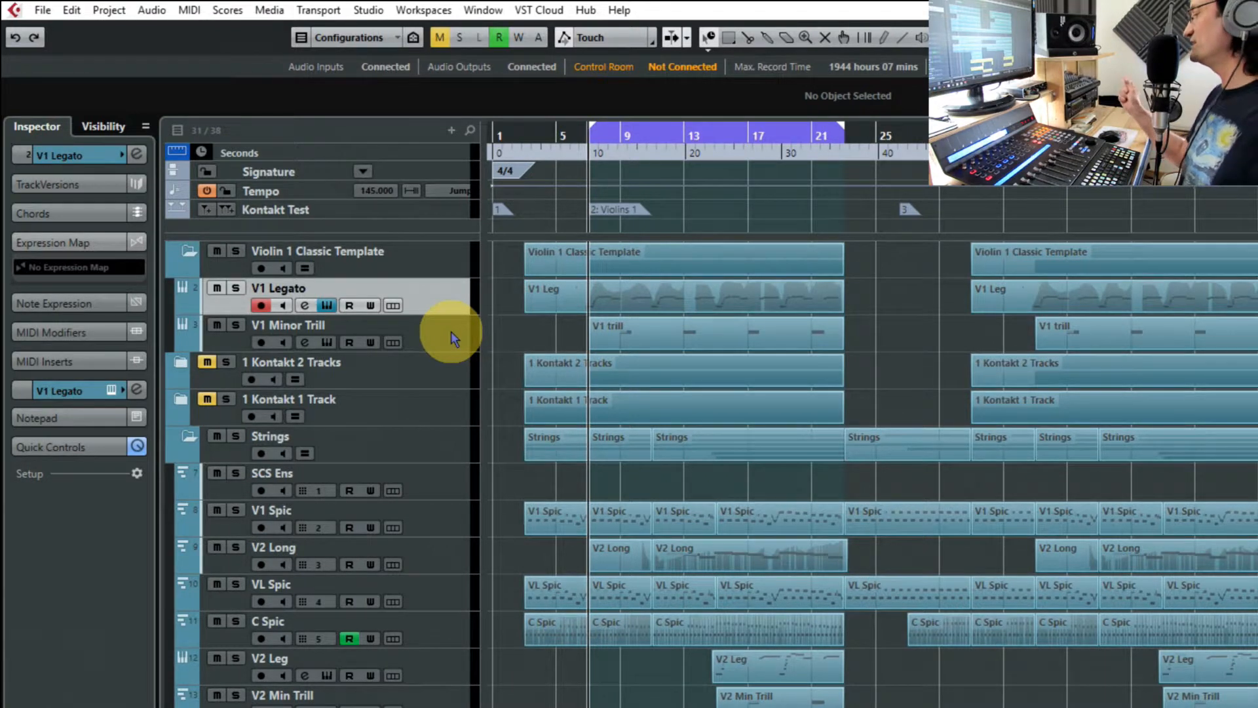
{"action": "mouse_move", "coordinate": [655, 316]}
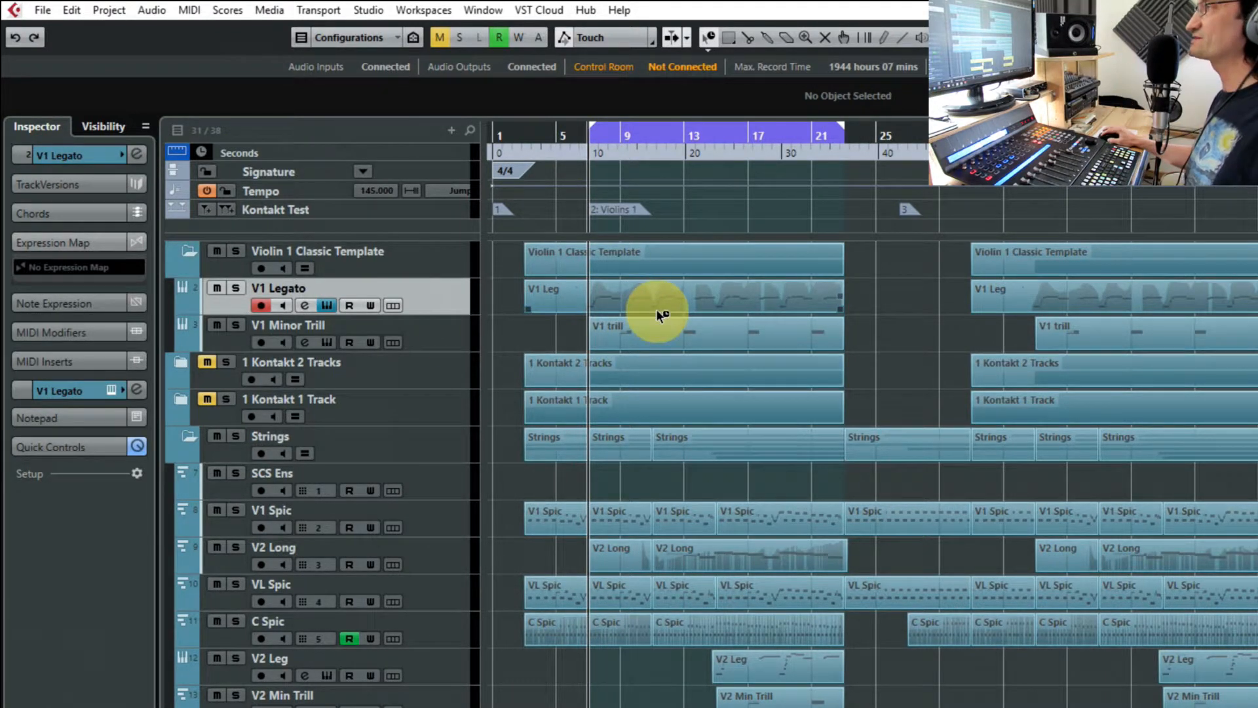
{"action": "mouse_move", "coordinate": [617, 301]}
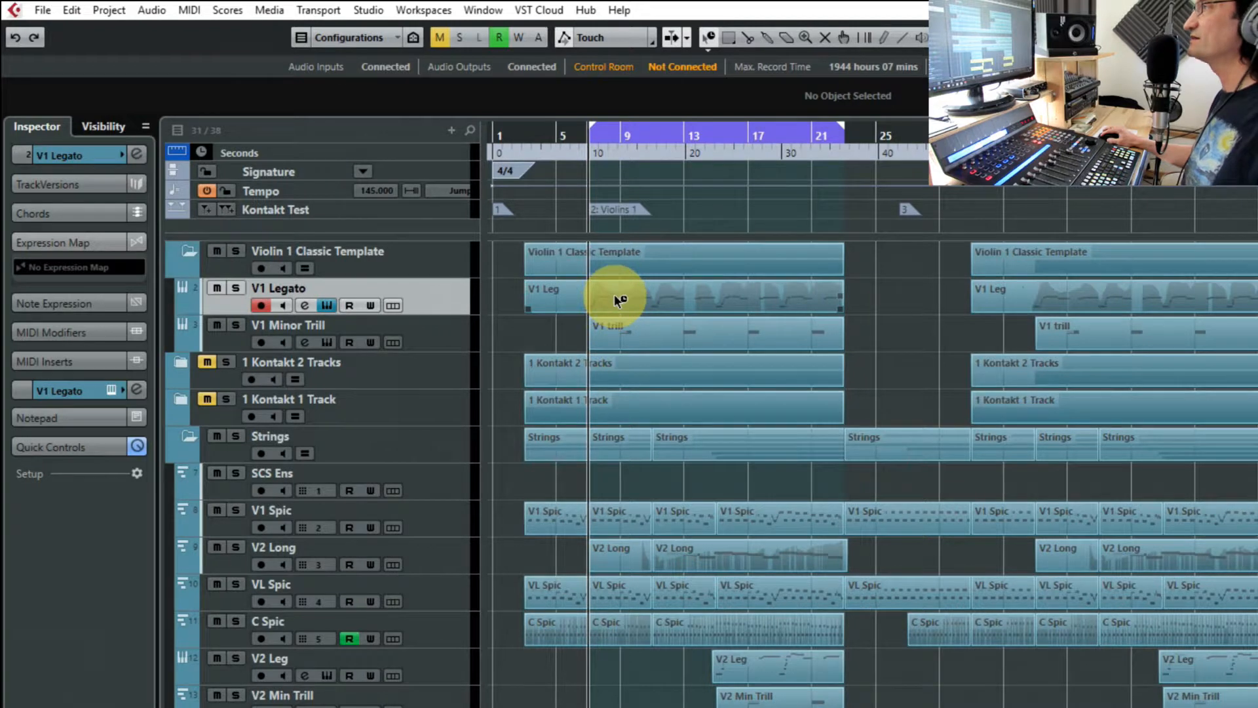
{"action": "mouse_move", "coordinate": [650, 309]}
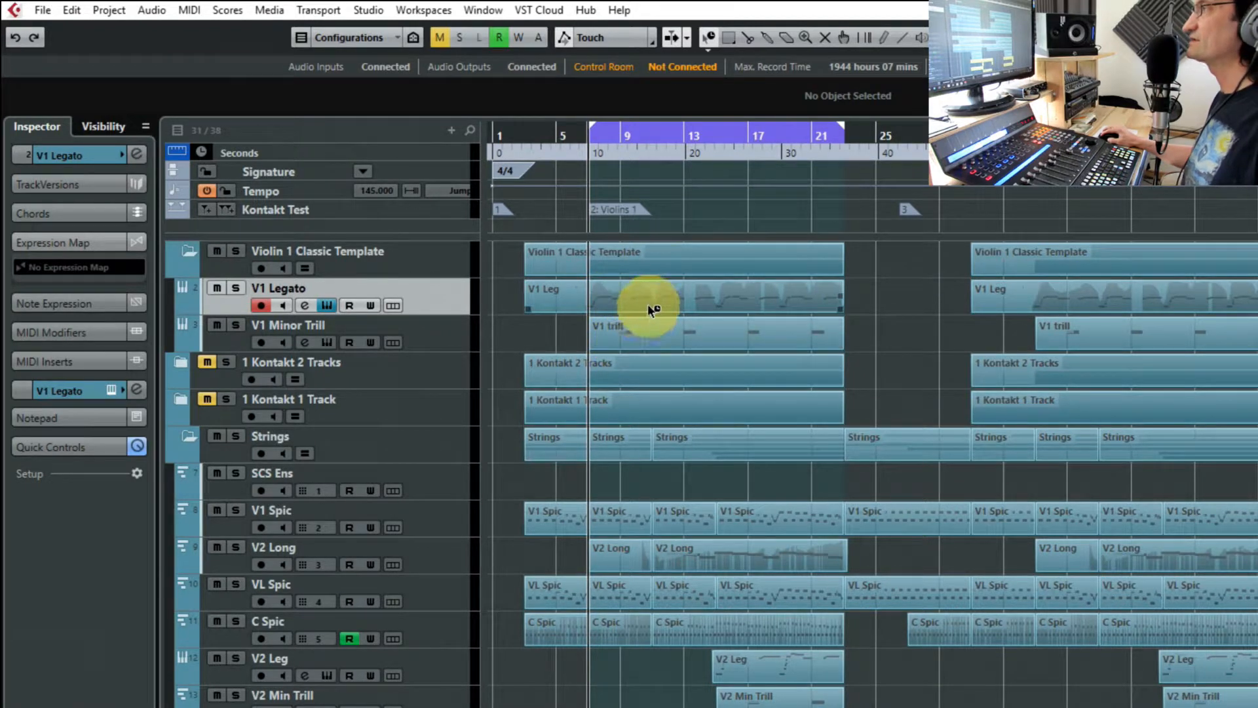
{"action": "mouse_move", "coordinate": [441, 380]}
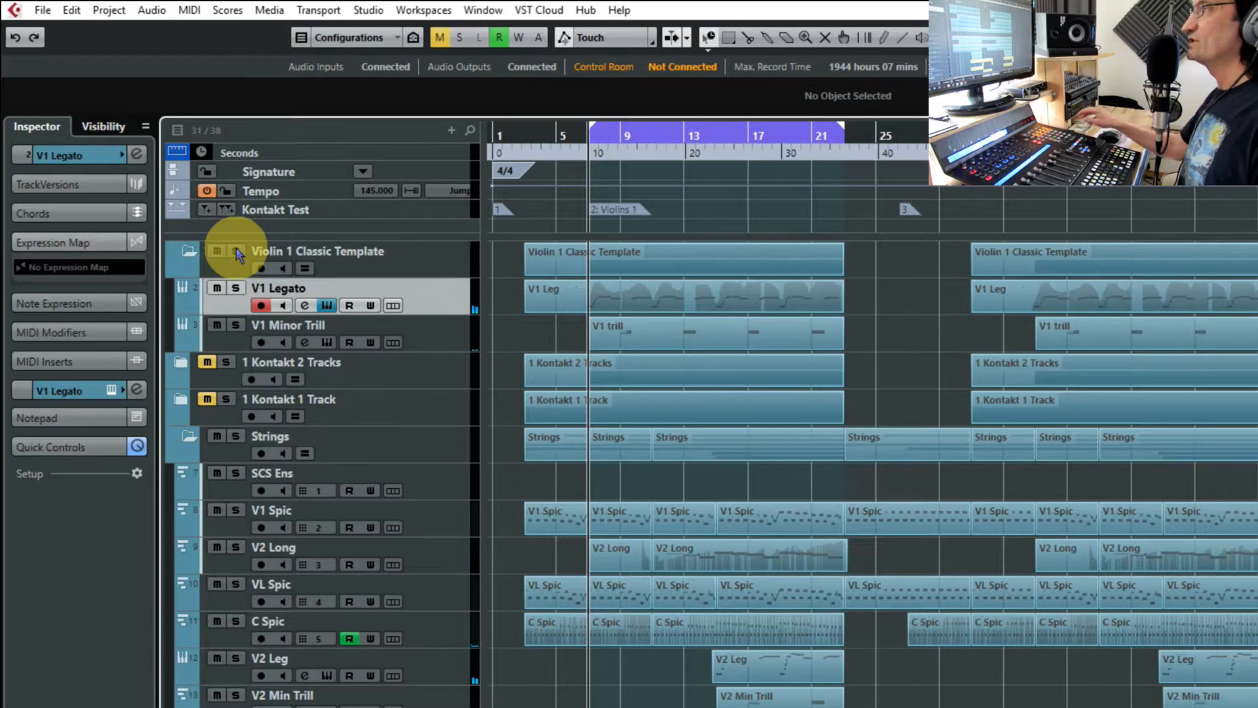
{"action": "mouse_move", "coordinate": [433, 309]}
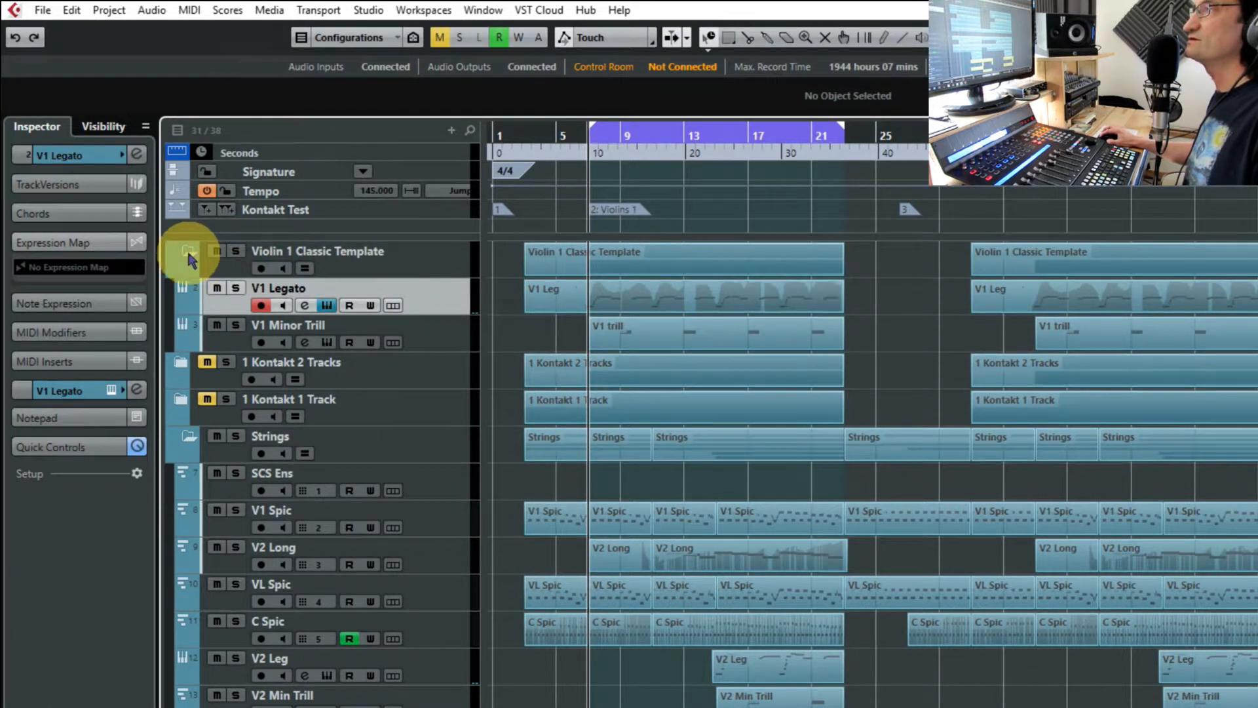
{"action": "left_click", "coordinate": [186, 252]}
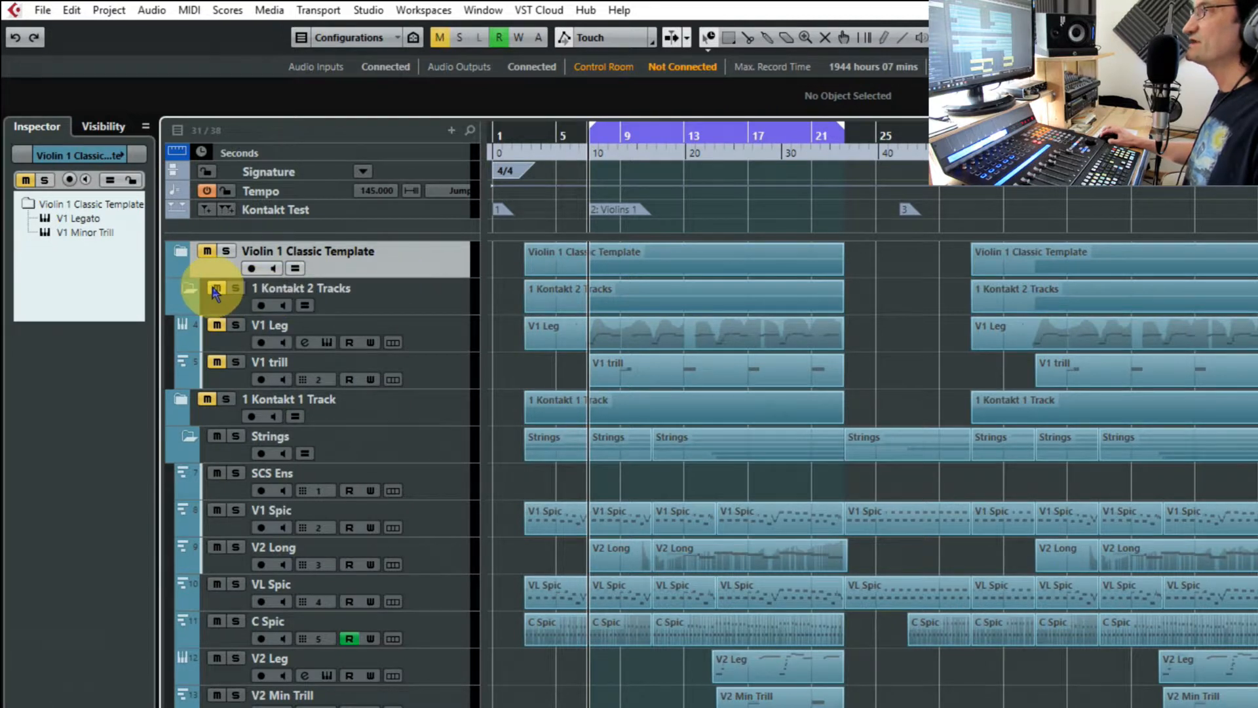
{"action": "mouse_move", "coordinate": [216, 290]}
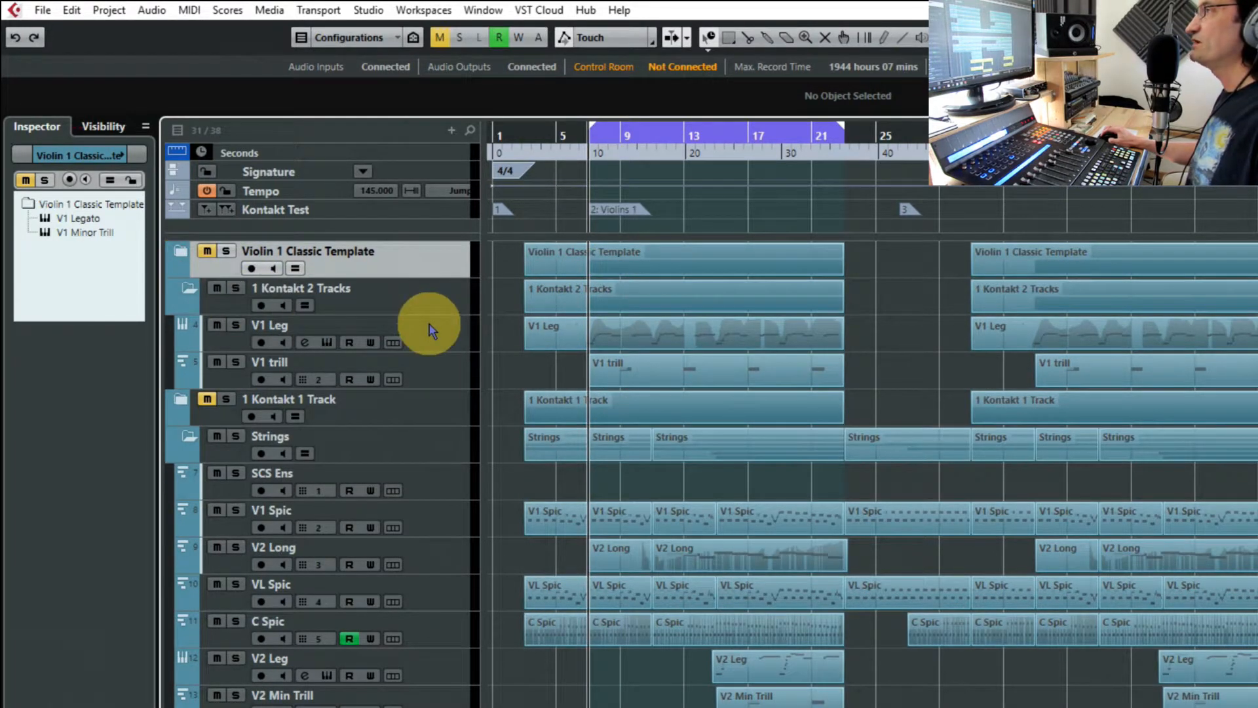
{"action": "mouse_move", "coordinate": [438, 342]}
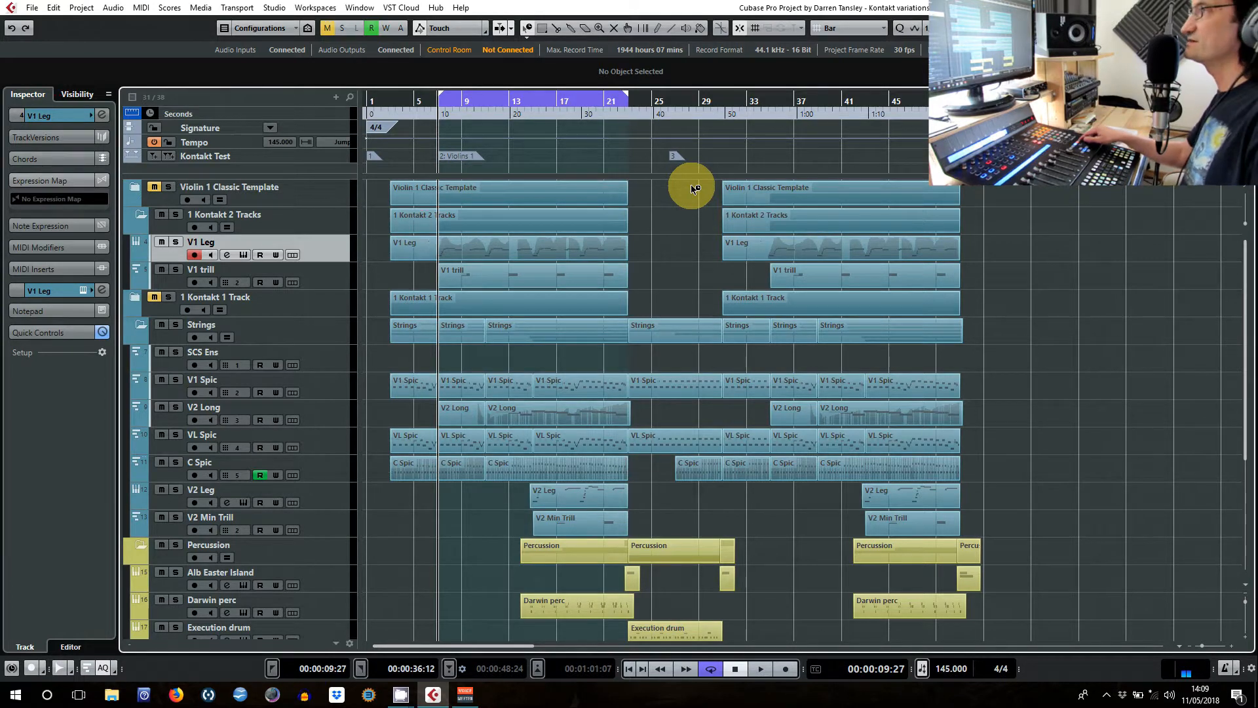
Collapse the 1 Kontakt 2 Tracks folder in the track list.
{"action": "left_click", "coordinate": [760, 669]}
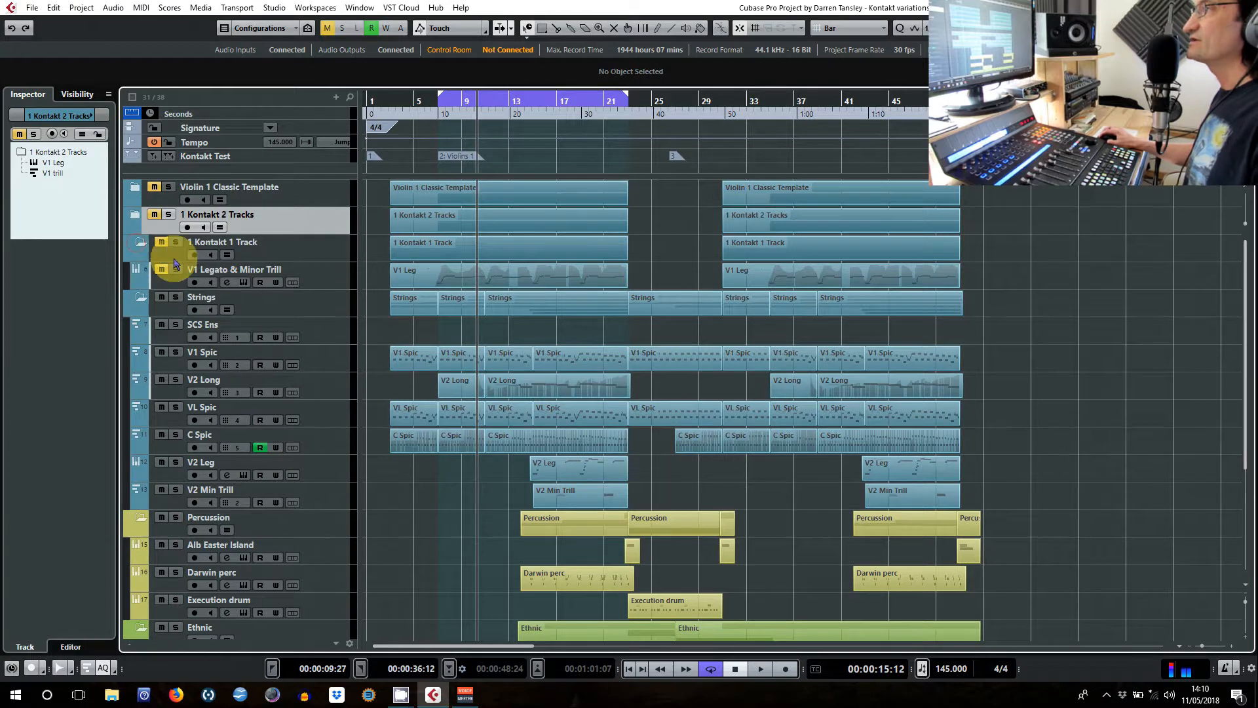
{"action": "mouse_move", "coordinate": [326, 275]}
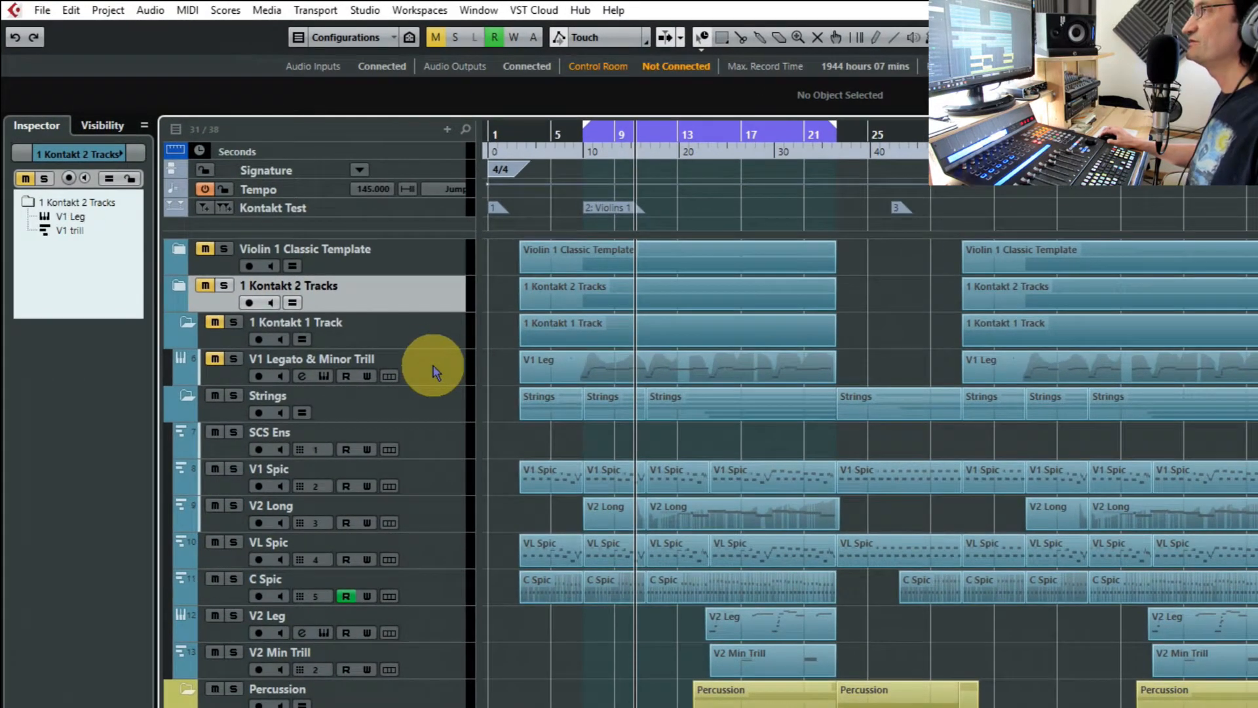
{"action": "mouse_move", "coordinate": [424, 376]}
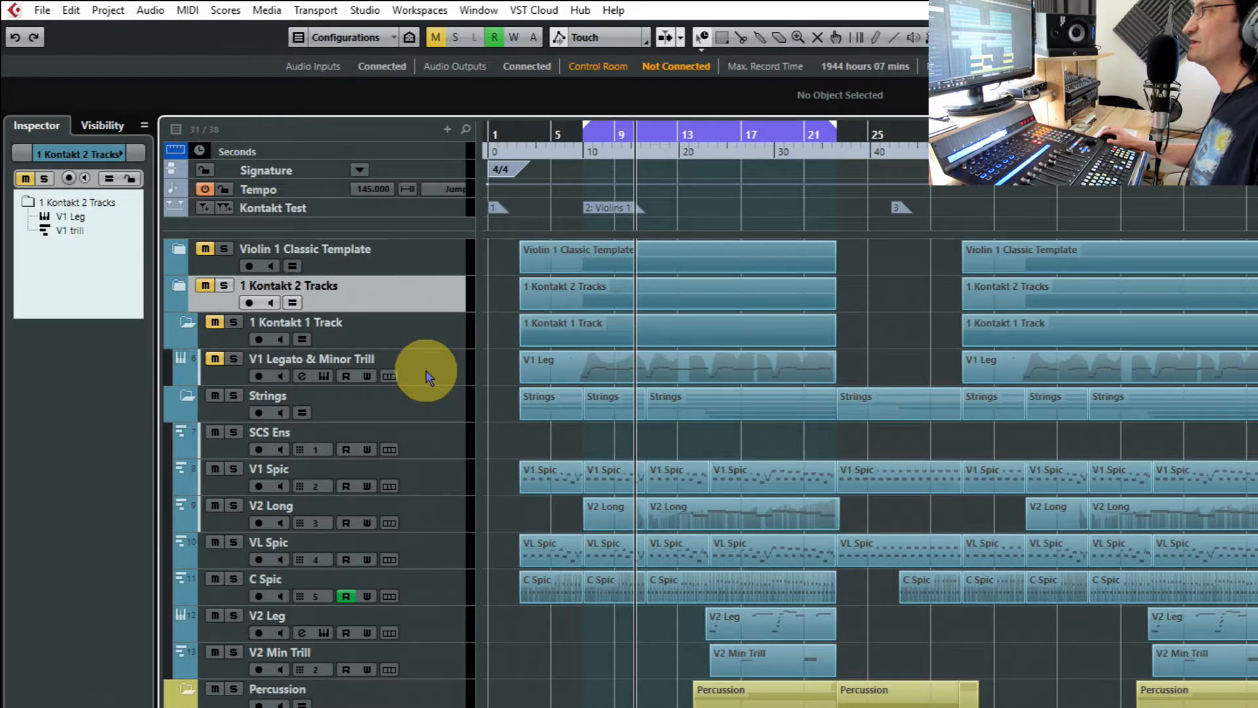
{"action": "mouse_move", "coordinate": [763, 367]}
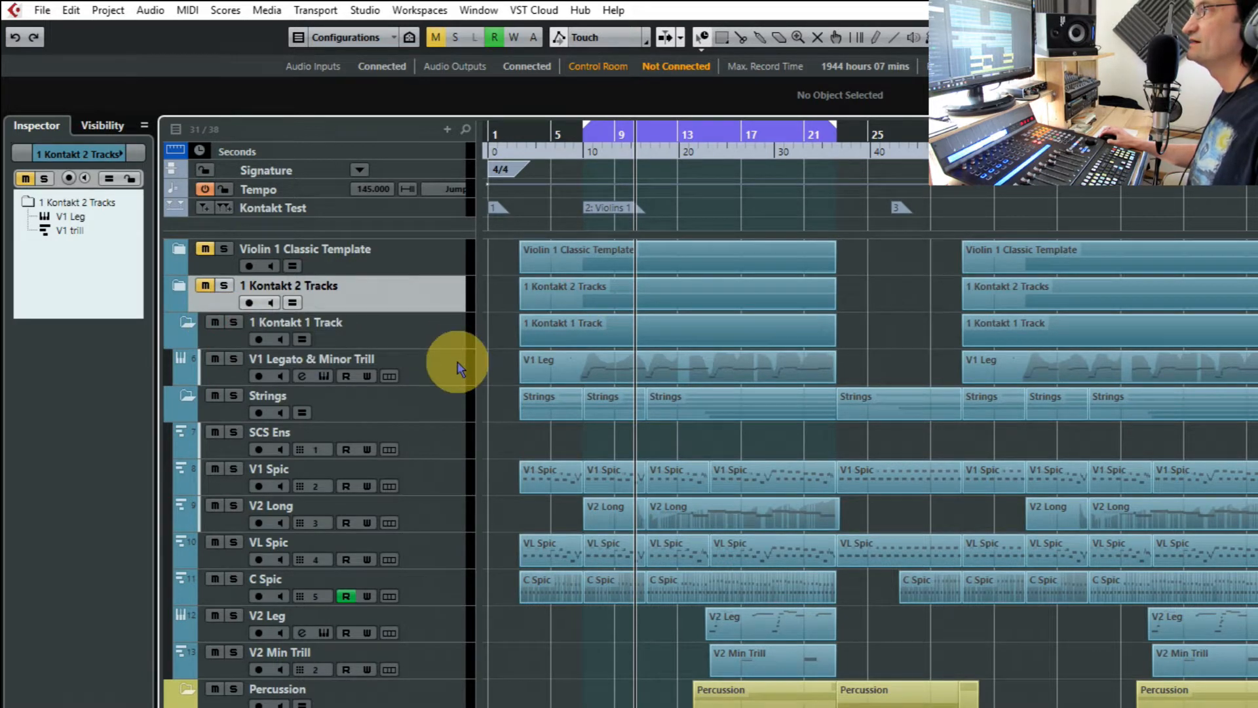
{"action": "mouse_move", "coordinate": [449, 365]}
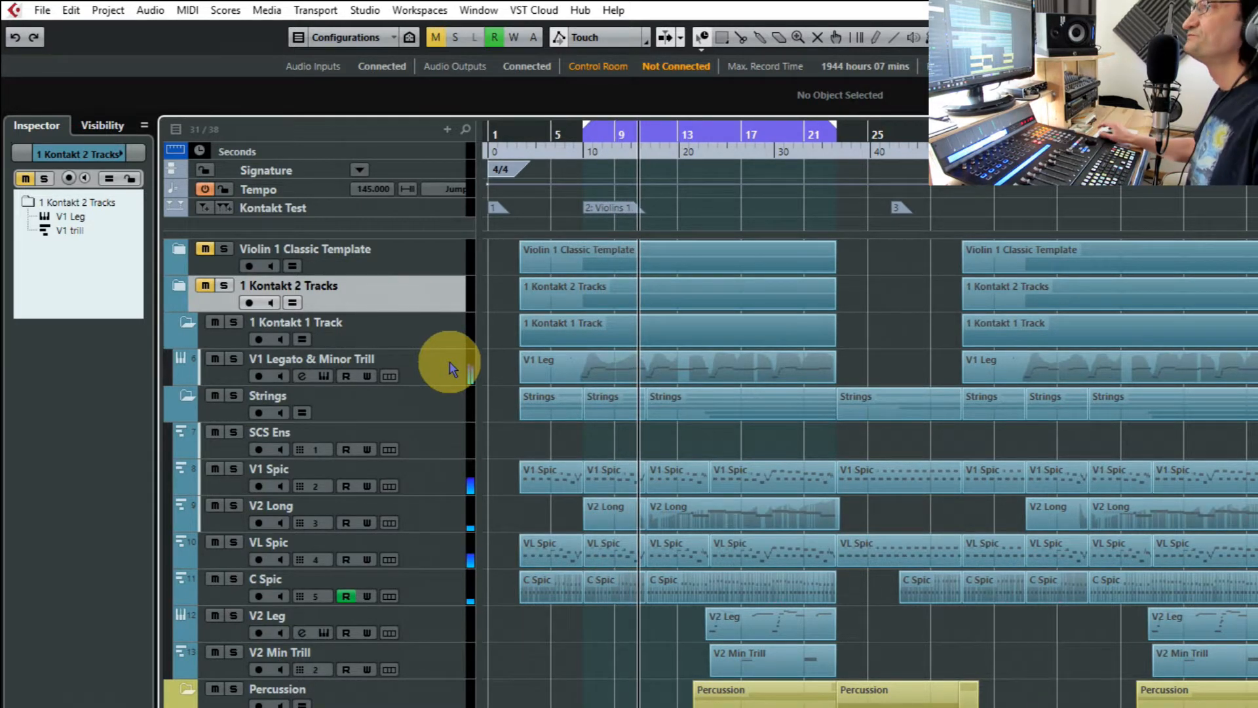
Select the V1 Legato & Minor Trill track and view the Trill slot's channel 2 output mapping.
{"action": "left_click", "coordinate": [333, 359]}
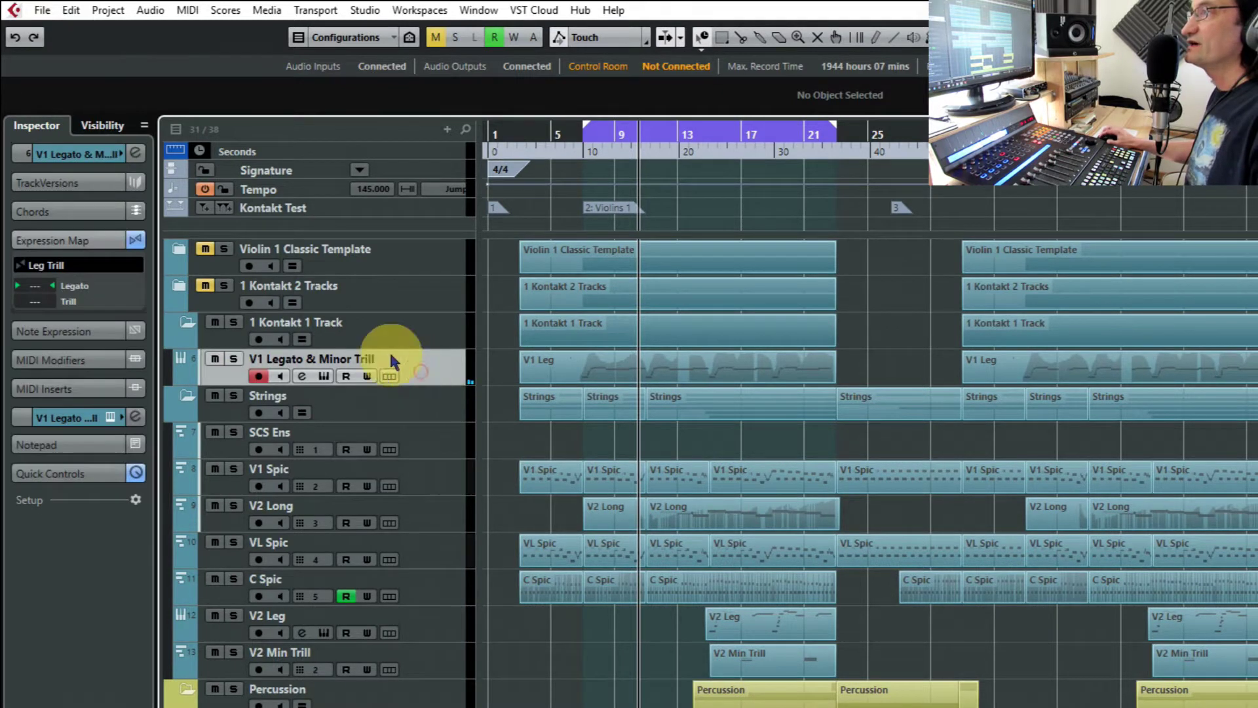
{"action": "mouse_move", "coordinate": [89, 249]}
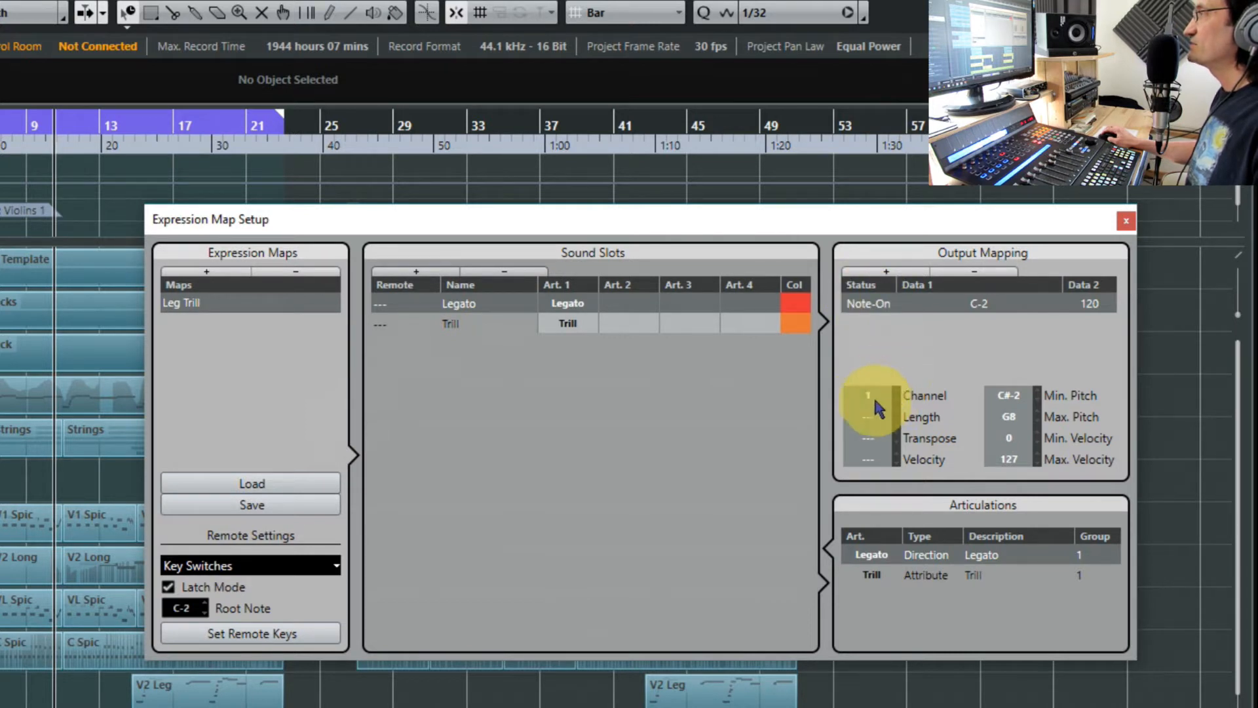
{"action": "left_click", "coordinate": [485, 324]}
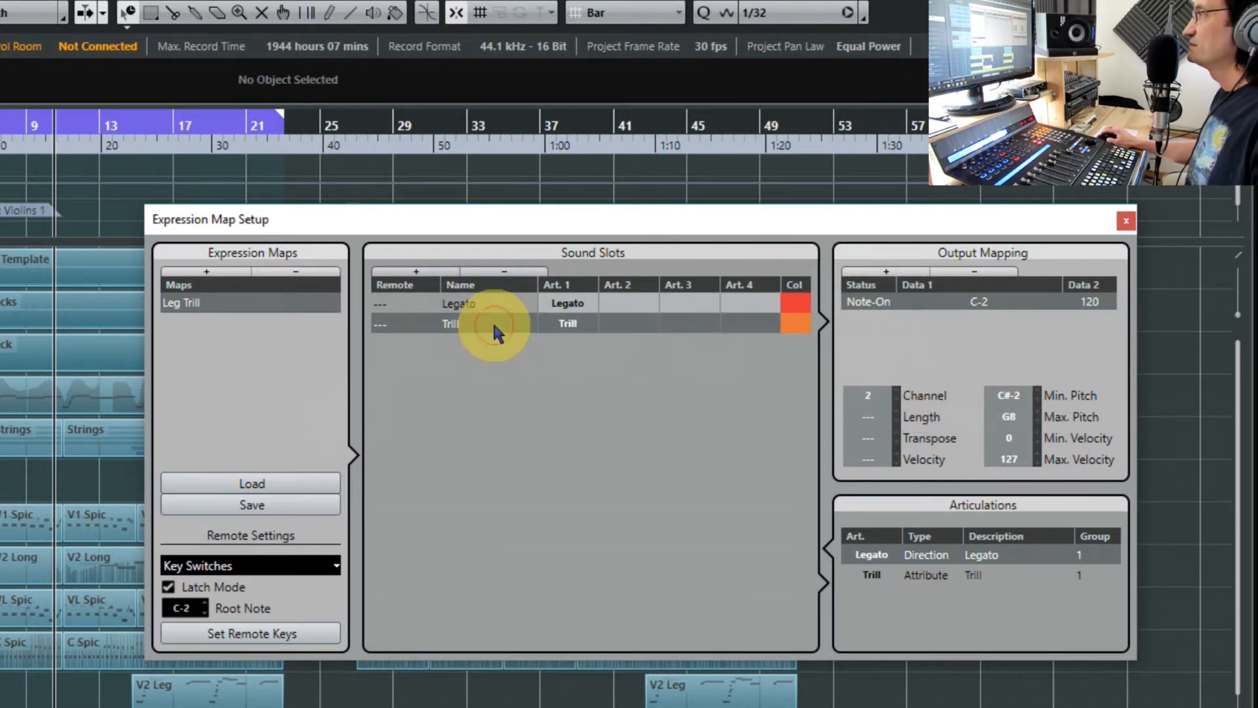
{"action": "mouse_move", "coordinate": [868, 401]}
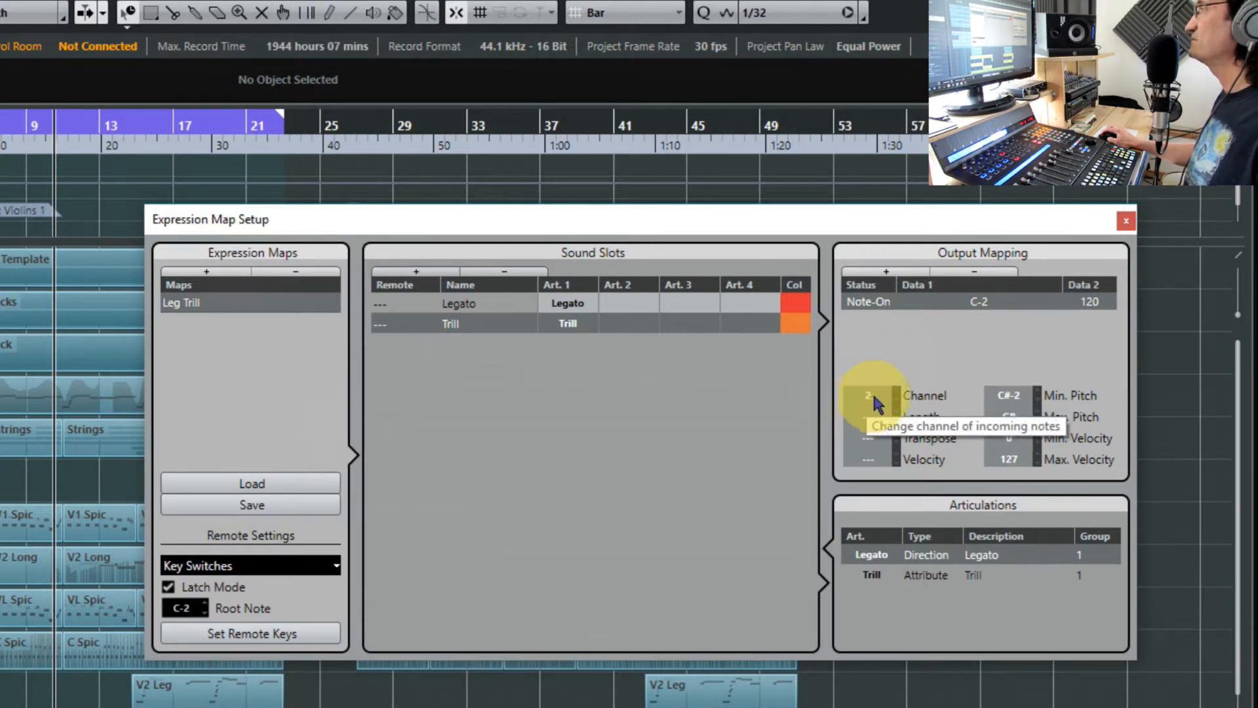
{"action": "mouse_move", "coordinate": [666, 381]}
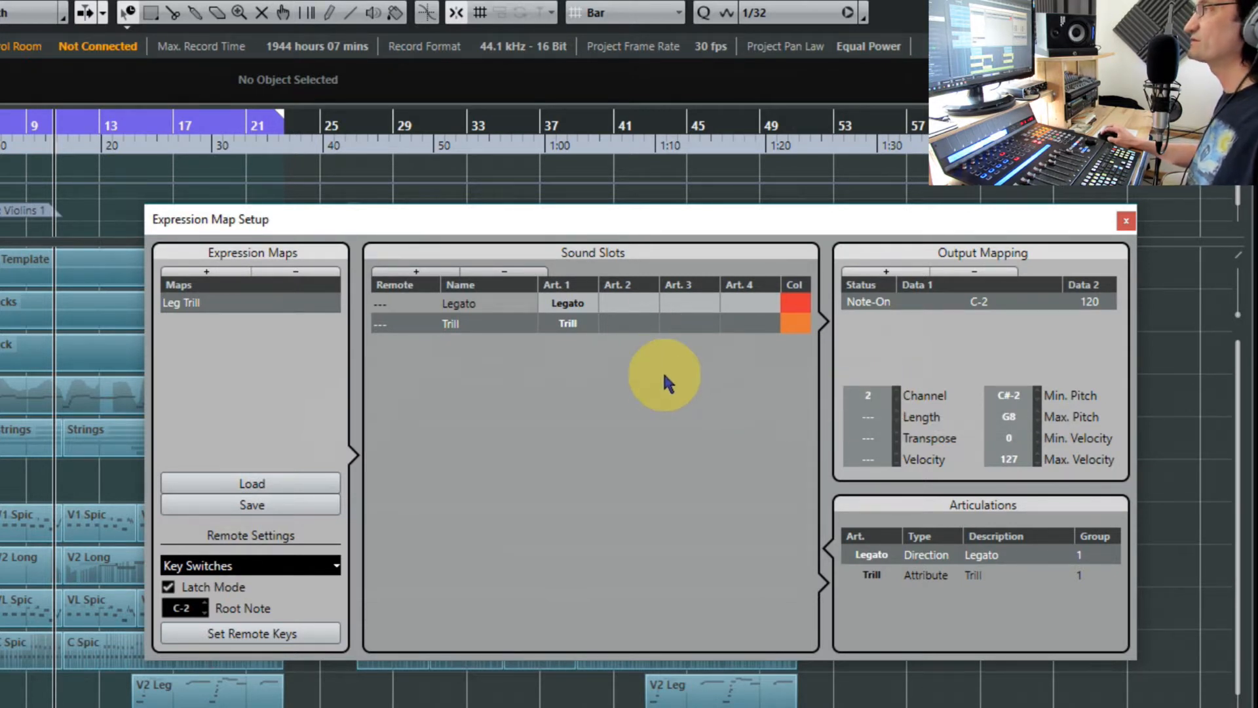
{"action": "mouse_move", "coordinate": [839, 373]}
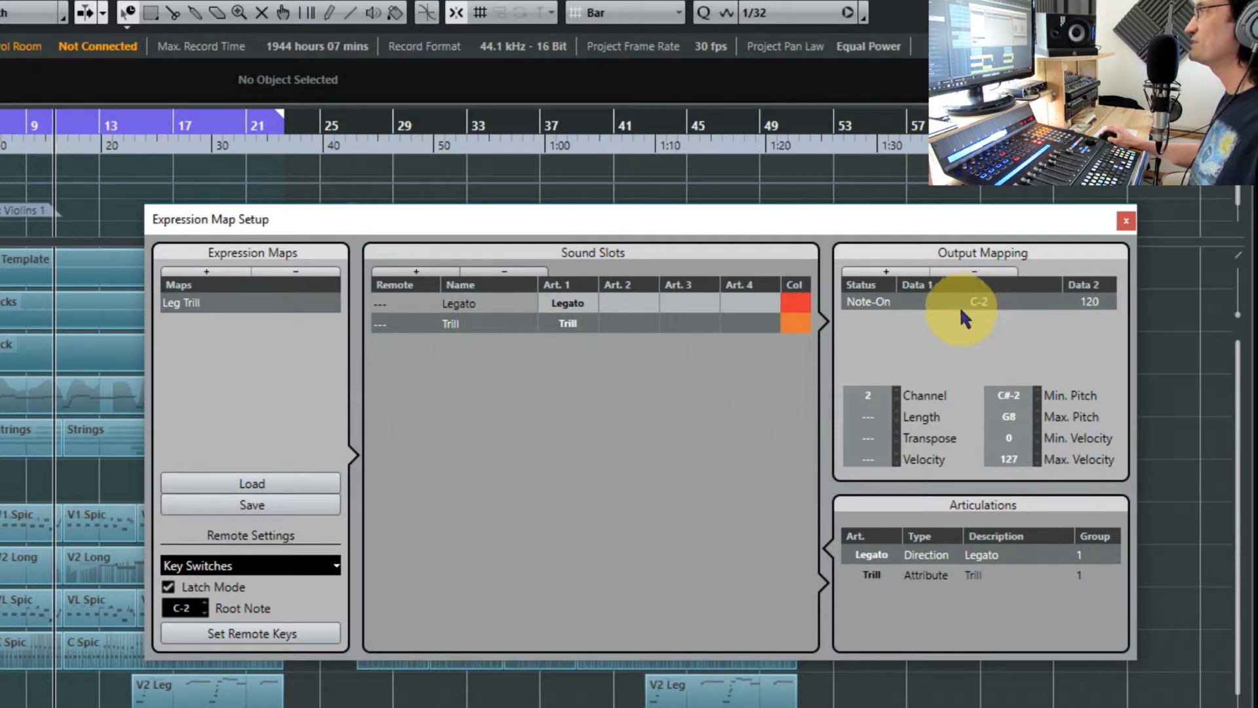
{"action": "mouse_move", "coordinate": [987, 312]}
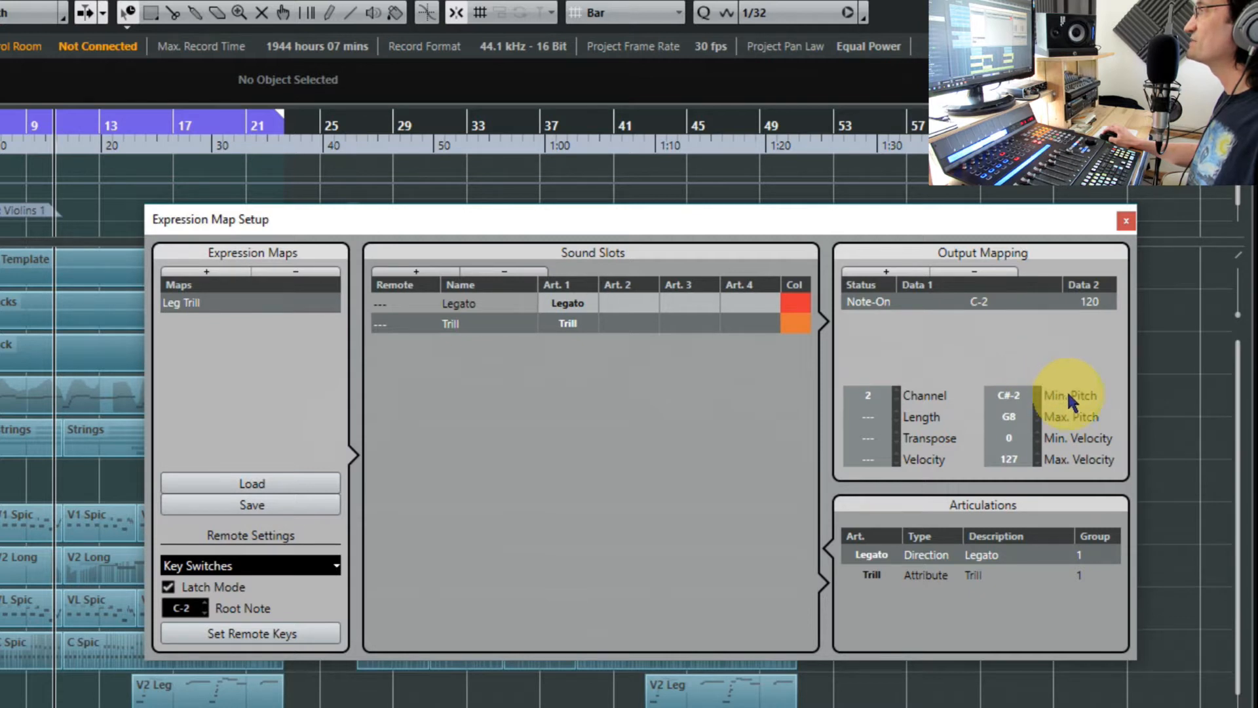
{"action": "mouse_move", "coordinate": [994, 316]}
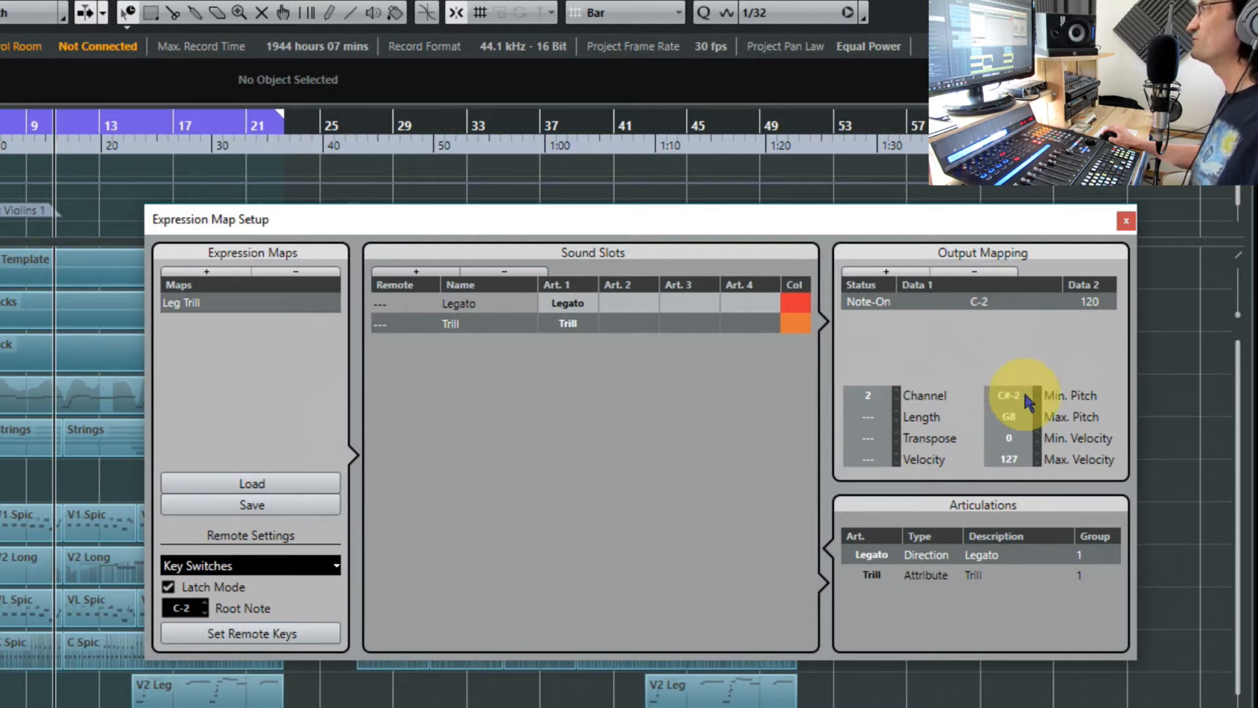
{"action": "mouse_move", "coordinate": [1007, 409]}
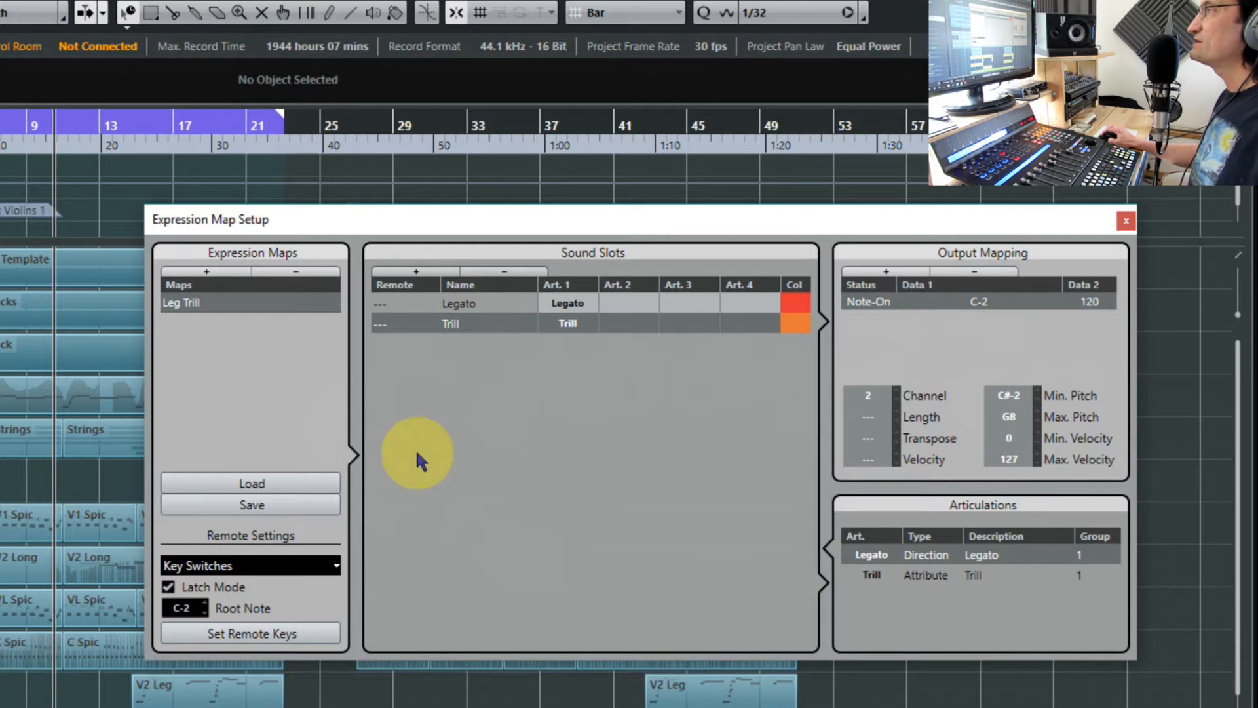
Close Expression Map Setup and show the V1 Leg part's notes with Legato and Trill articulations.
{"action": "left_click", "coordinate": [1125, 220]}
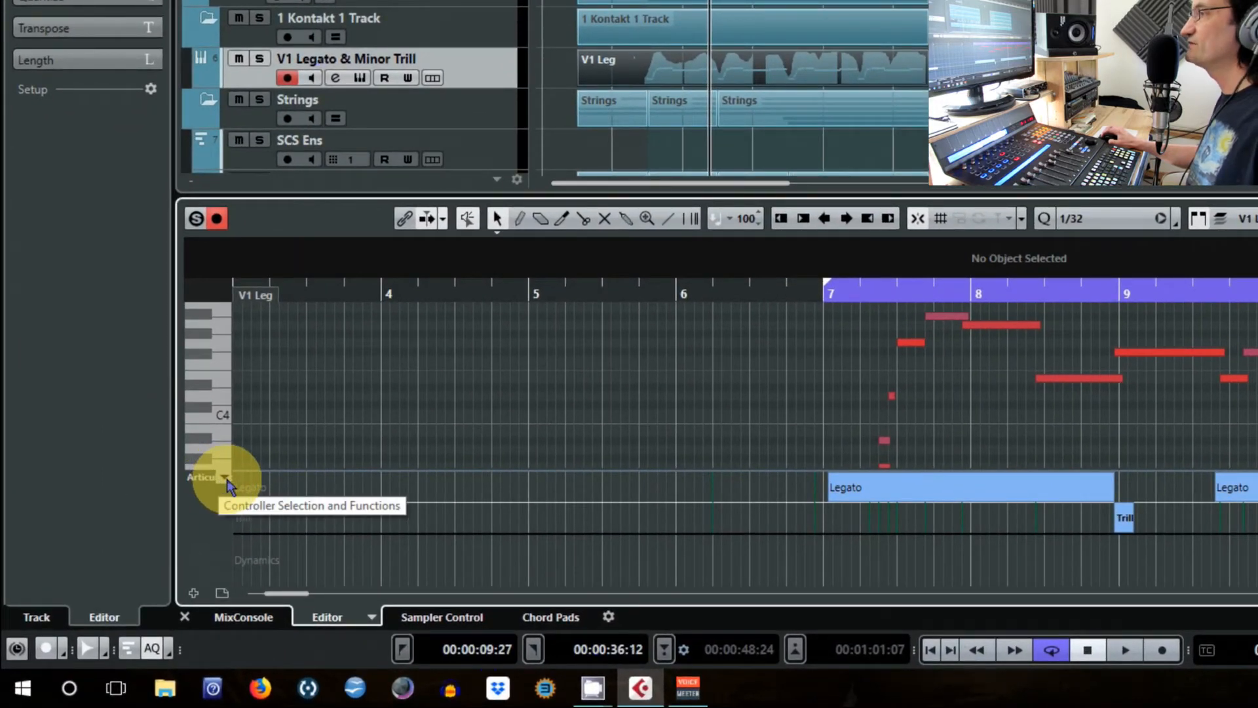
{"action": "left_click", "coordinate": [225, 478]}
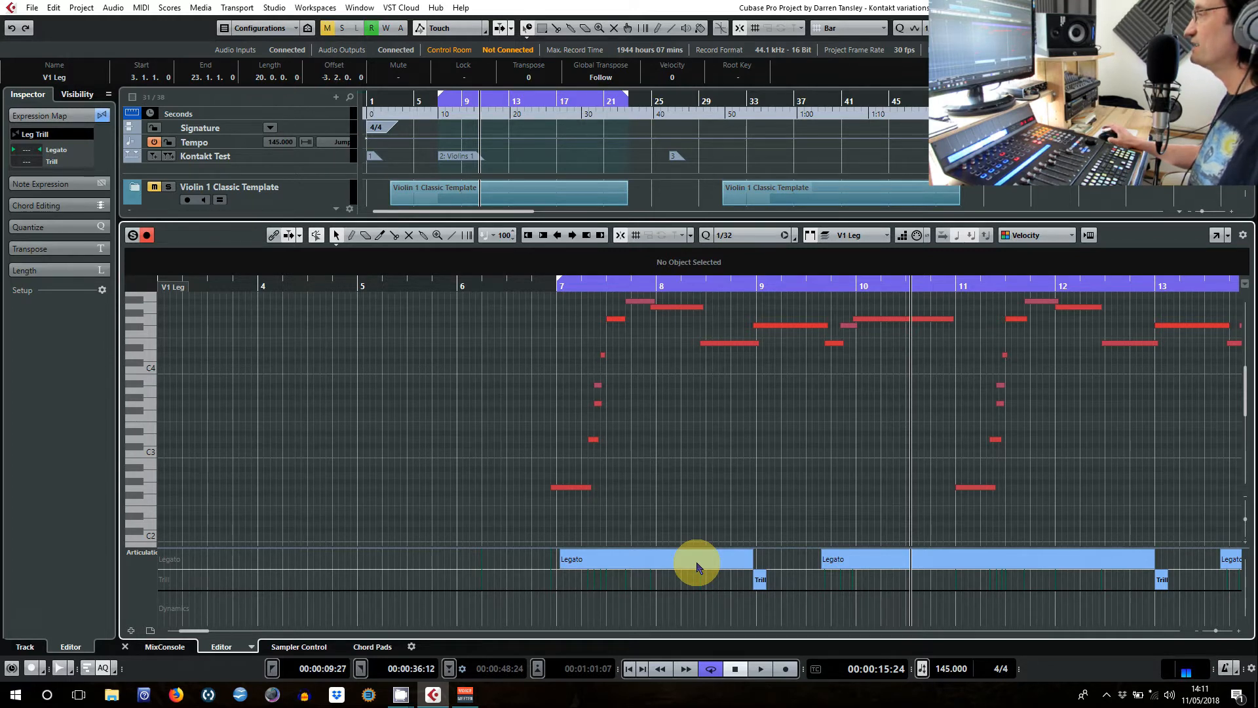
{"action": "mouse_move", "coordinate": [717, 558]}
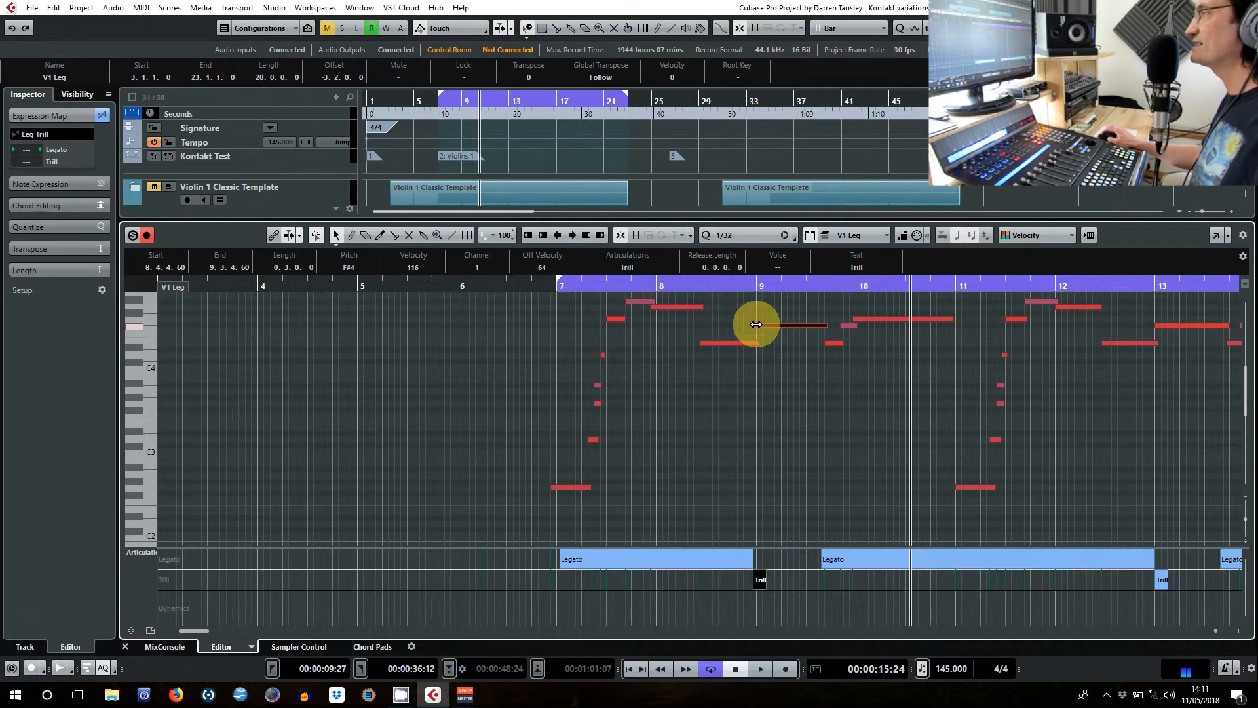
Shorten the trill-marked F#4 note near bar 9 and nudge the short E4 note later.
{"action": "left_click_drag", "start_coordinate": [775, 326], "coordinate": [750, 327]}
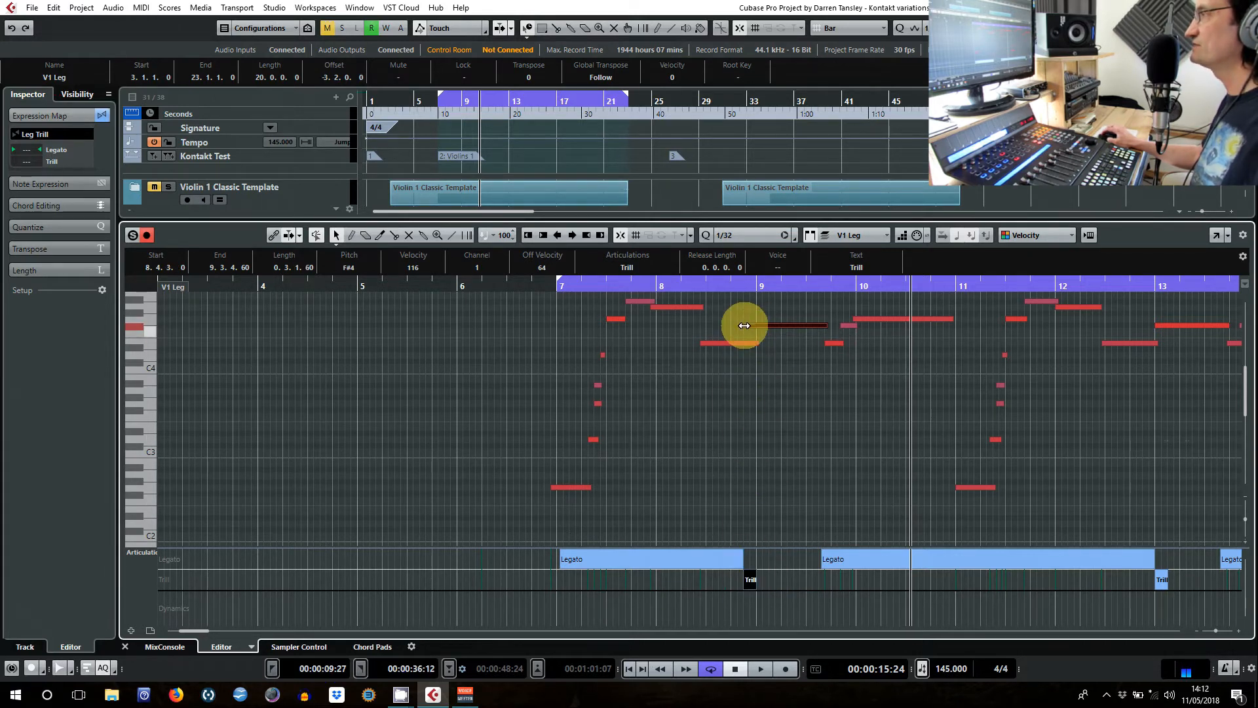
{"action": "left_click_drag", "start_coordinate": [742, 325], "coordinate": [755, 325]}
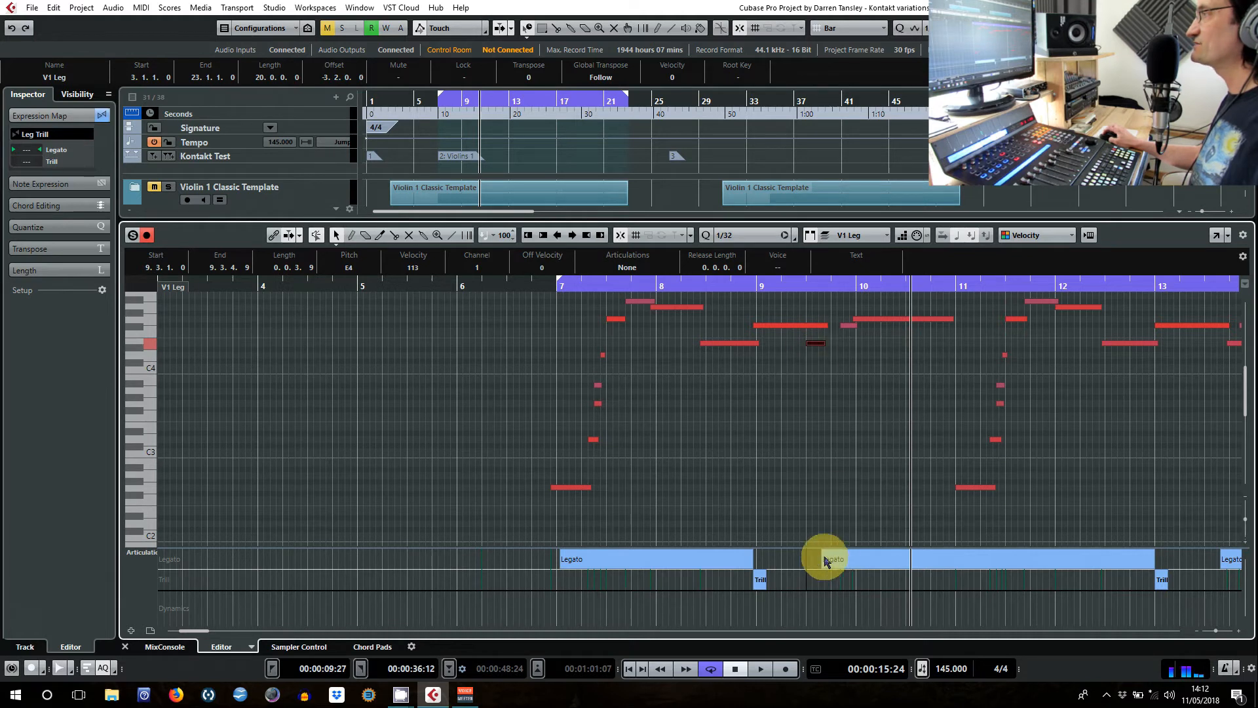
{"action": "mouse_move", "coordinate": [837, 561]}
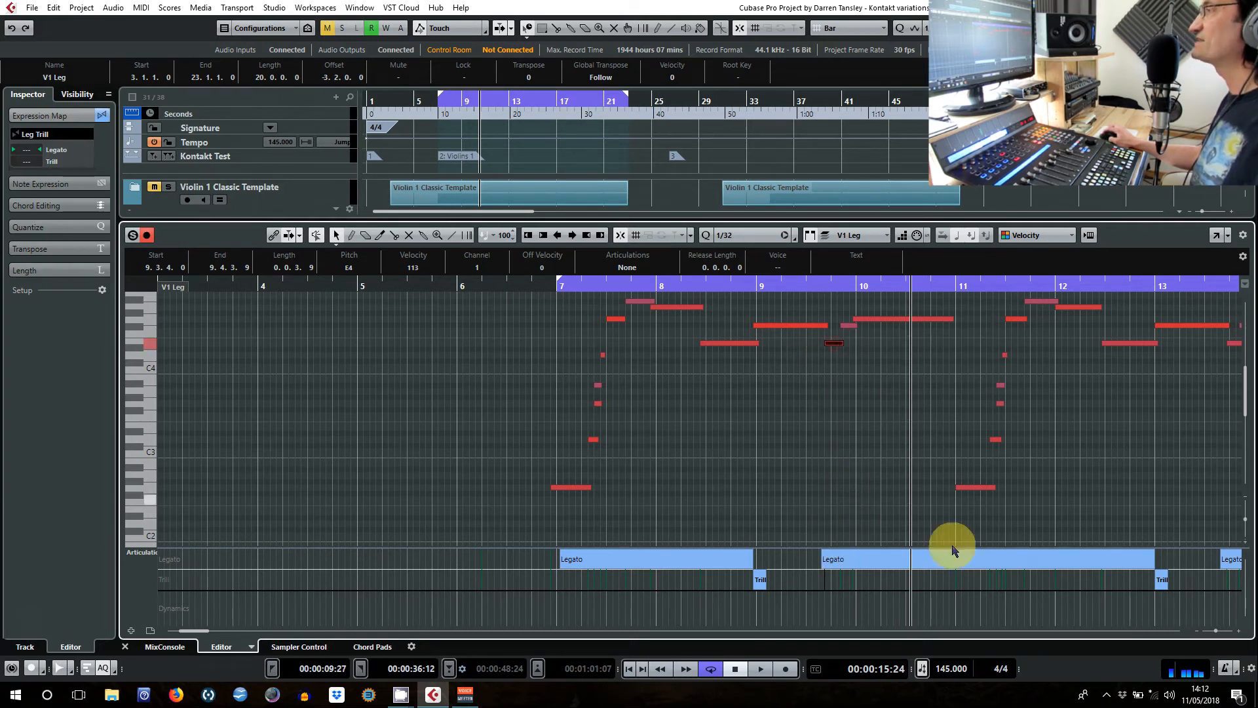
{"action": "mouse_move", "coordinate": [886, 565]}
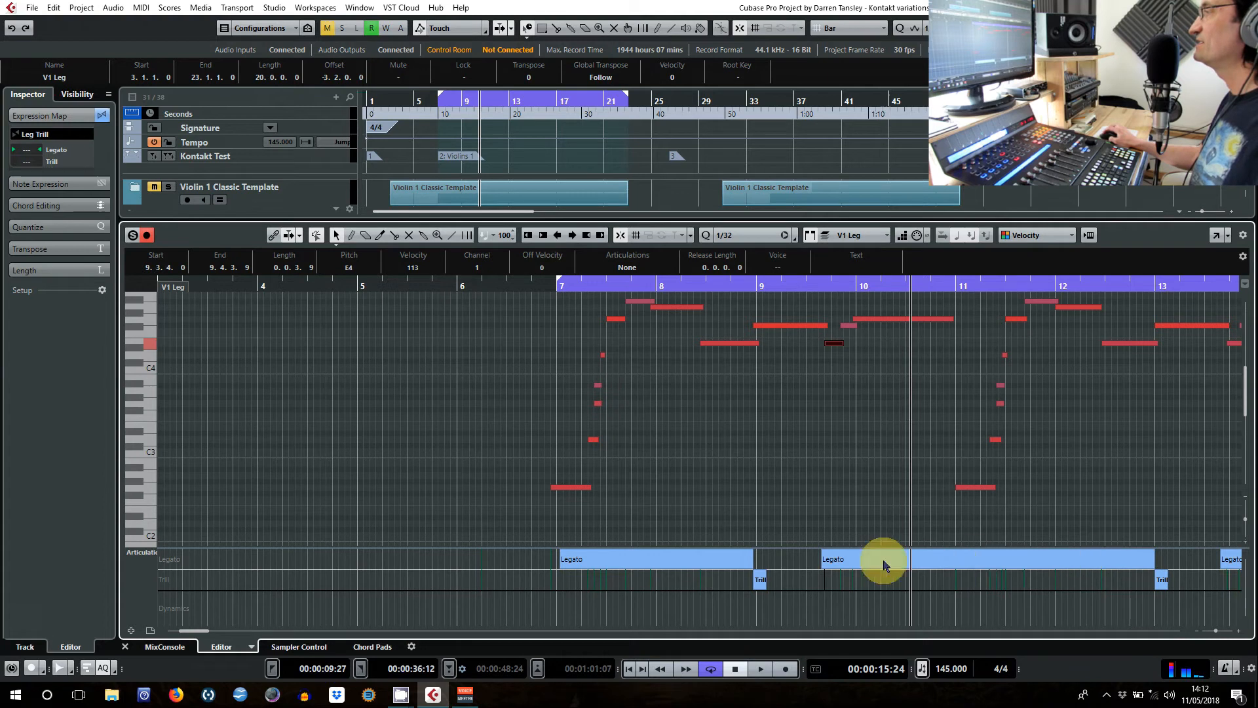
{"action": "mouse_move", "coordinate": [771, 588]}
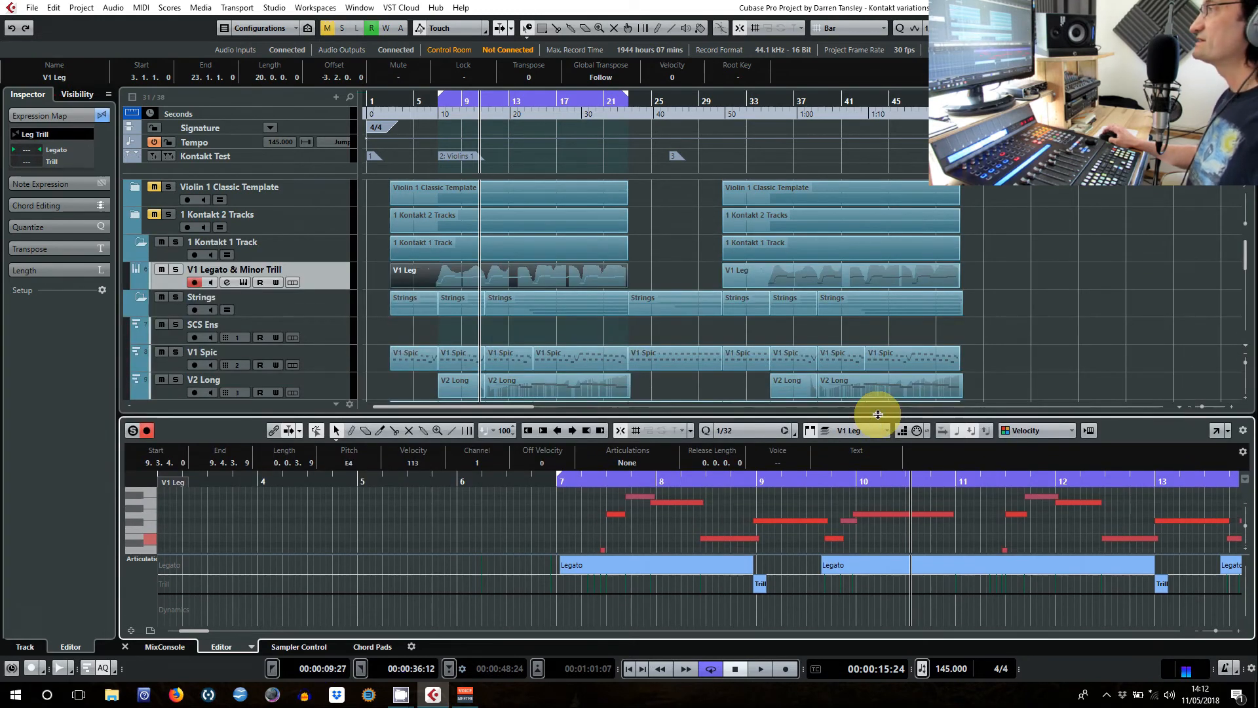
{"action": "mouse_move", "coordinate": [1125, 254]}
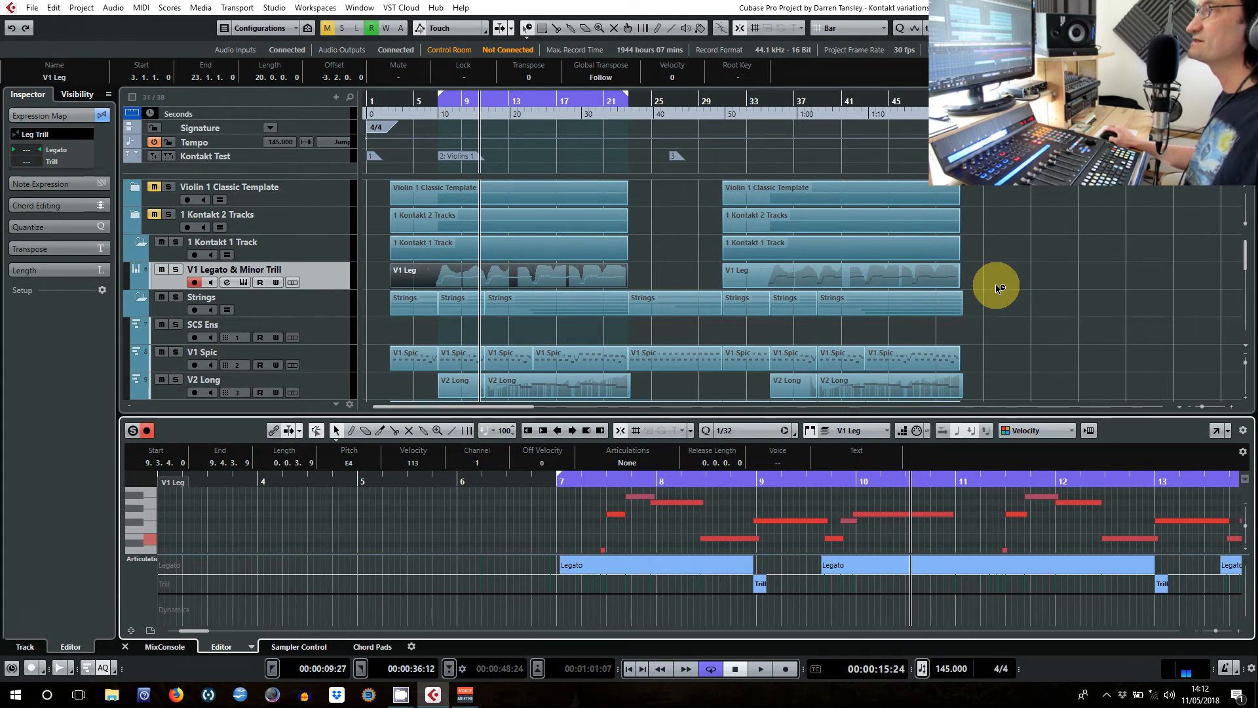
{"action": "mouse_move", "coordinate": [312, 225]}
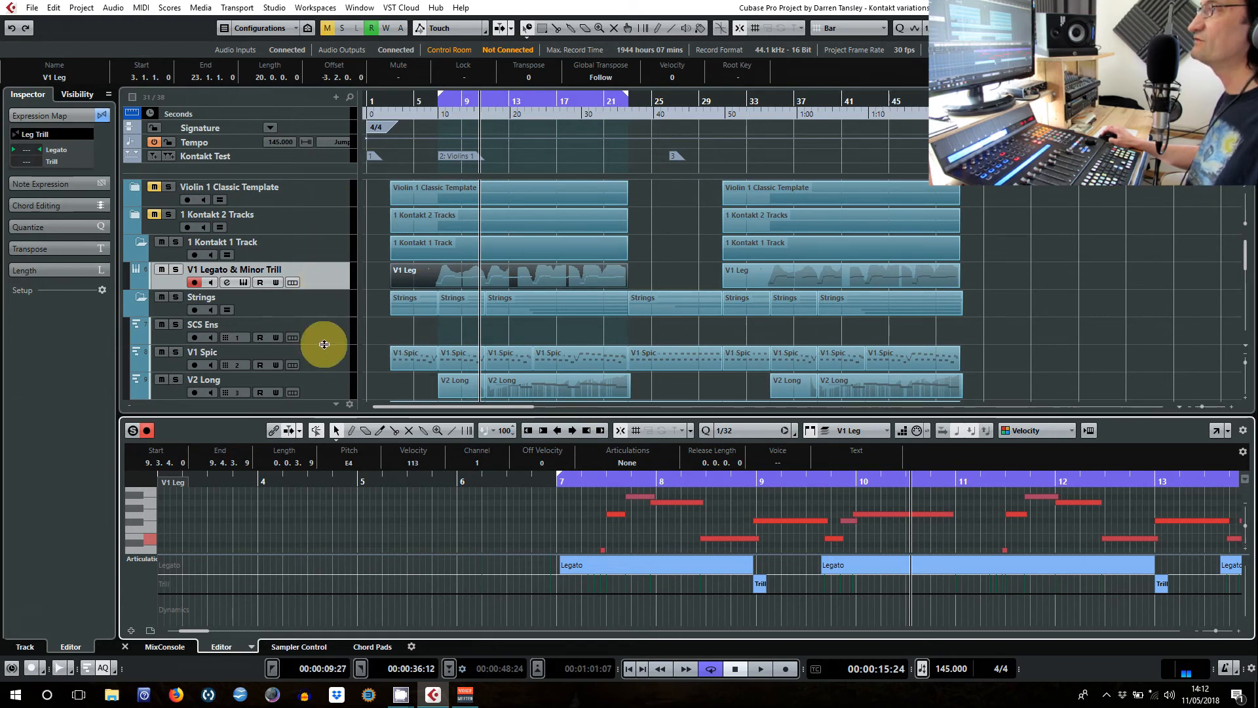
{"action": "mouse_move", "coordinate": [350, 327]}
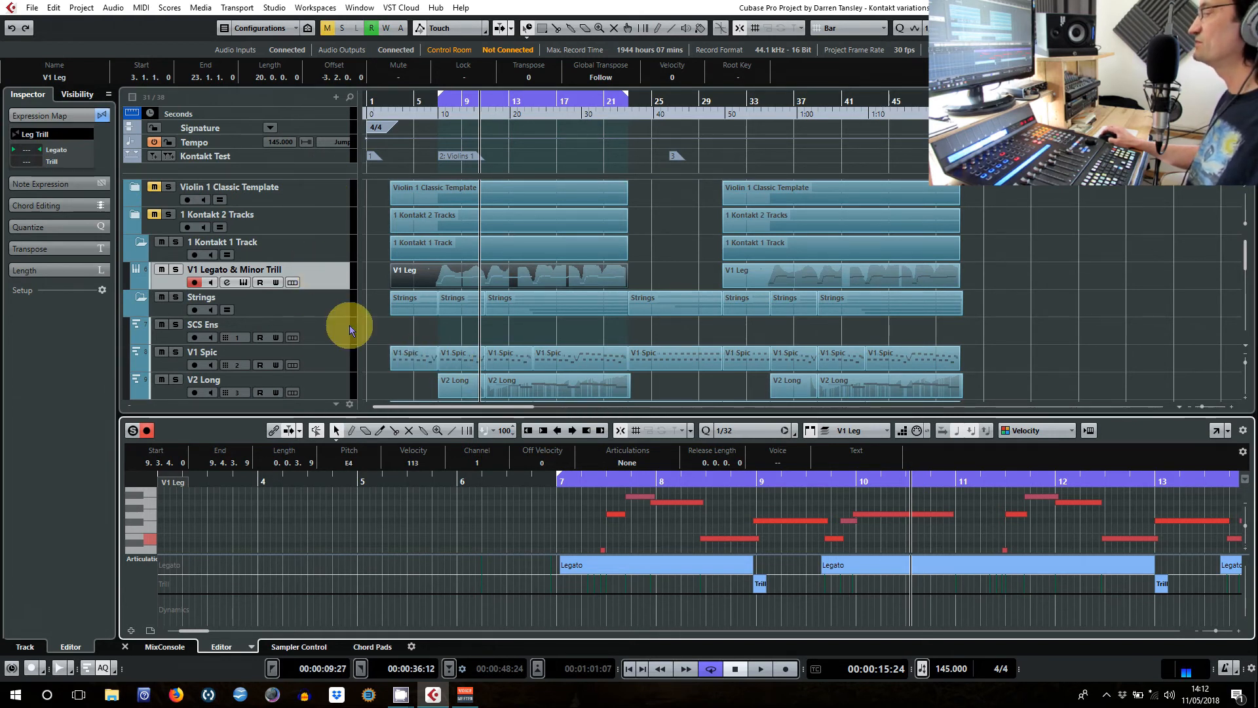